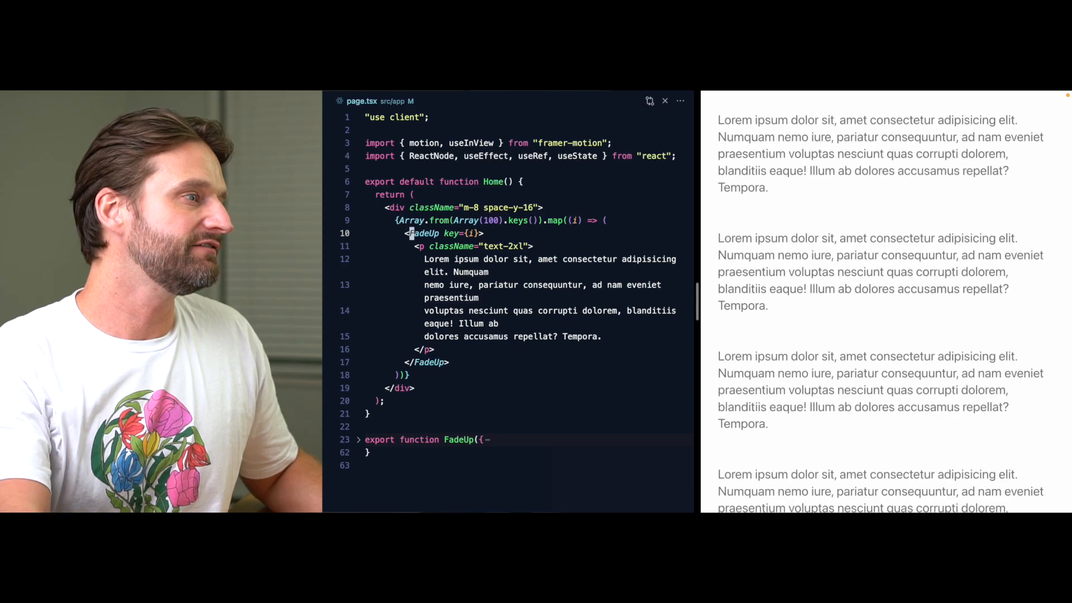
- Add delay={0.5} to the FadeUp element inside the map and review the page file
scroll("down", 3)
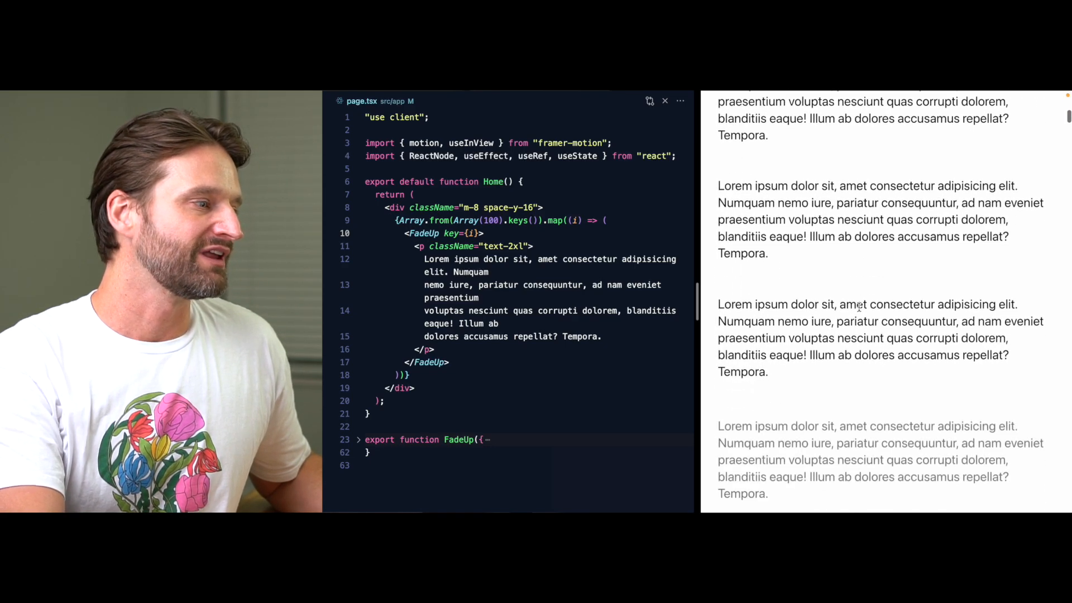
type("delay={0.5}")
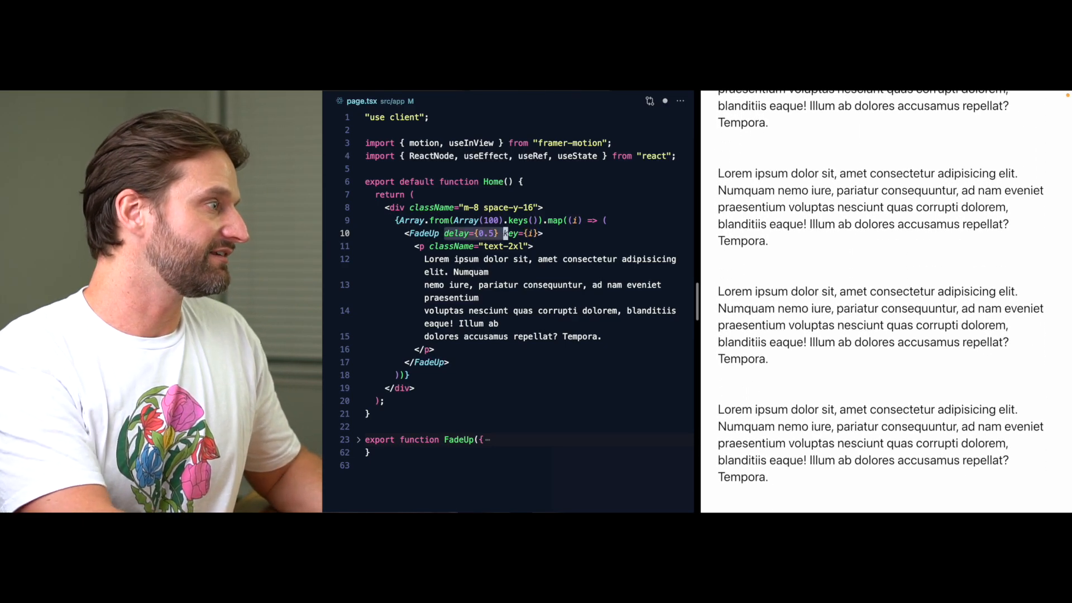
scroll("down", 3)
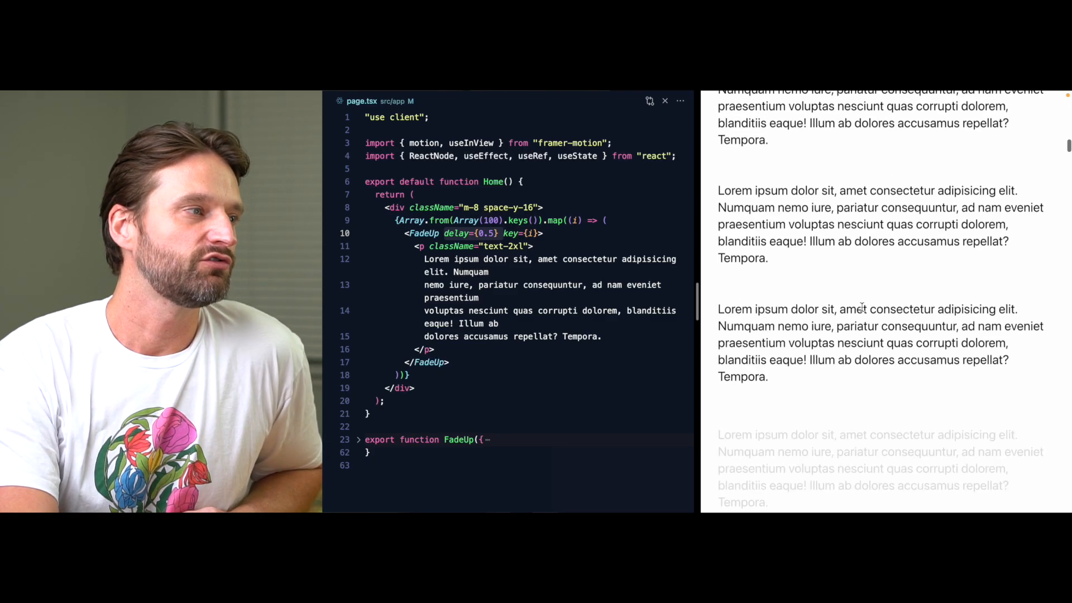
scroll("down", 3)
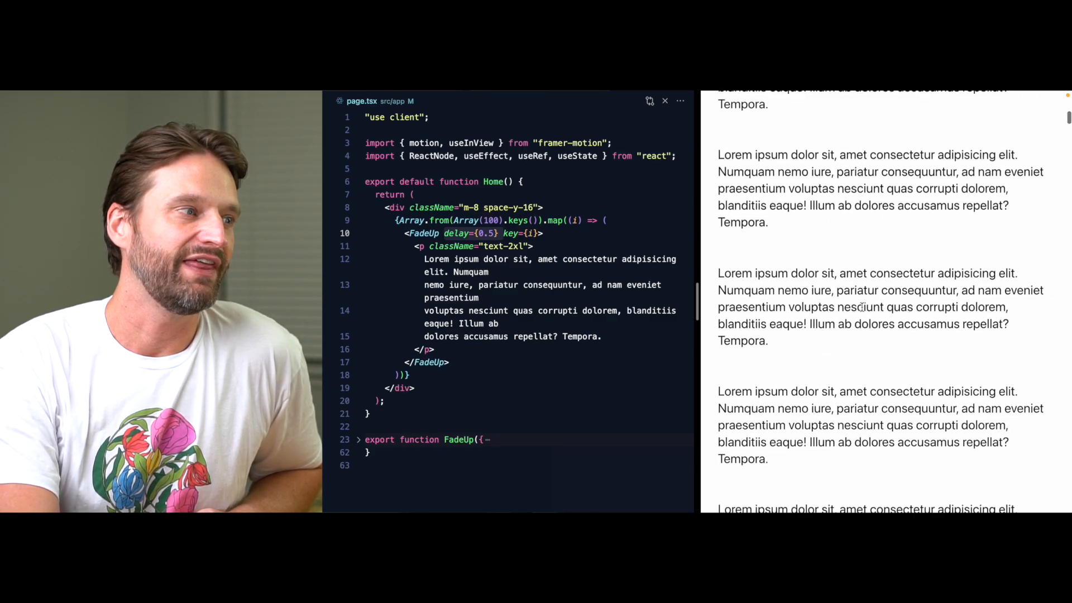
scroll("up", 3)
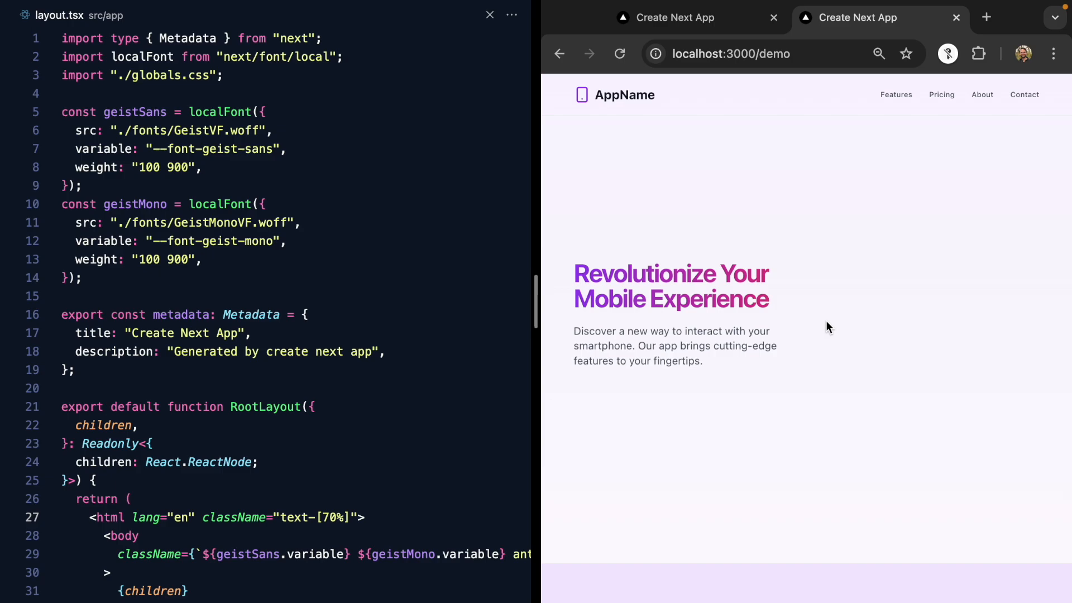
scroll("down", 3)
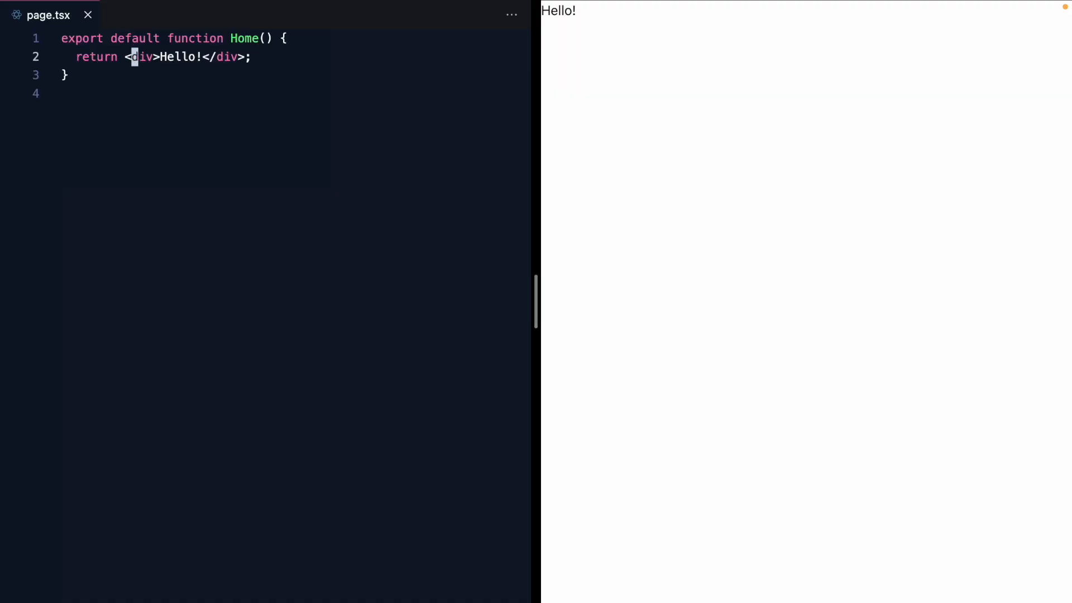
- Give the container className m-4 and convert it to a framer-motion motion div
type("className=\"\"")
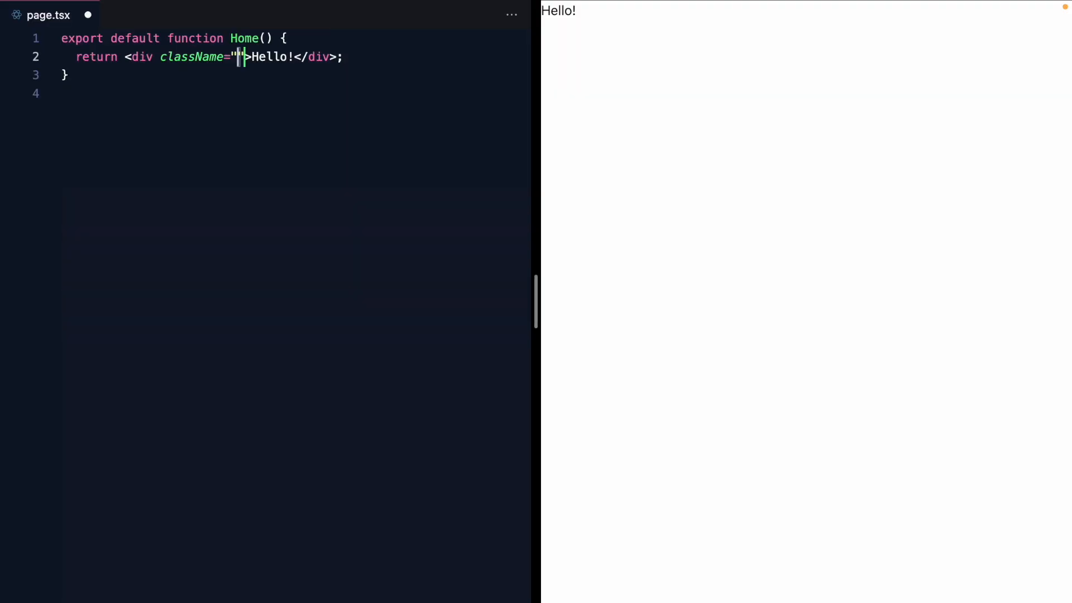
type("m-4\">")
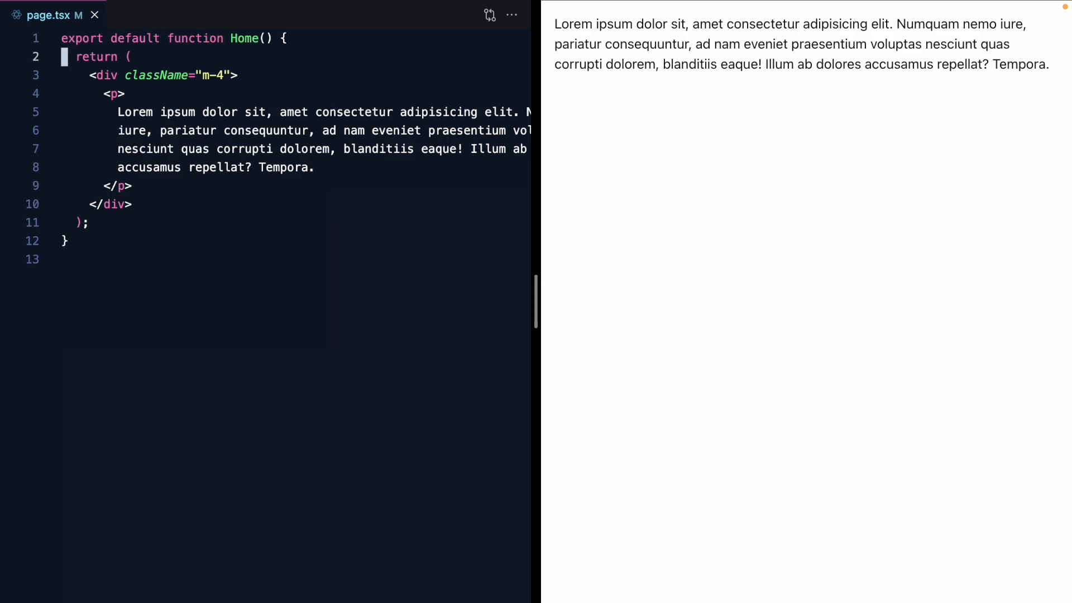
type("motion.")
type("'use client'")
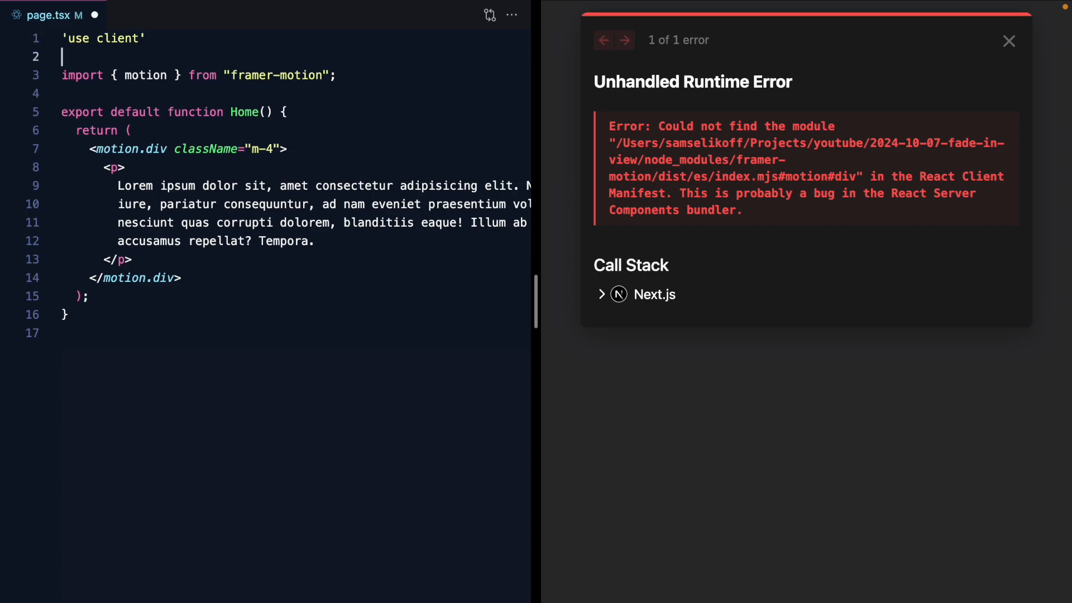
- Add initial opacity 0 and animate opacity 1 props so the paragraph fades in
left_click(1009, 42)
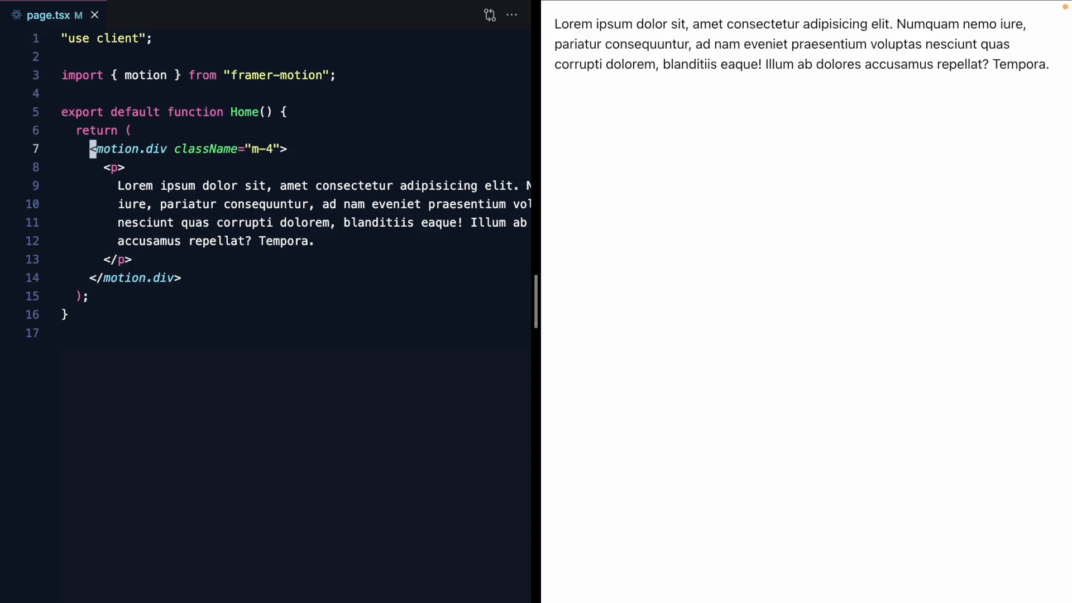
type("i")
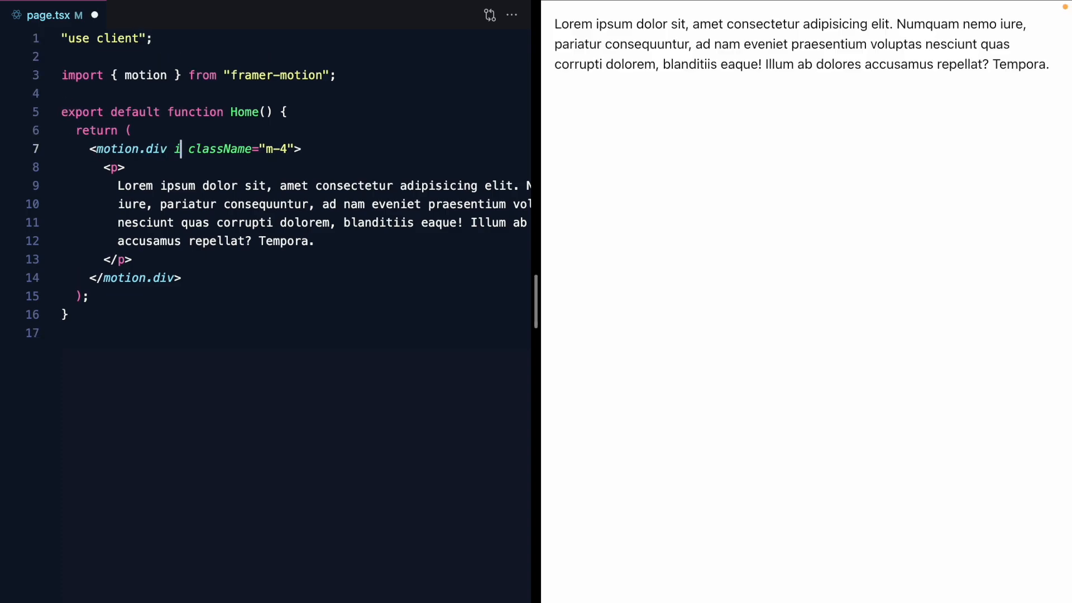
type("initial={{opacity: 0")
type("animate={{ opacity: 1 }}")
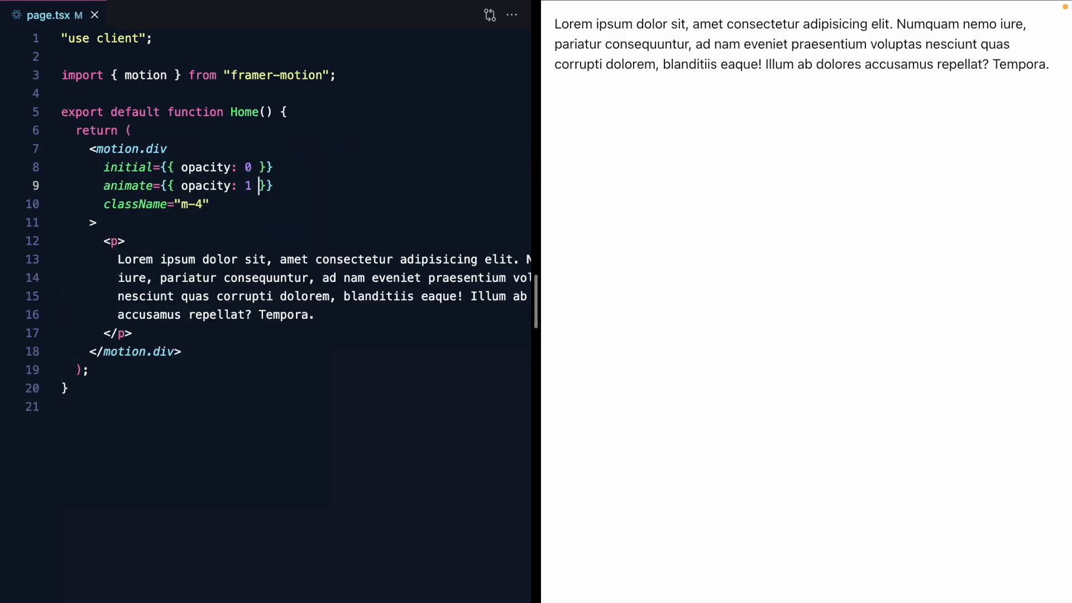
mouse_move(676, 430)
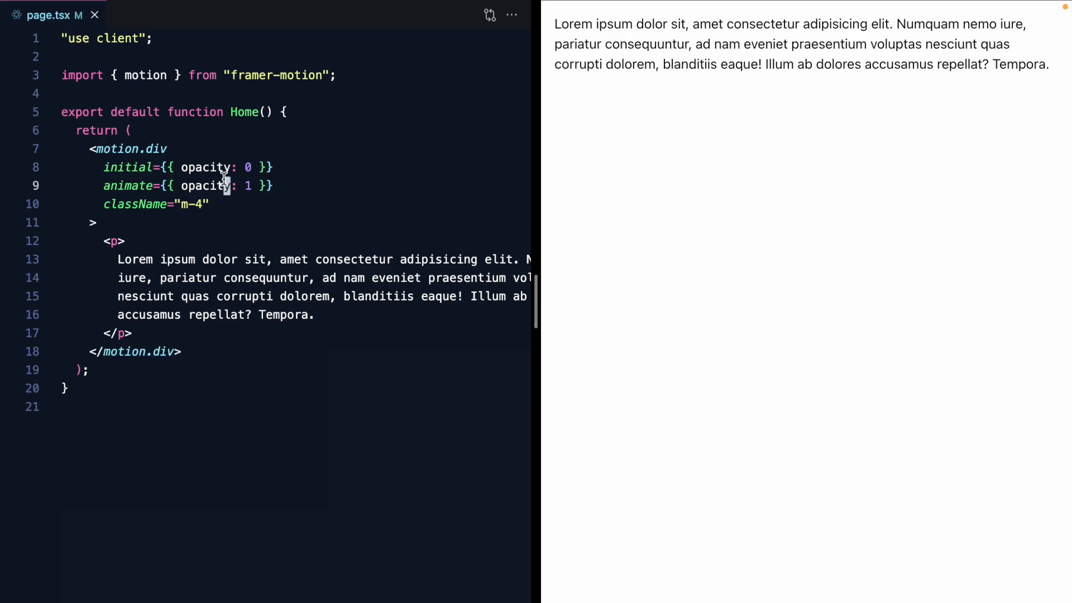
left_click(65, 166)
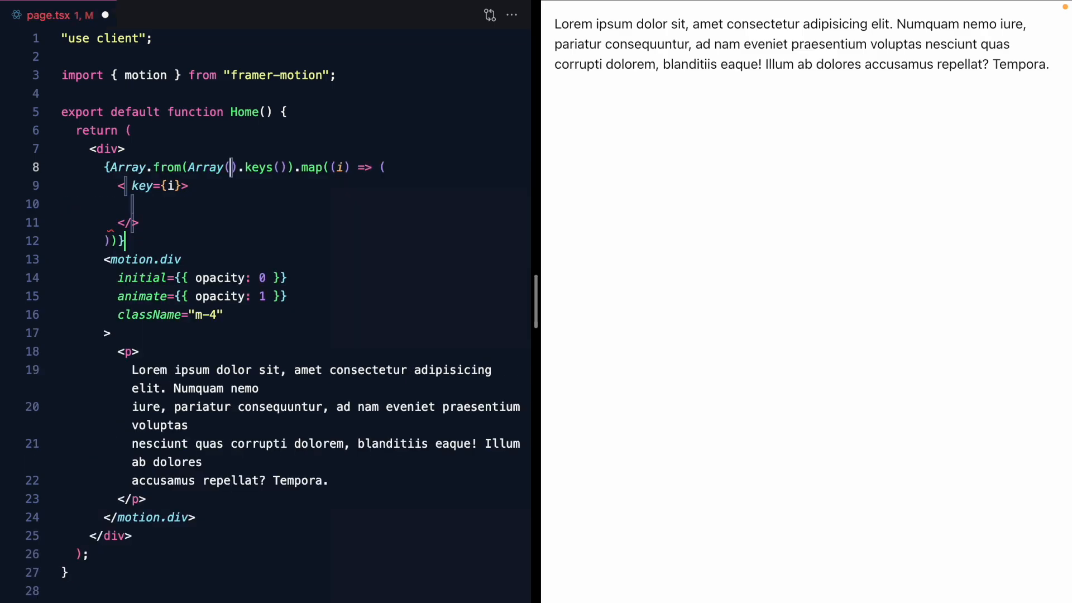
- Wrap the motion.div in an Array(100) map loop with className m-4 and key={i}
type("100")
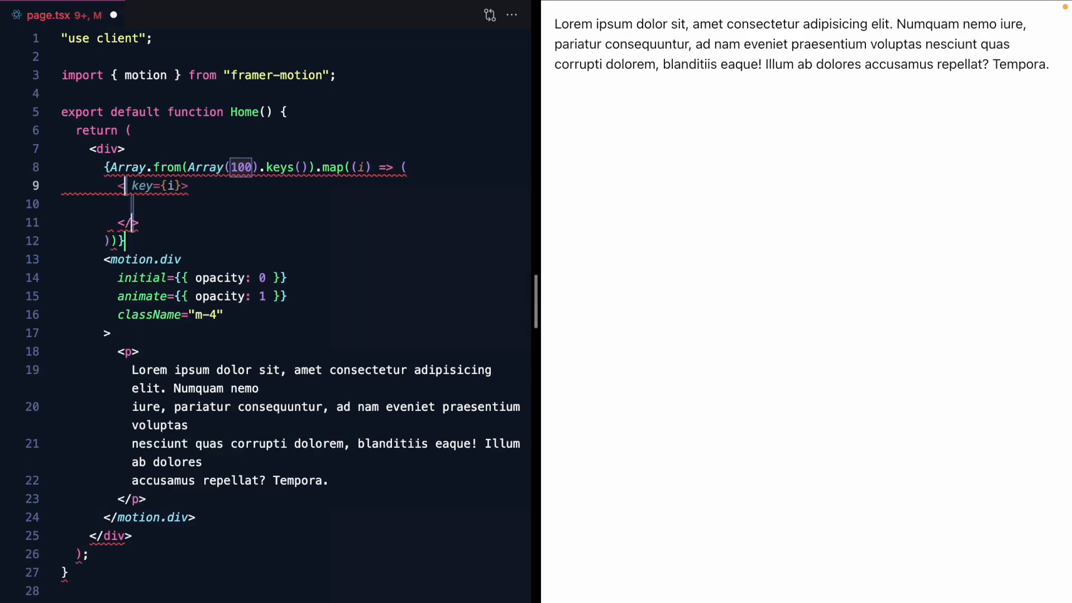
type("motion.div")
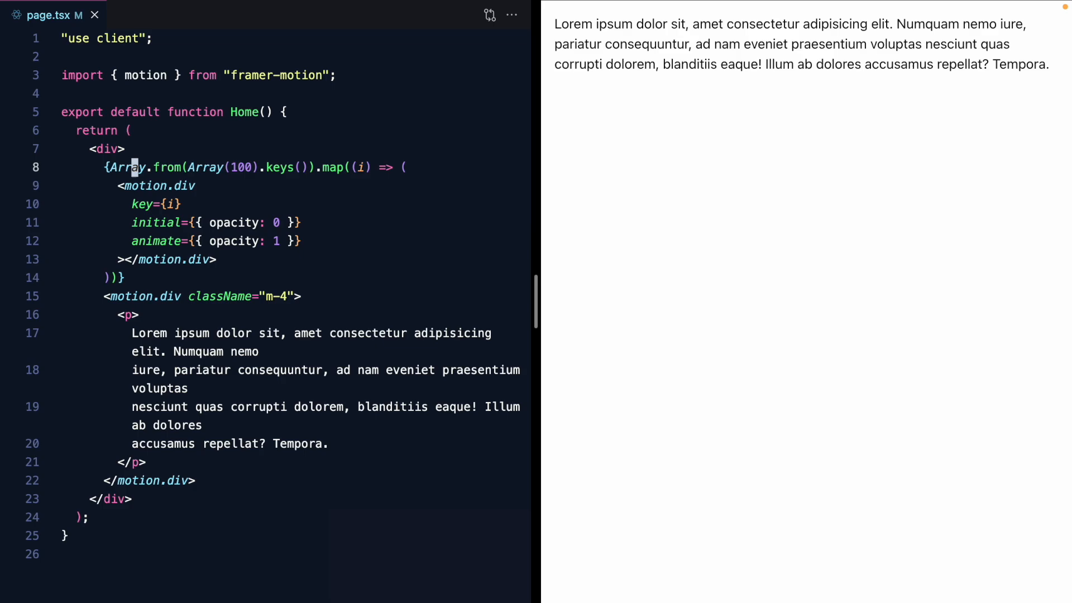
type("className=\"m-4\"")
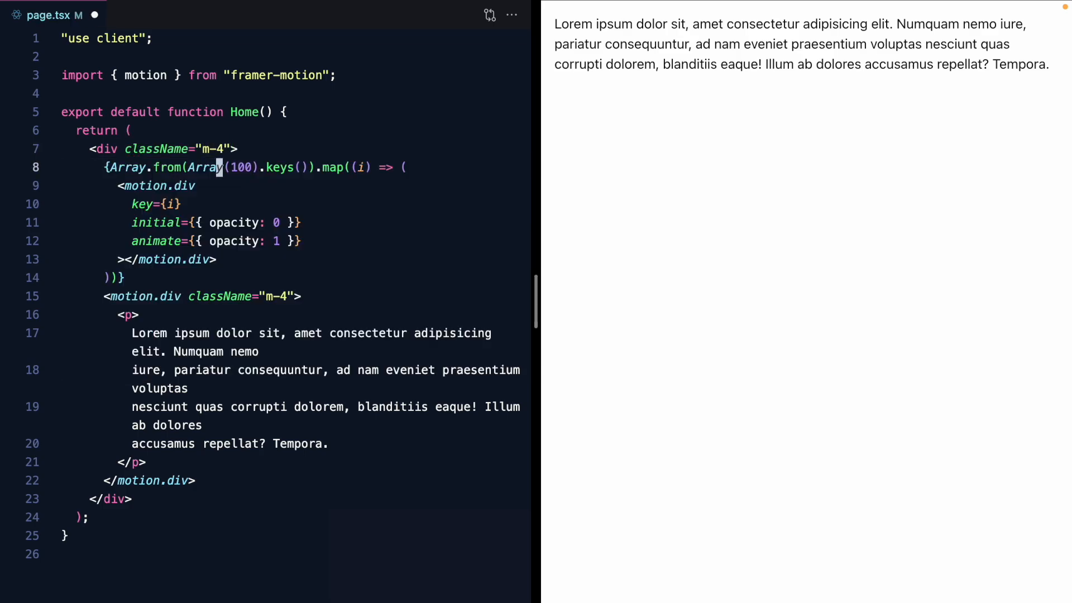
key("Enter")
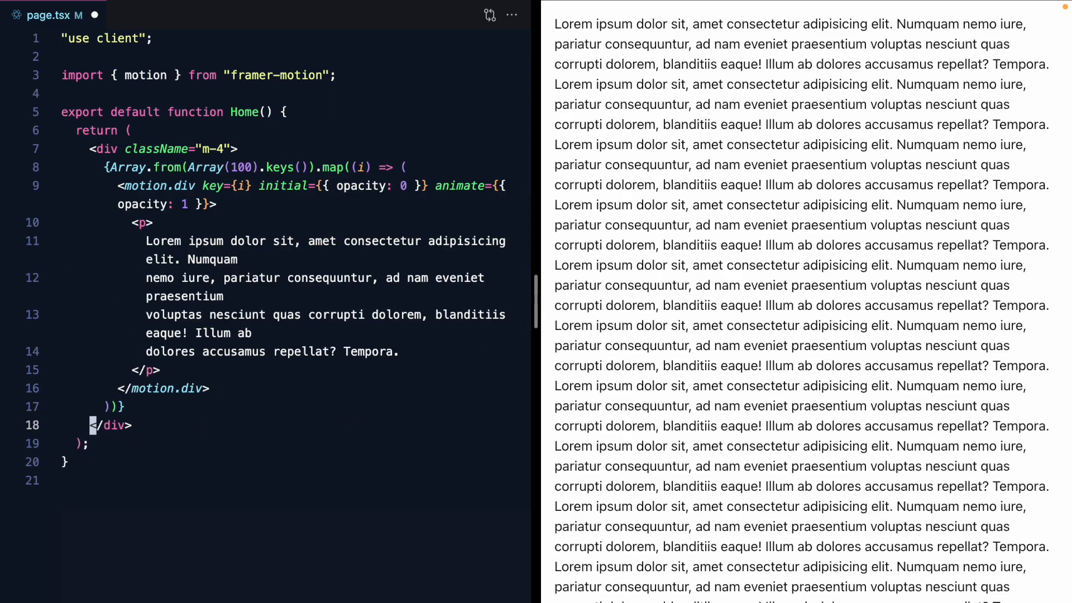
- Set the outer container classes to m-8 space-y-8
left_click(219, 149)
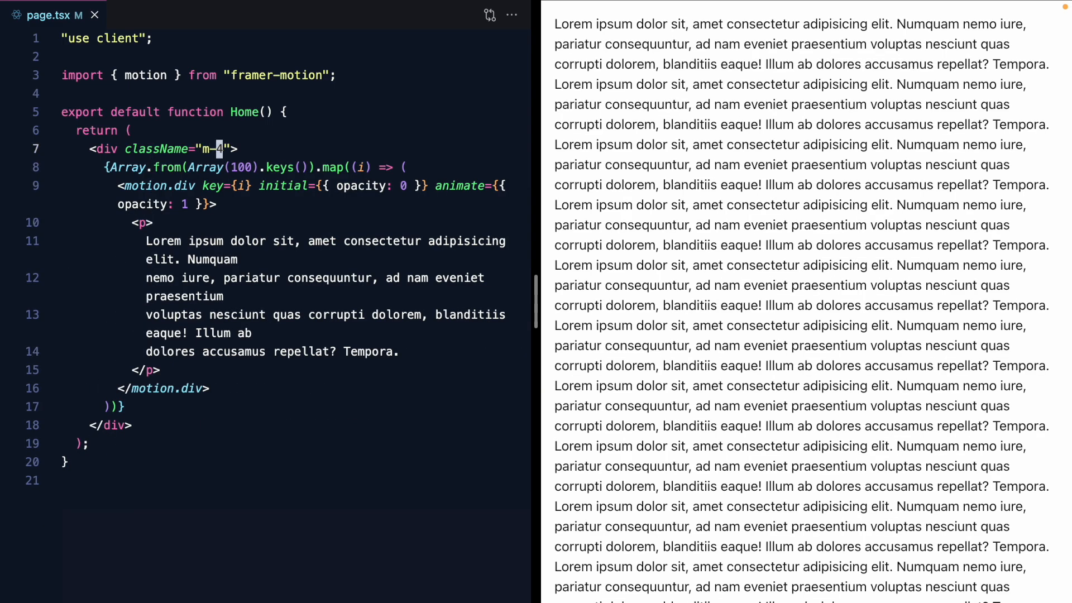
type("space-y-4")
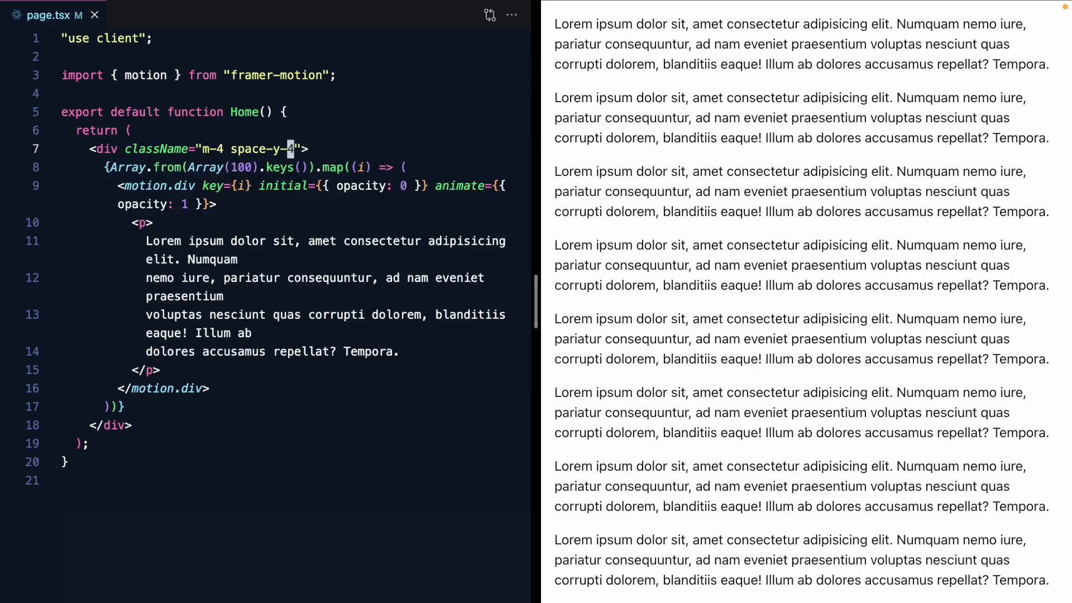
type("8")
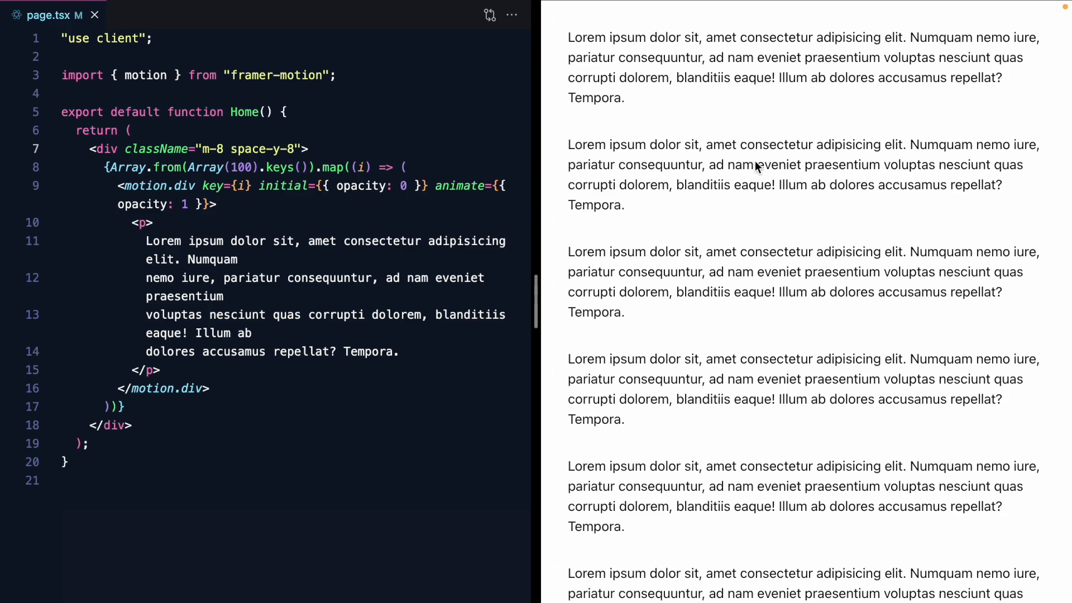
mouse_move(757, 274)
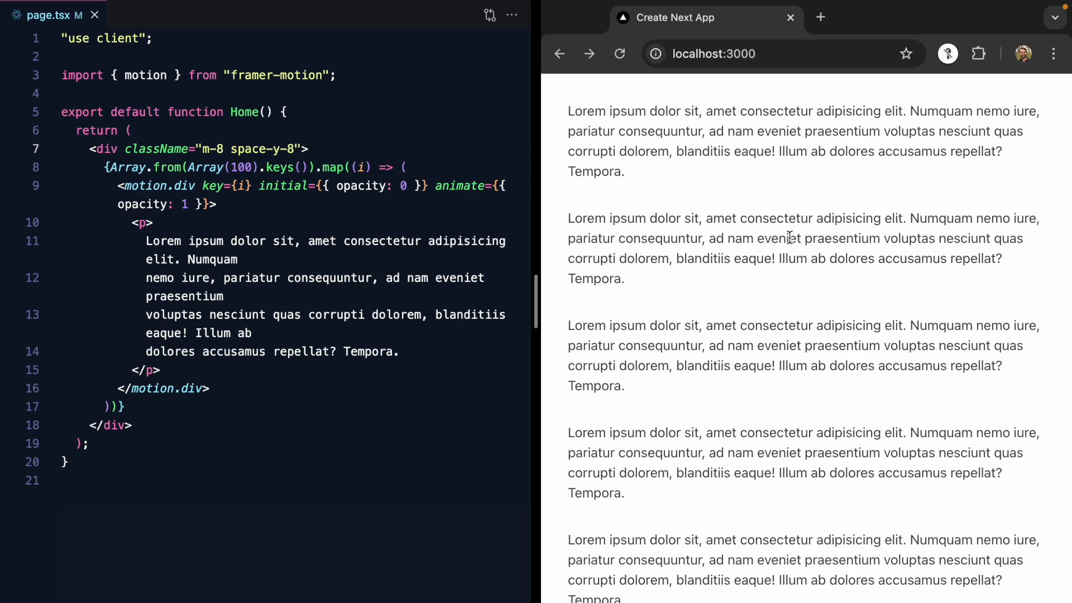
mouse_move(709, 185)
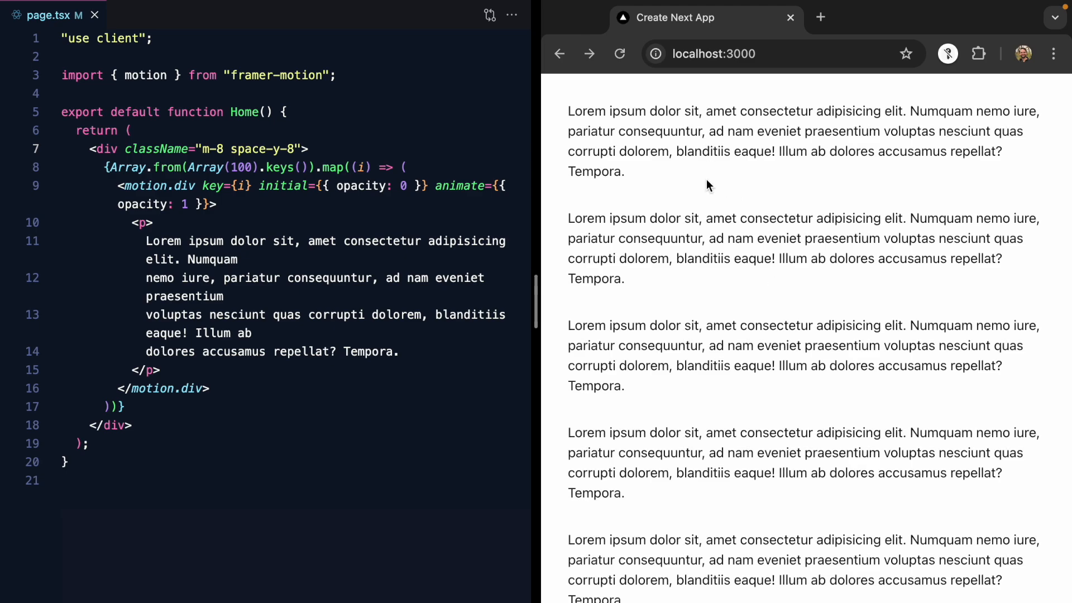
- Reload localhost:3000 to replay the fade-in, then begin importing useInView
left_click(619, 54)
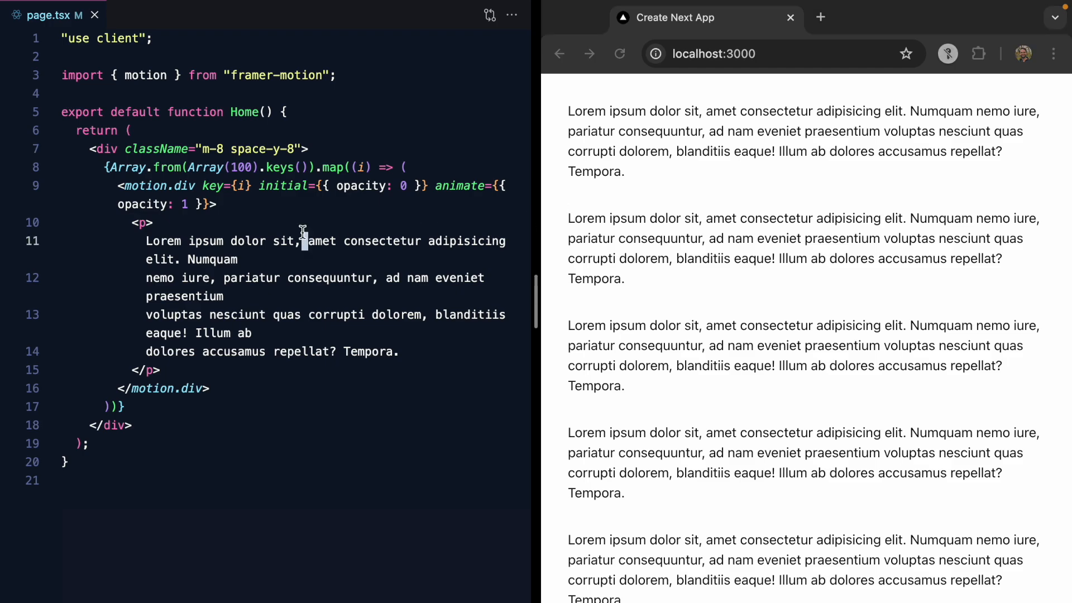
type("useInView")
type("function")
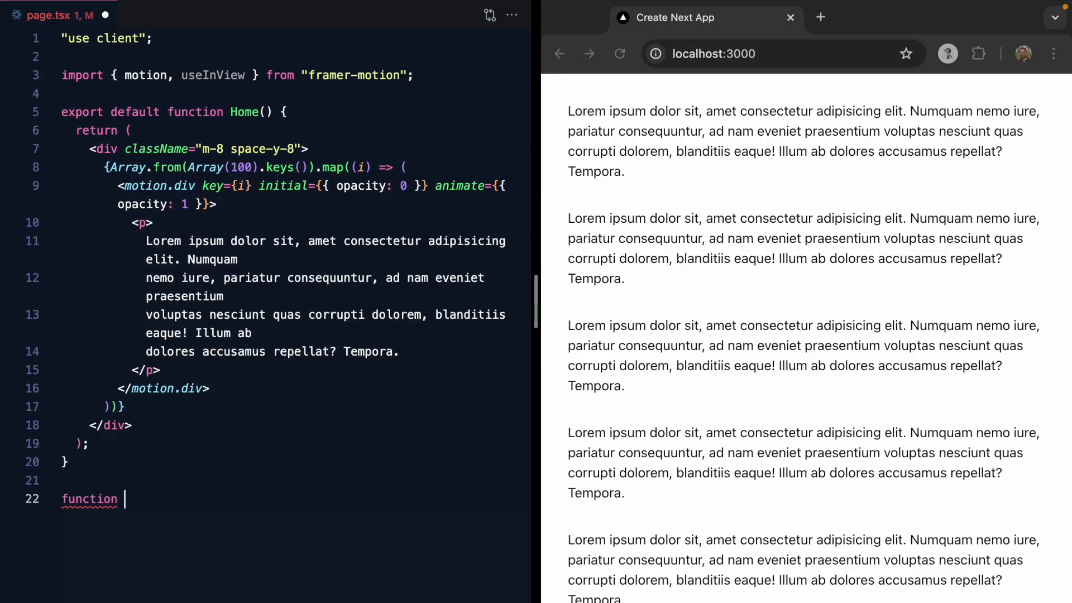
- Declare a FadeUp({children}) component that returns its children in a motion div
type("FadeUp() {}")
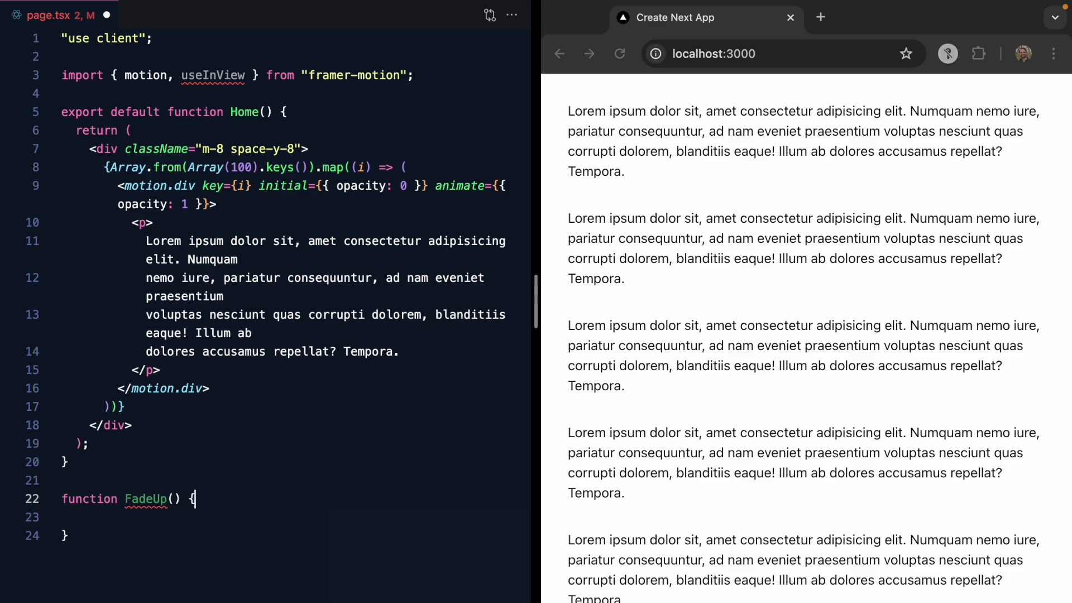
type("{children}: {children: ReactNode")
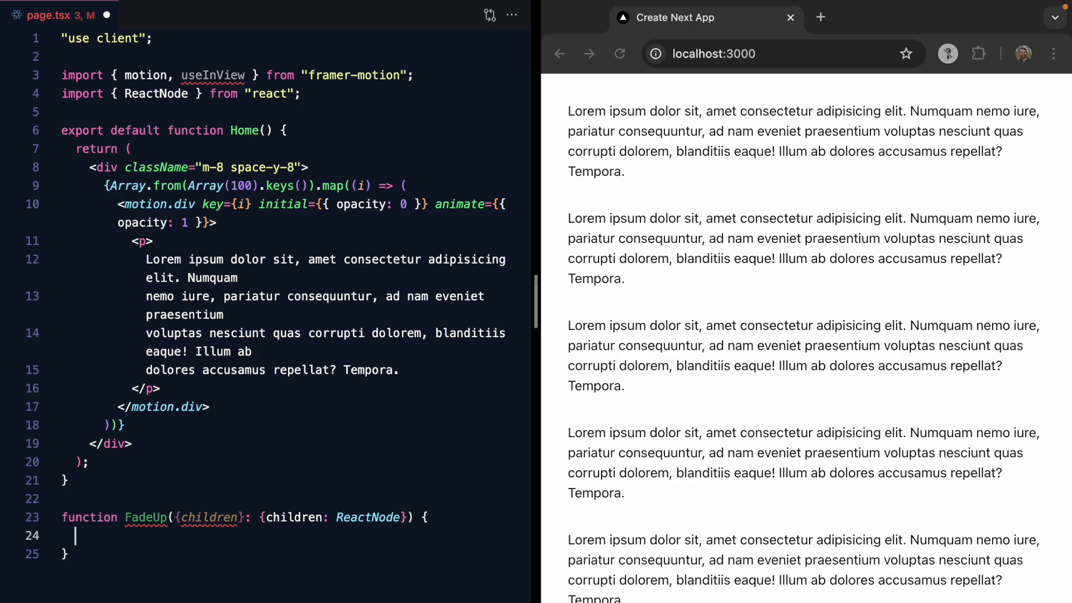
type("return children")
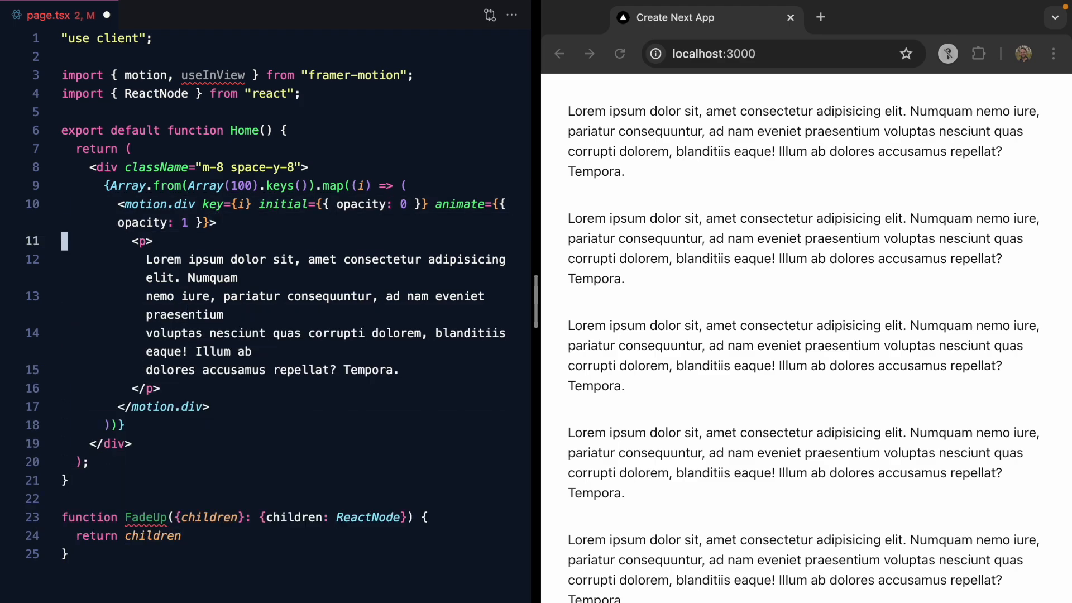
key("enter")
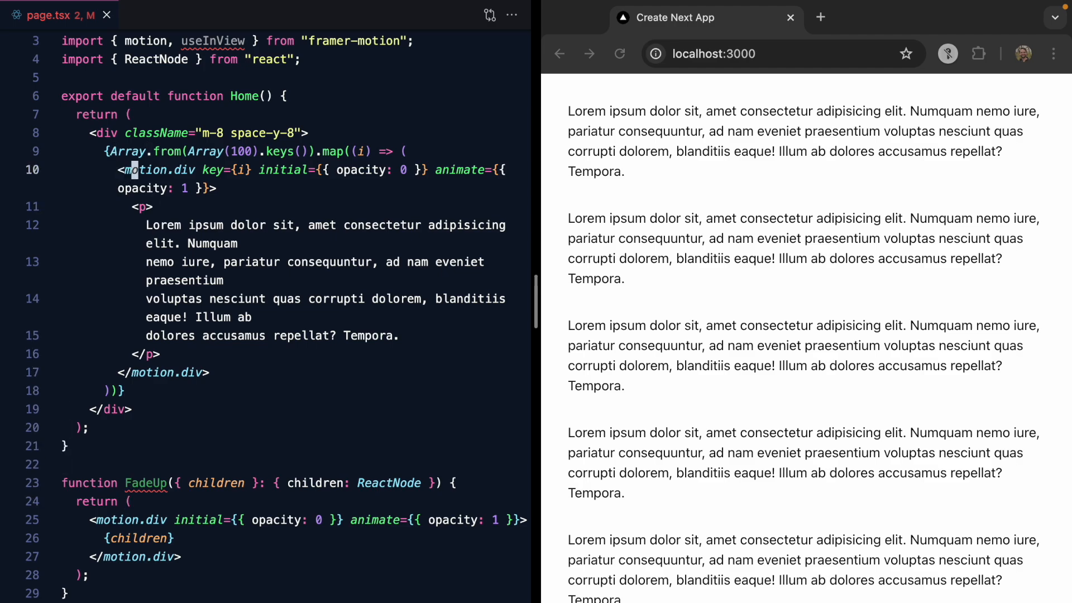
- Use FadeUp with key={i} in Home's map and add transition={{ duration: 1 }}
type("FadeUp key=>")
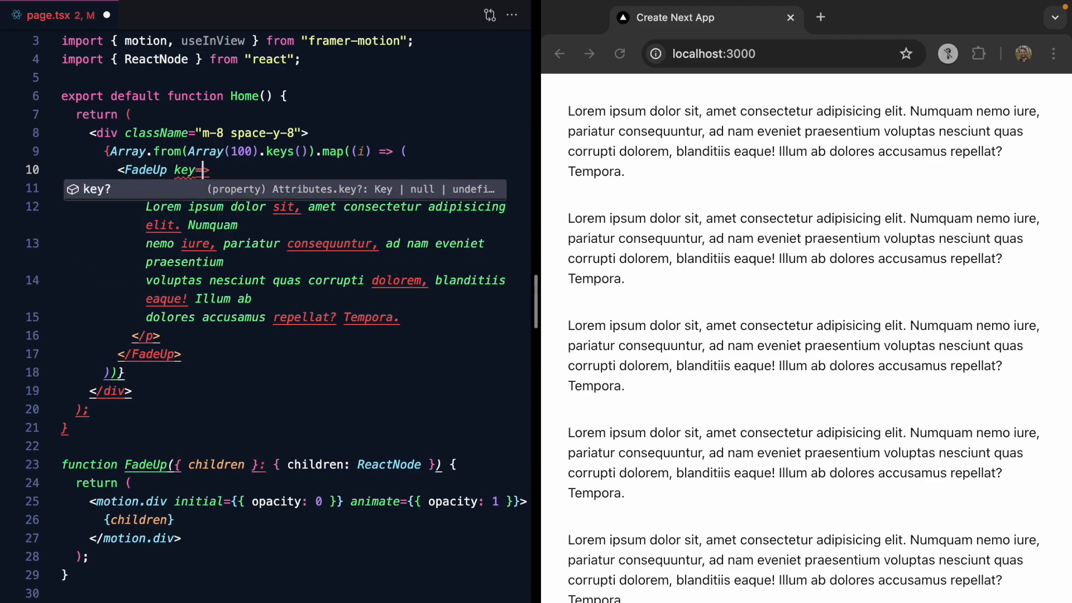
type("{i}")
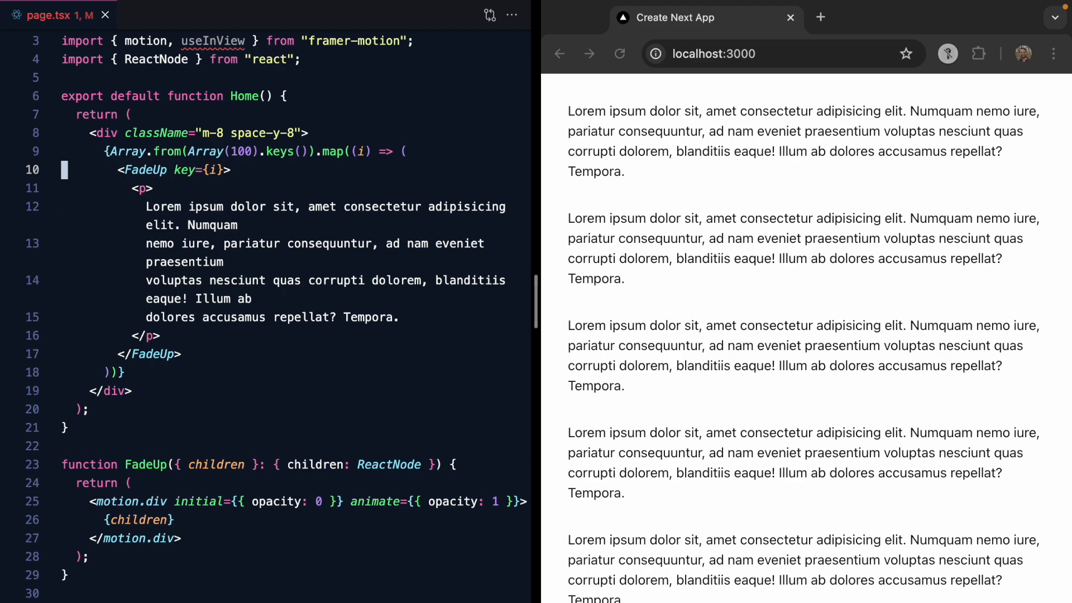
scroll("down", 3)
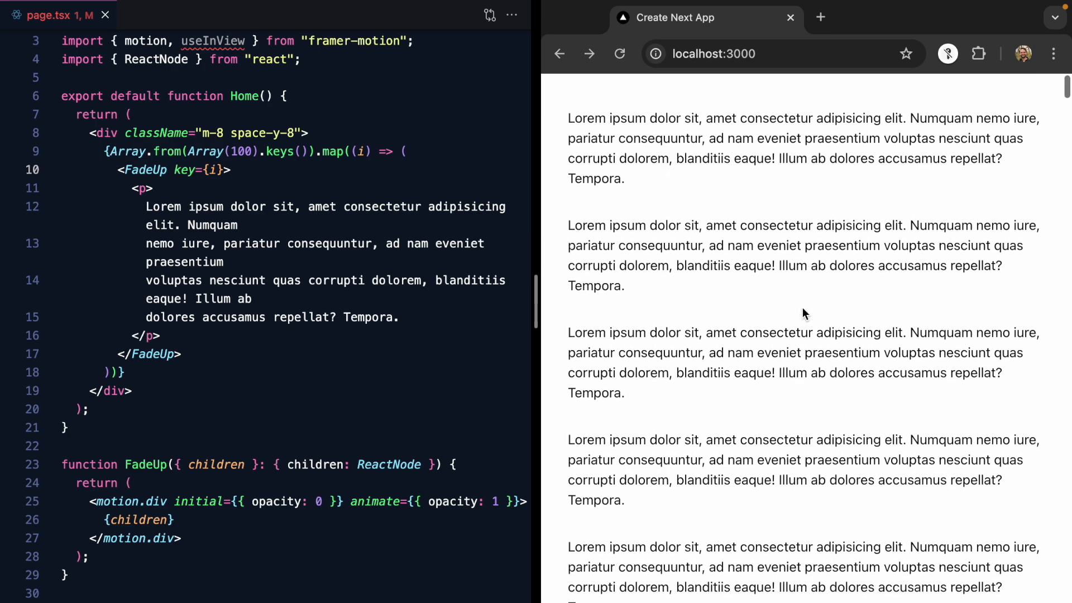
scroll("down", 3)
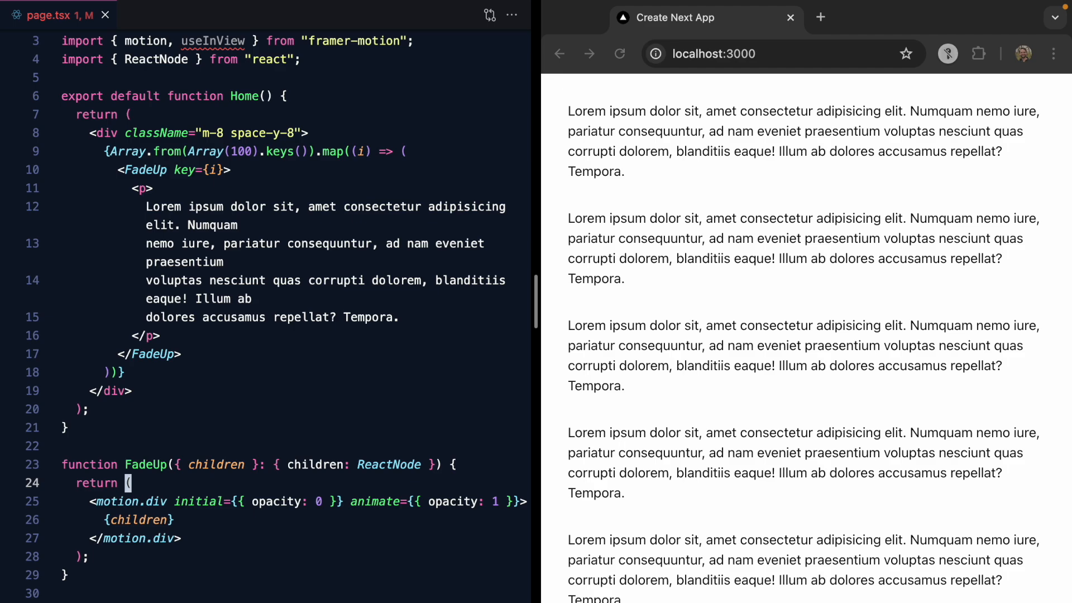
type("transition={{ duration: 1")
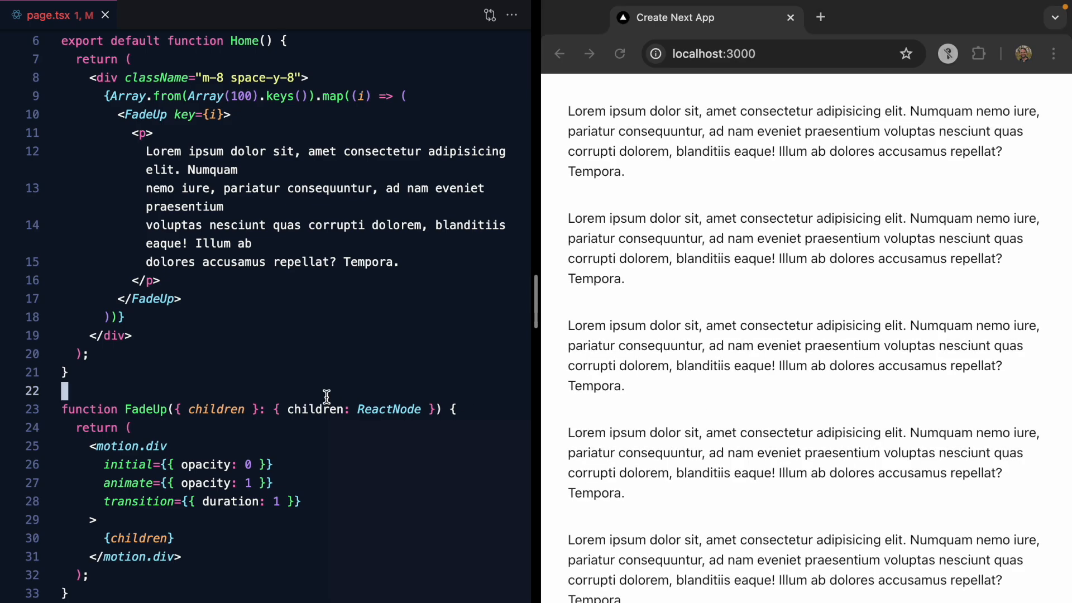
- Create ref with useRef(null), store useInView(ref) as isInView, and attach ref to motion.div
type("useinv")
type("let ref = useRef(")
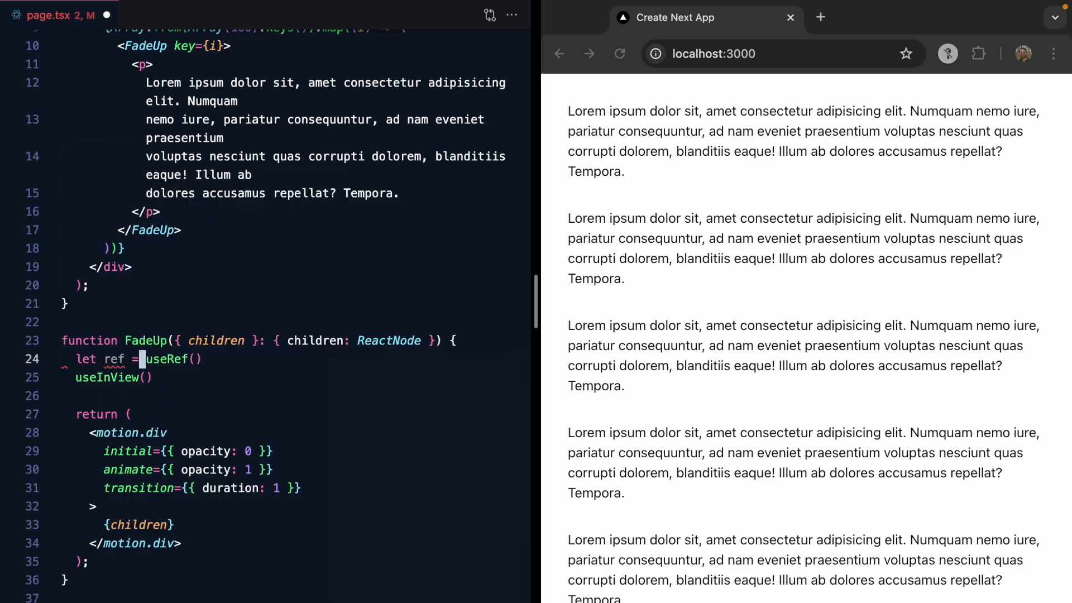
type("ref={ref")
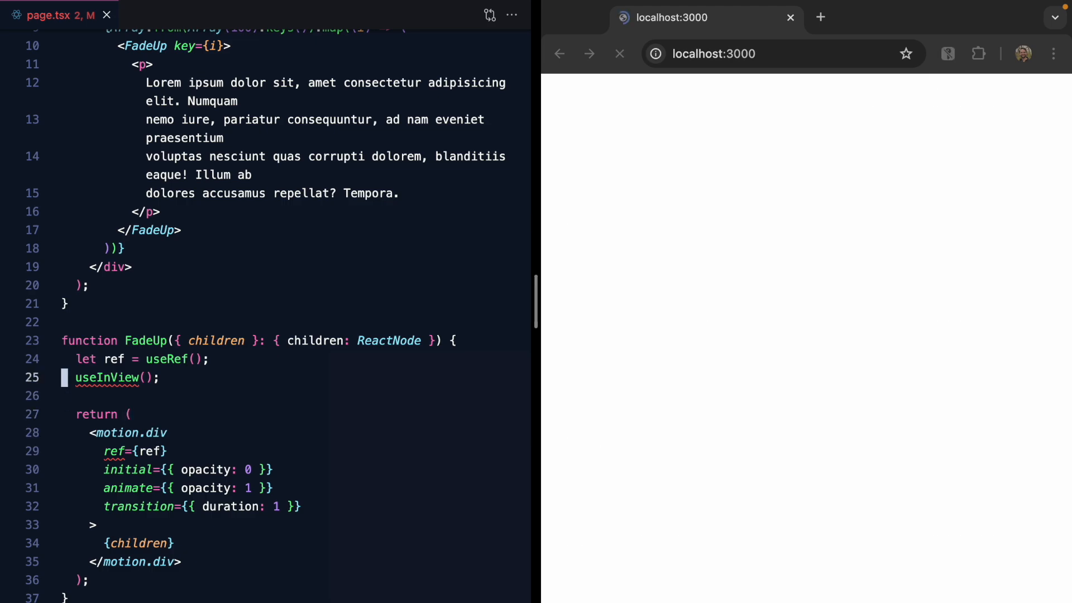
type("ref")
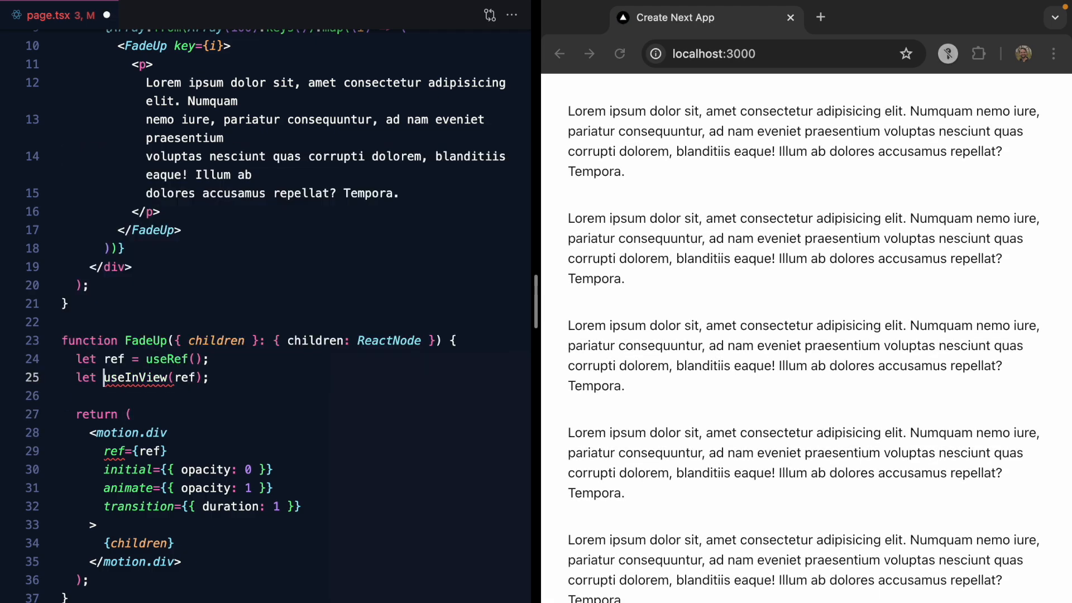
type("isInView =")
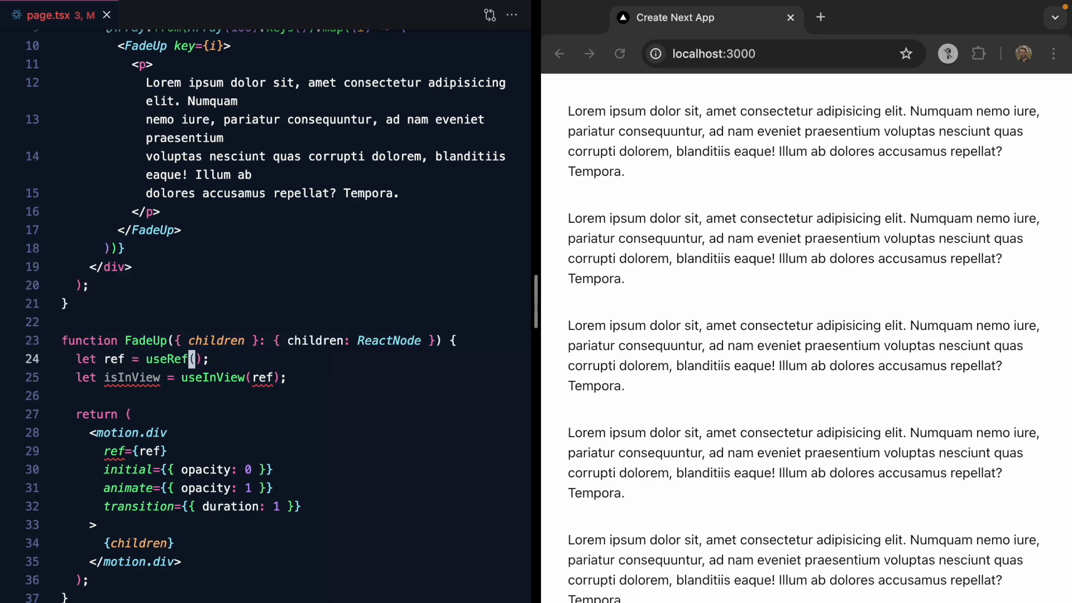
type("null")
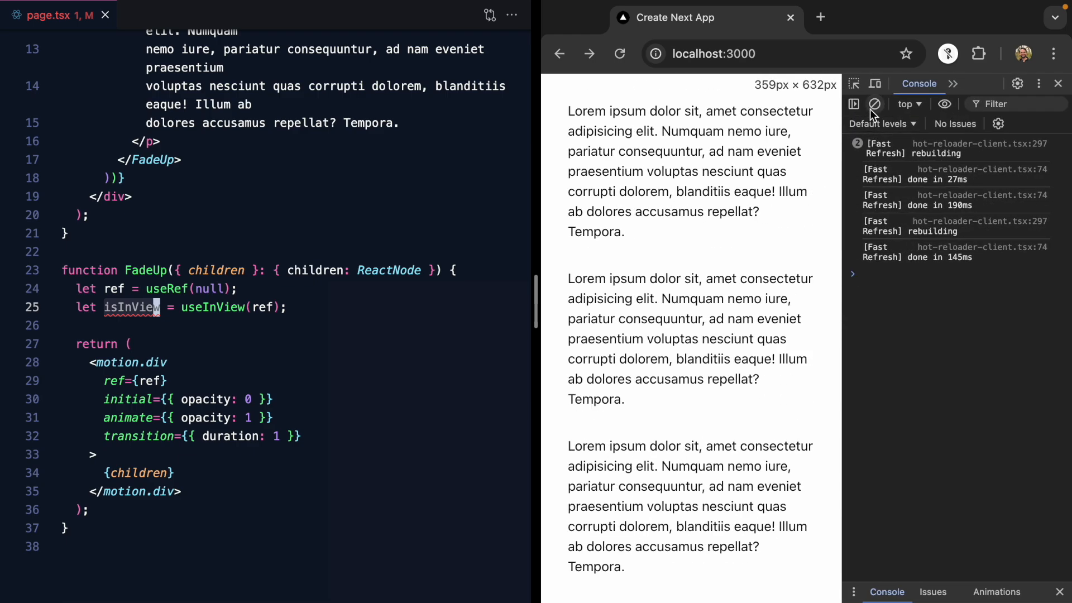
- Clear the console and scroll the page to watch isInView log true and false values
left_click(875, 104)
type("console.log({ isInView });")
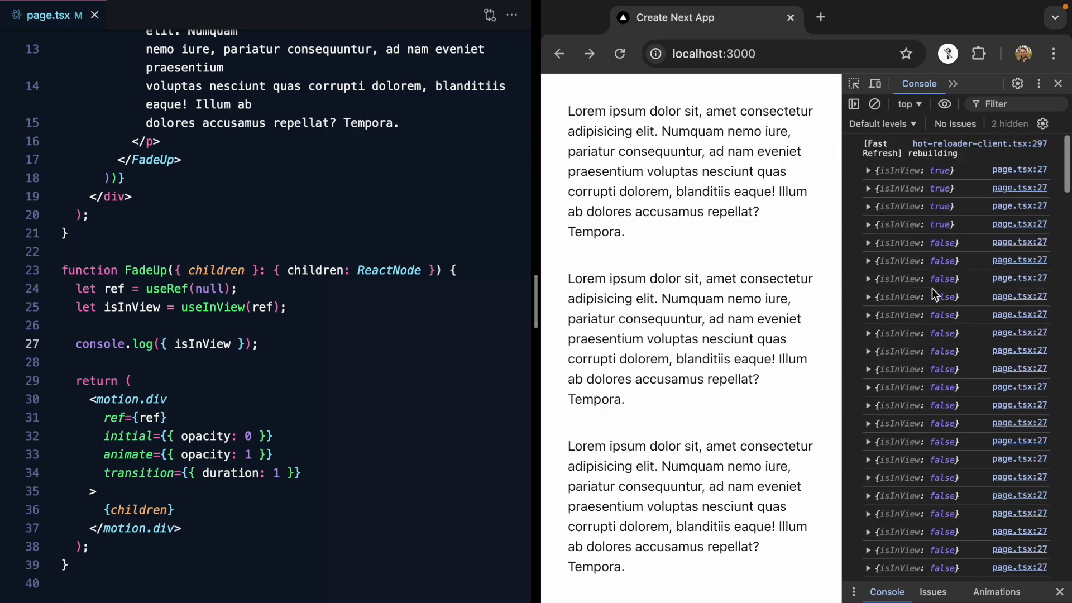
mouse_move(874, 104)
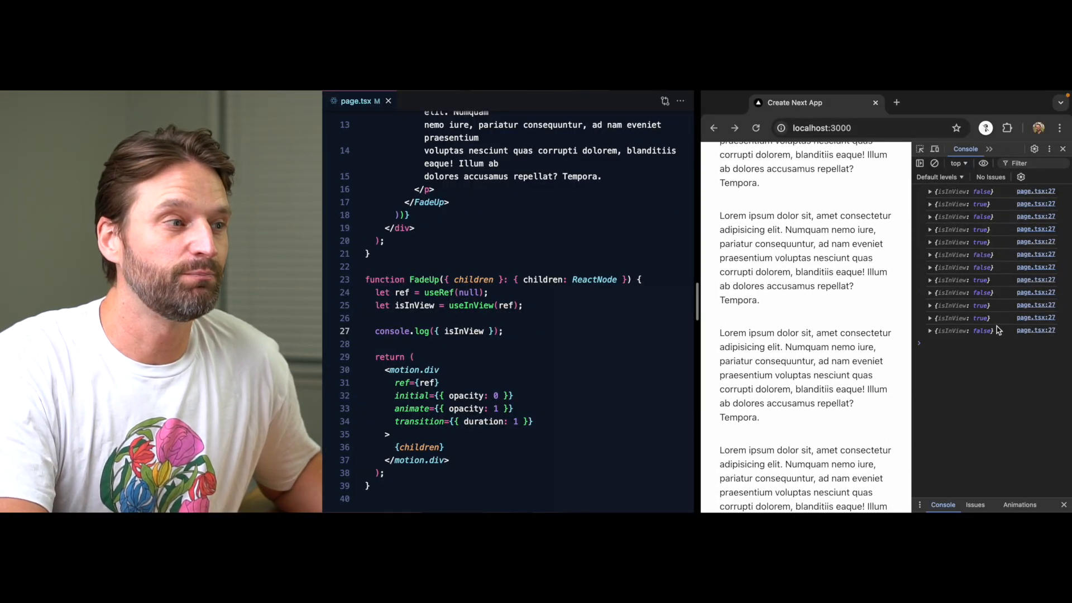
scroll("down", 3)
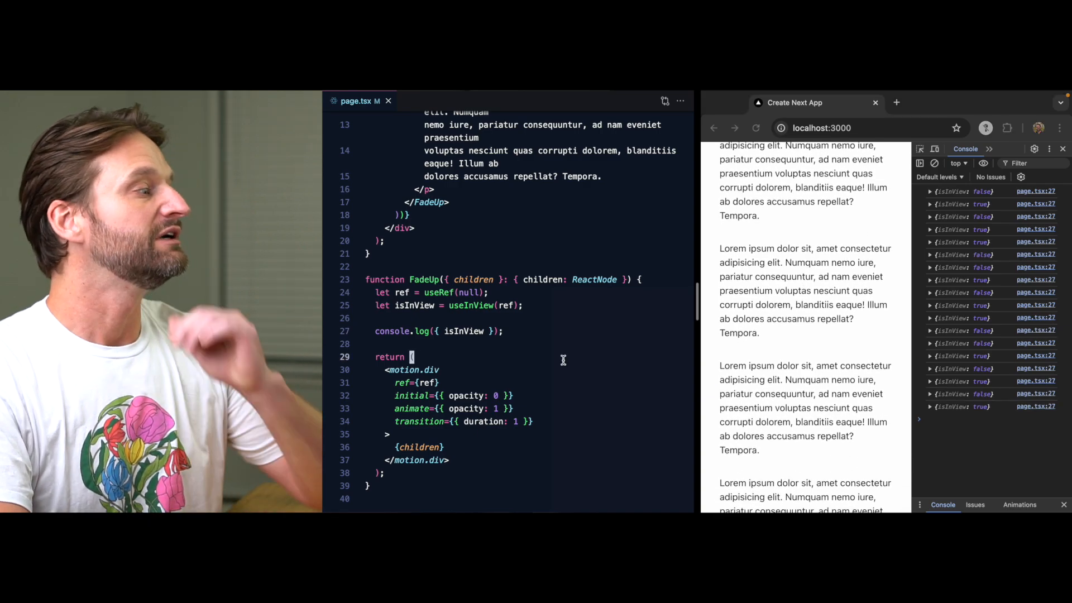
double_click(464, 330)
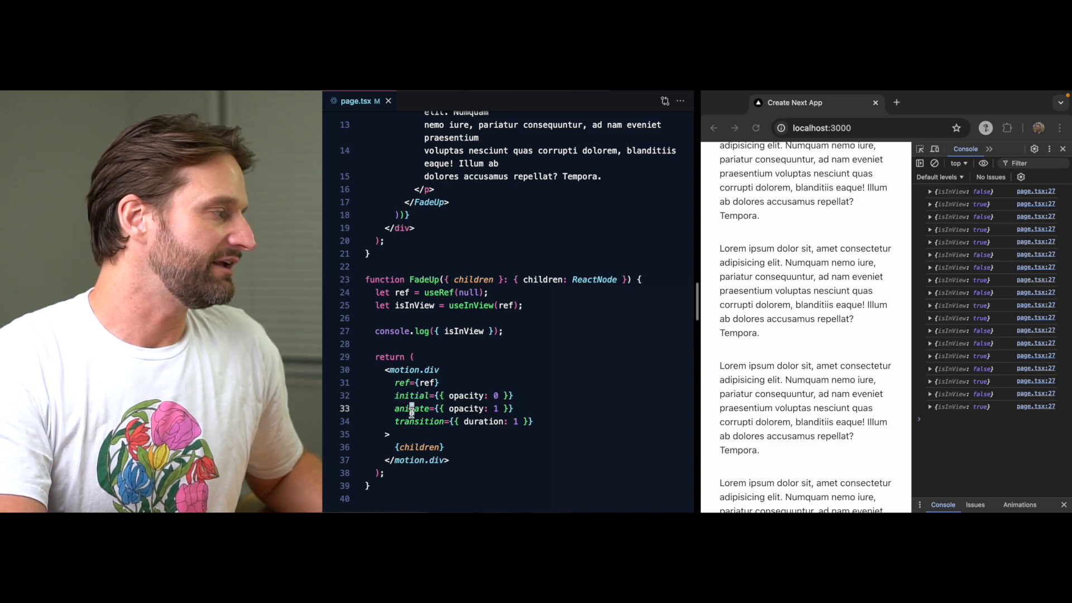
mouse_move(411, 408)
type("v")
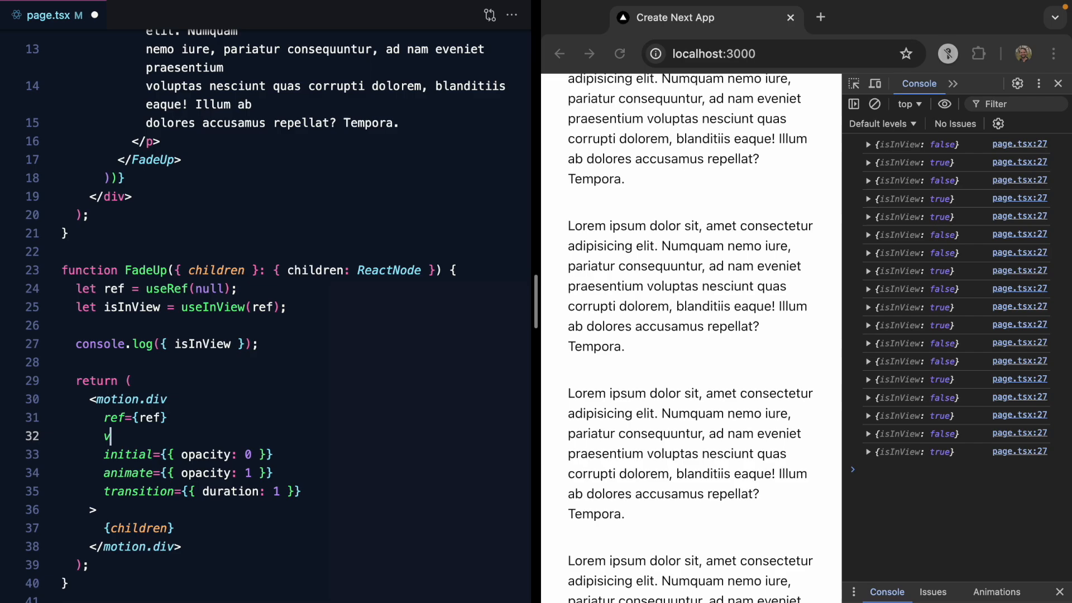
- Add hidden and visible variants with opacity 0 and 1 to the motion div
type("hidden: {")
type("opacity: 0")
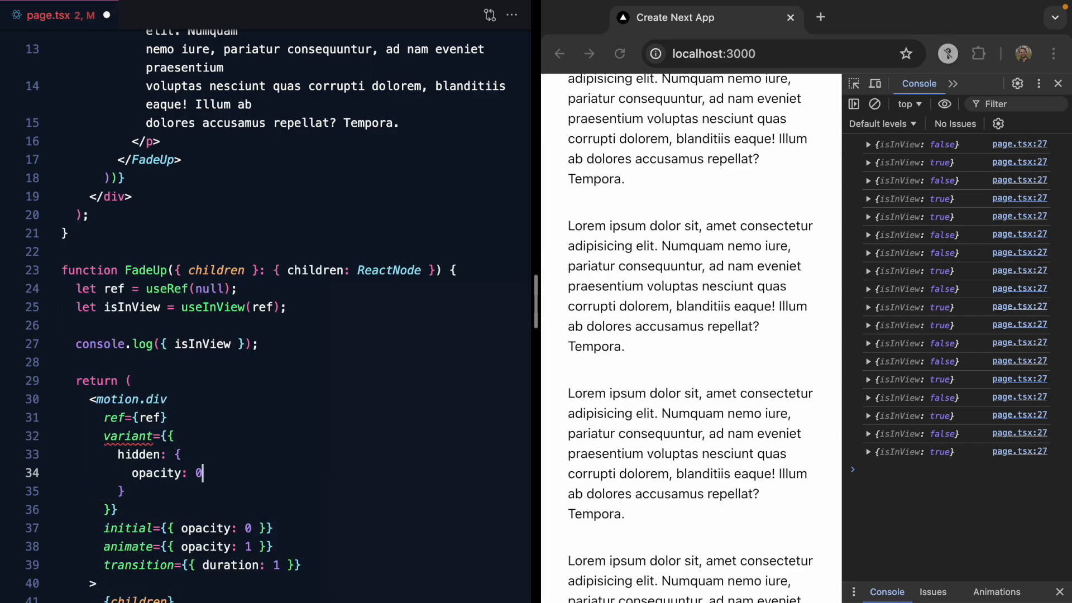
type("visible: {")
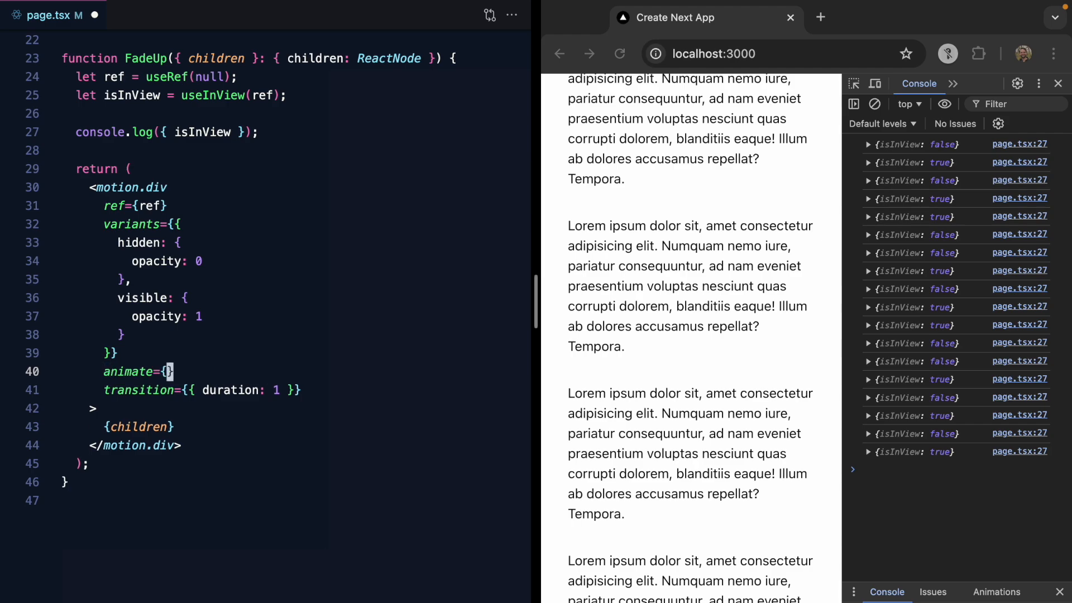
type("'hidden'")
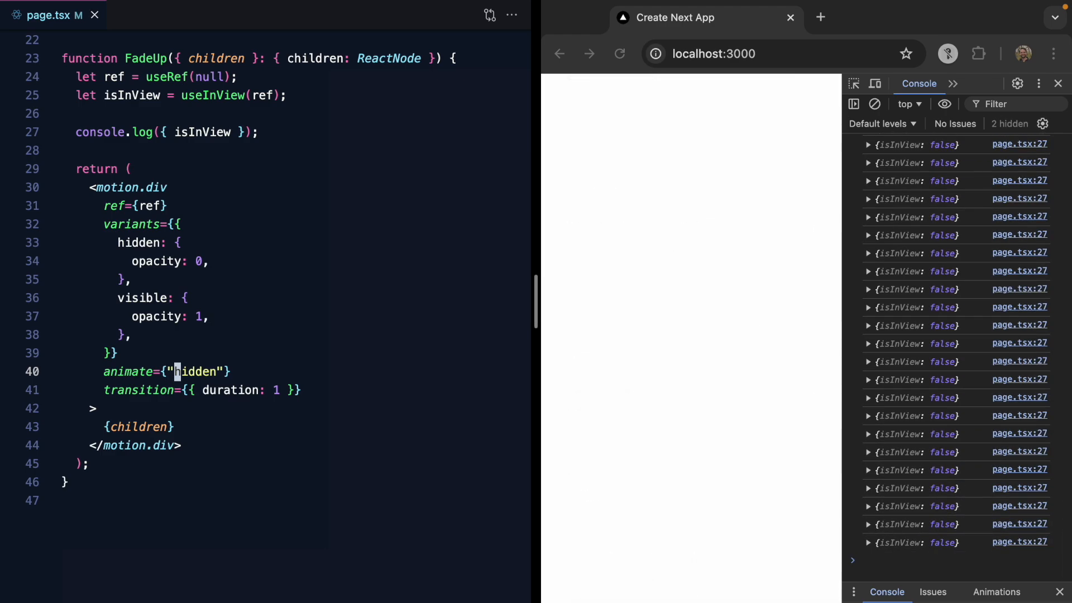
type("visible")
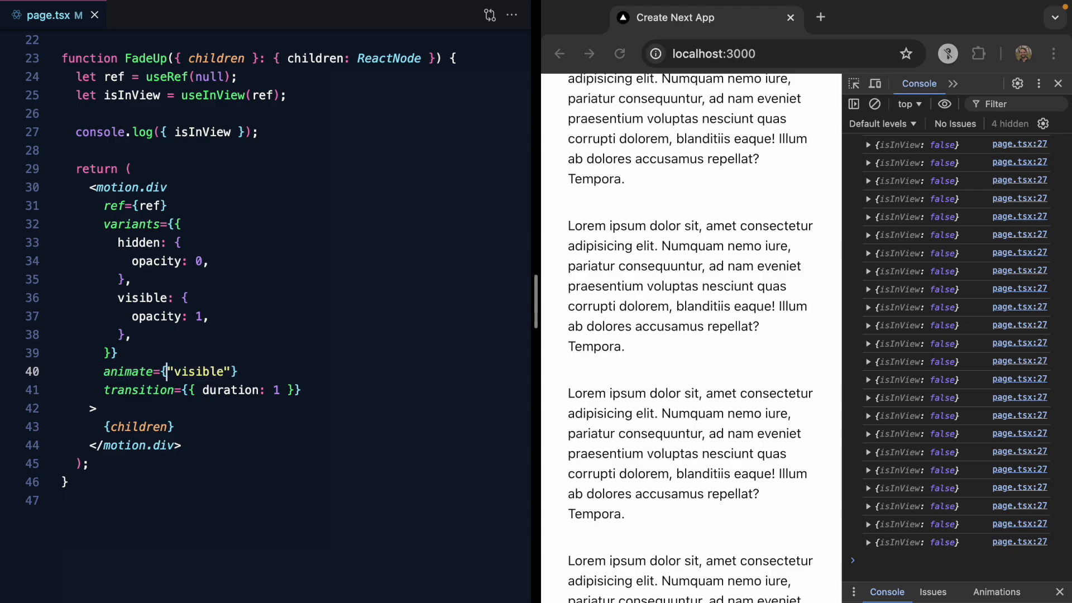
- Set animate={isInView ? "visible" : "hidden"} and scroll the page to see paragraphs fade in
type("isInView ?")
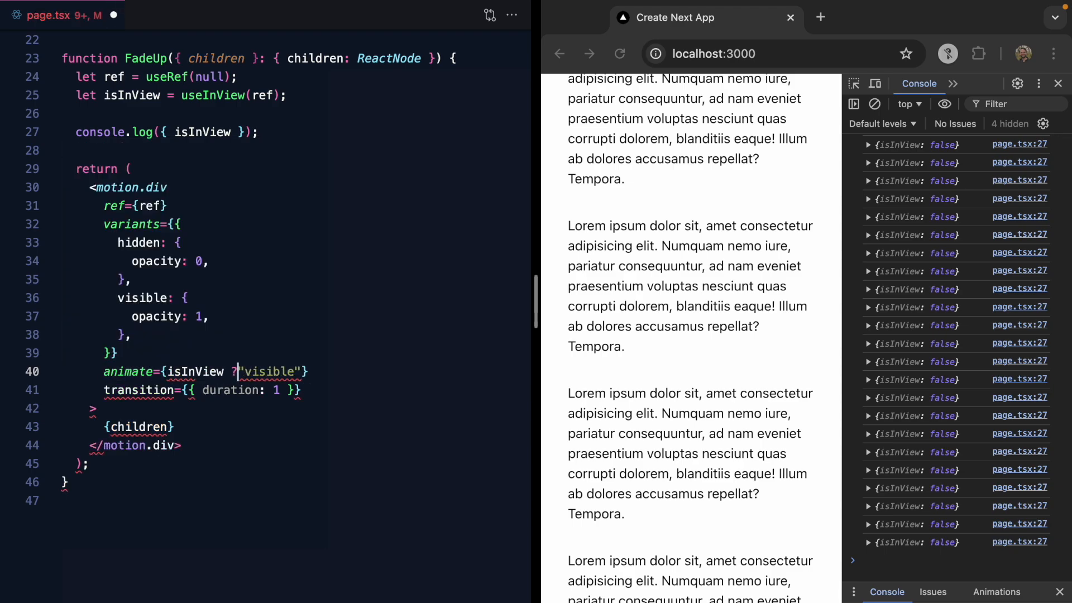
type(":")
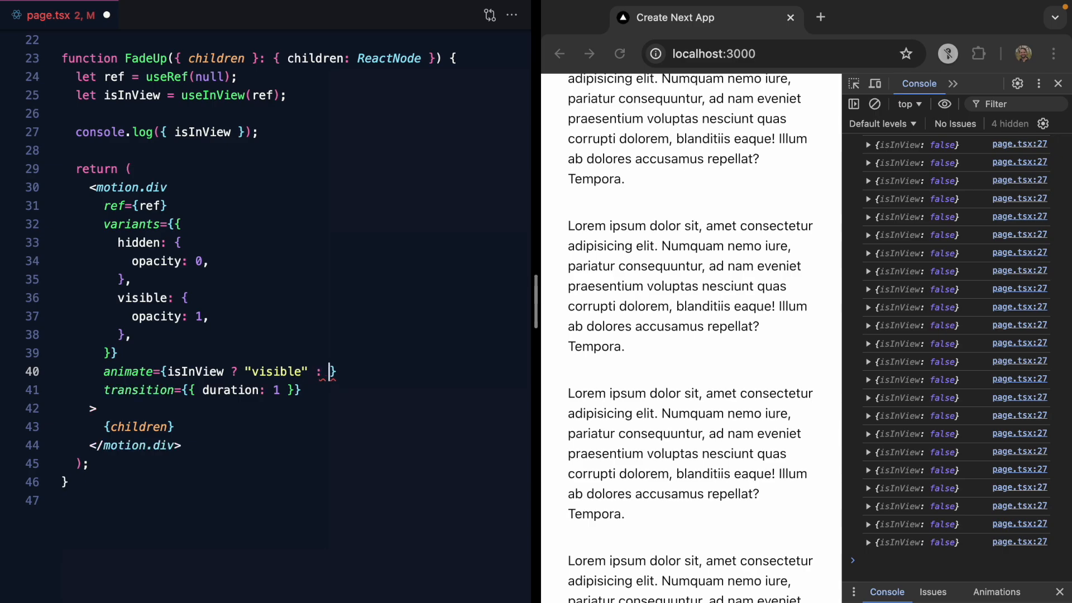
type("\"hidden\"")
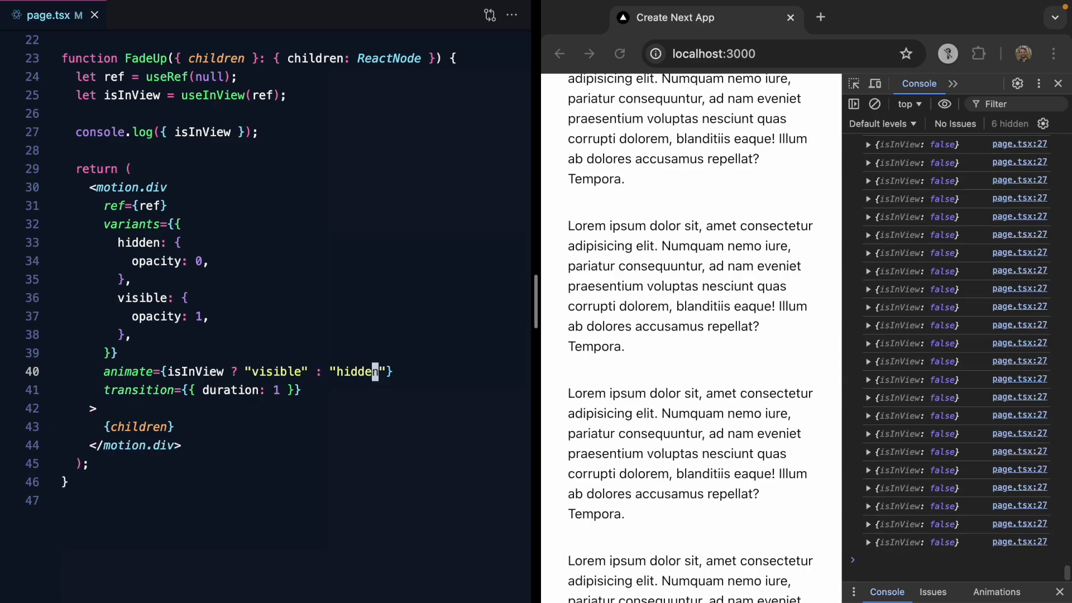
scroll("down", 3)
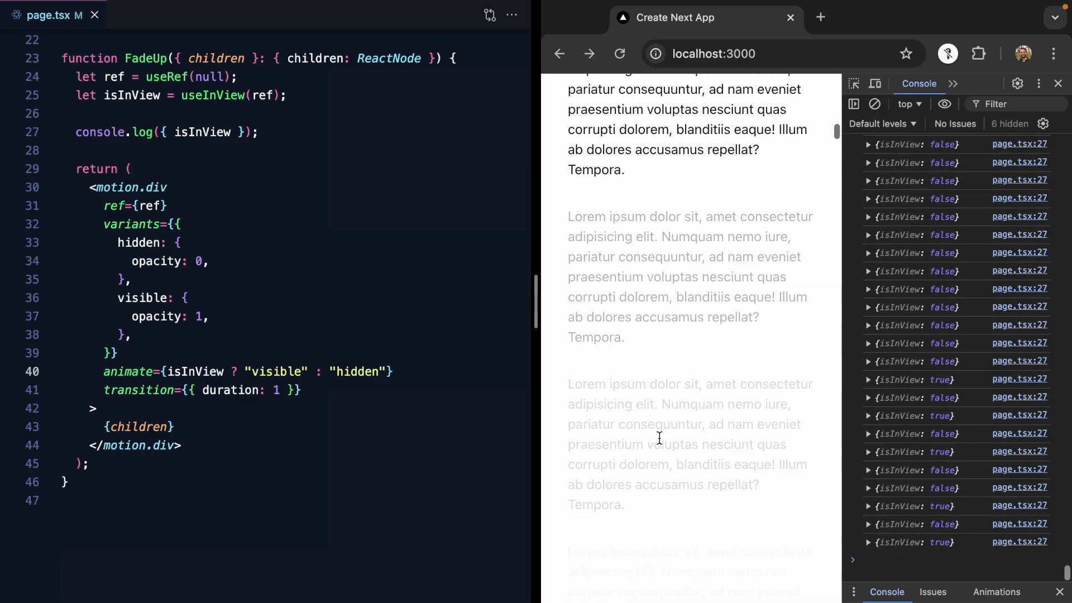
scroll("down", 3)
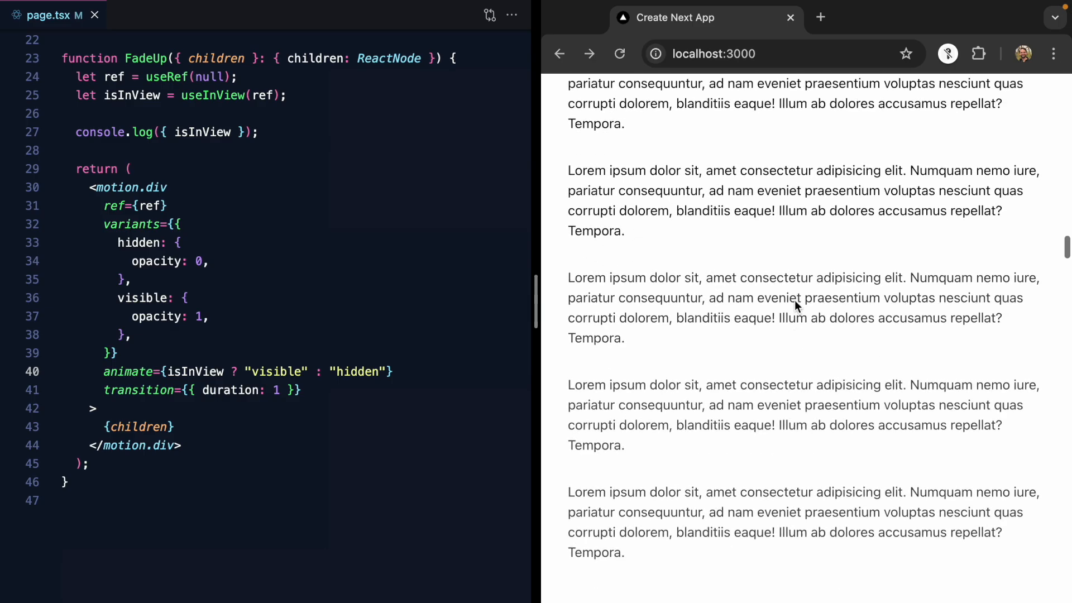
scroll("down", 3)
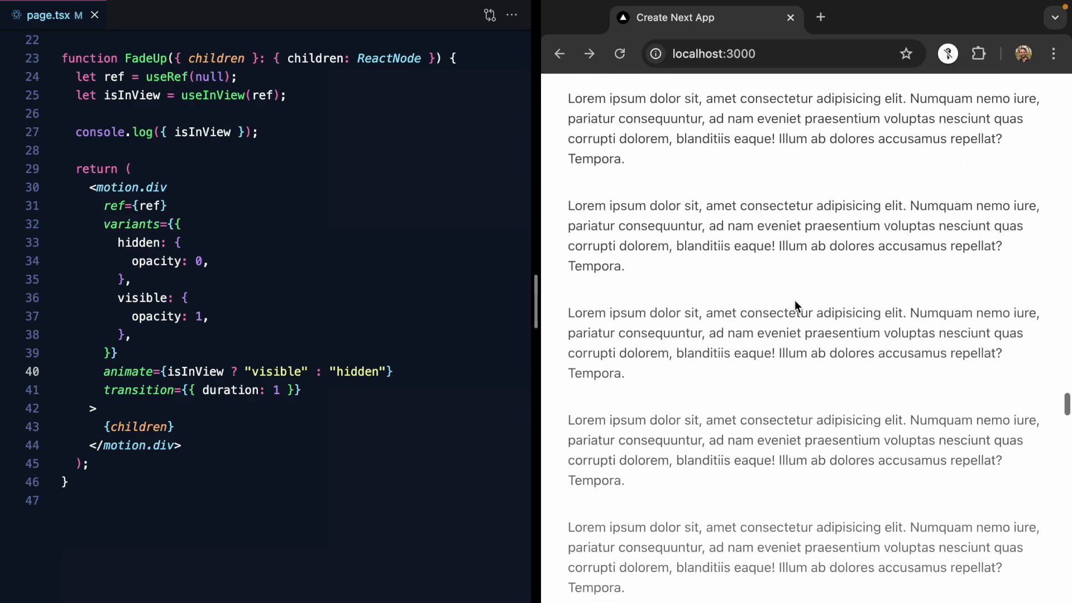
left_click(280, 390)
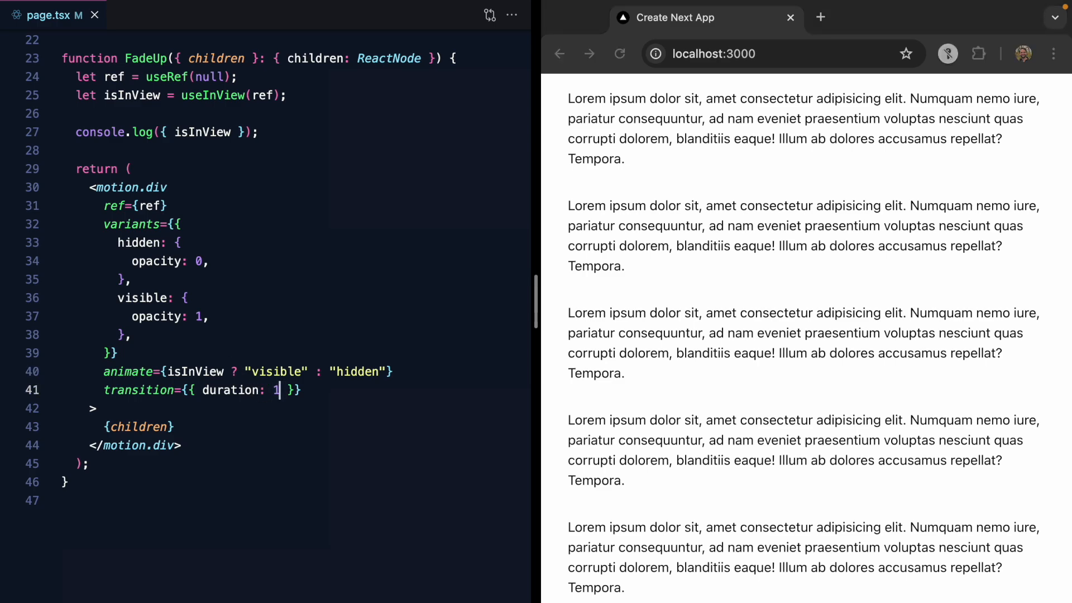
- Extend the transition to { duration: 1, delay: 0.5 } and scroll the page to test the delay
type(", delay: 0.5")
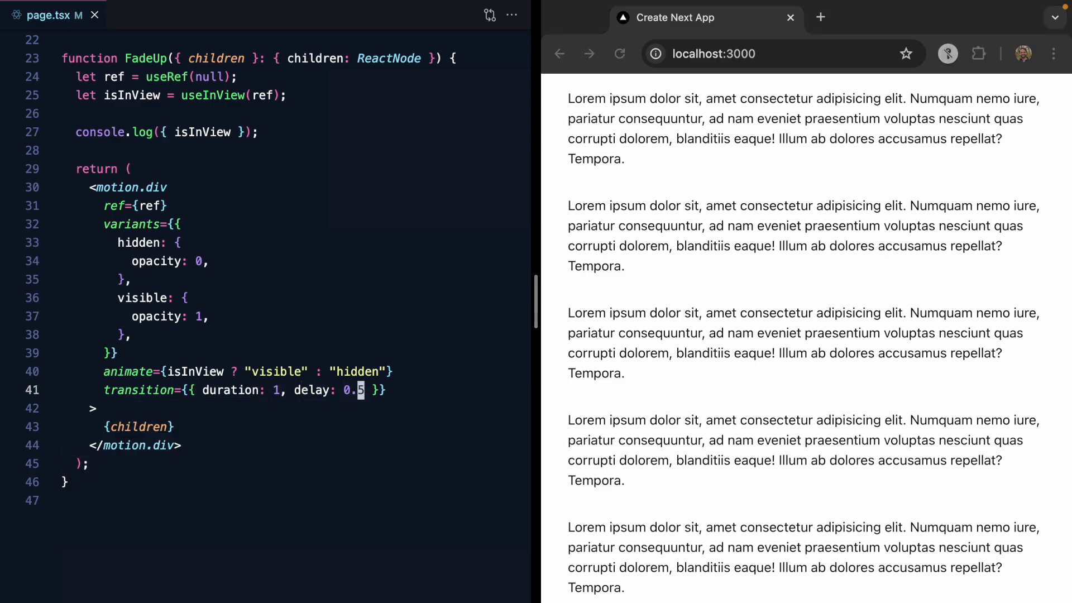
scroll("down", 3)
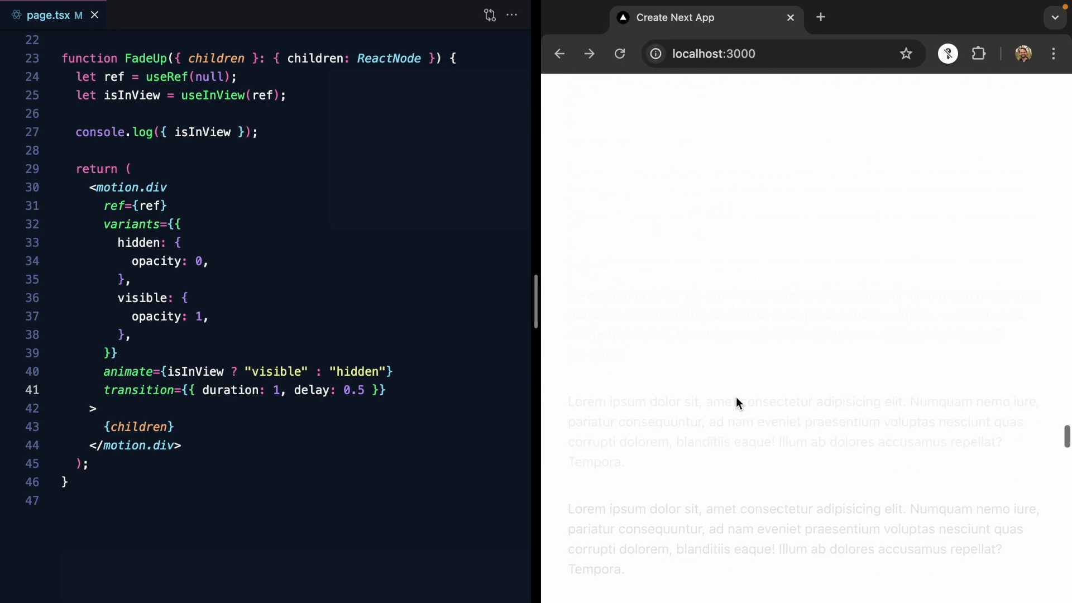
scroll("down", 3)
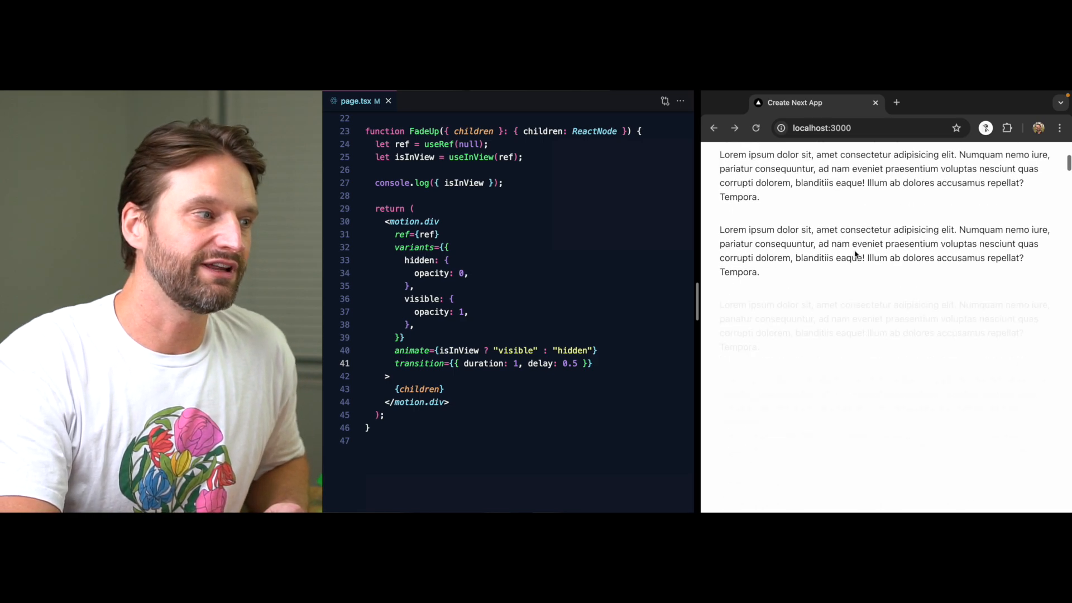
scroll("down", 3)
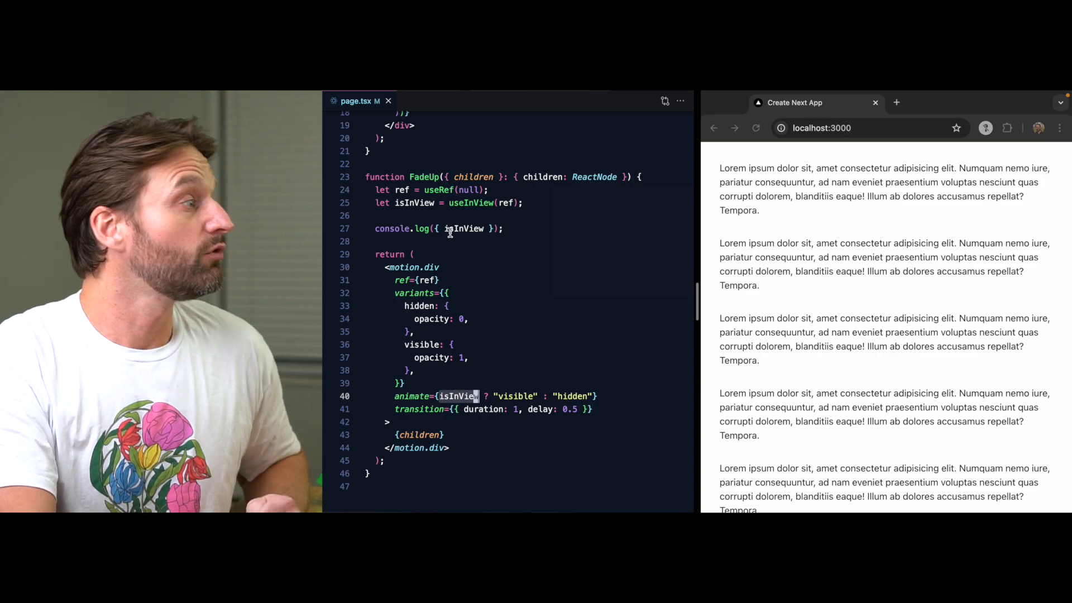
left_click(370, 216)
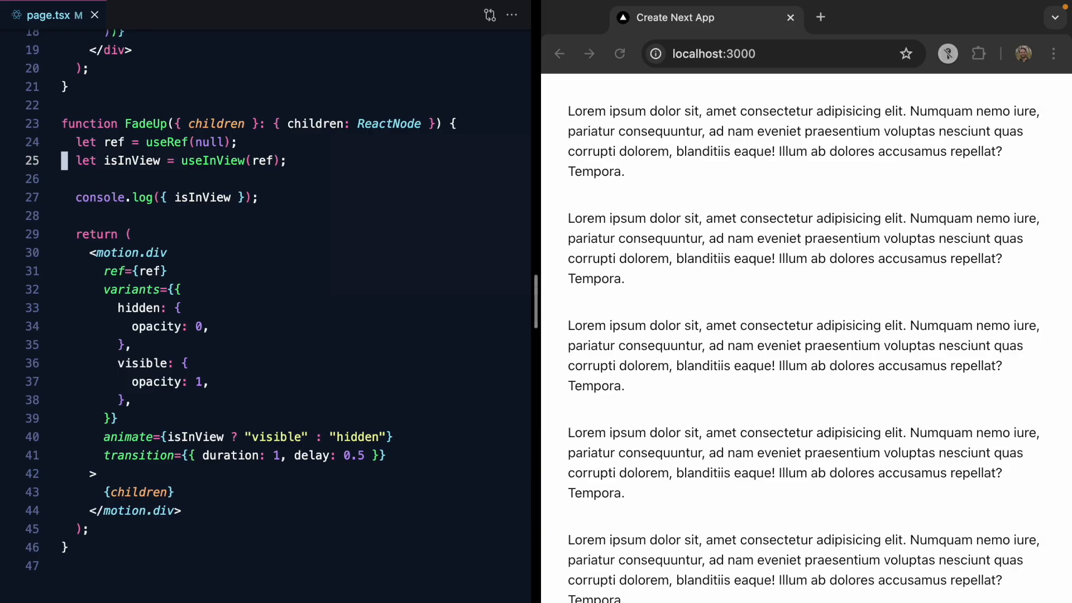
- Add isVisible state via useState(false) and drive the animate ternary from isVisible
type("let [, set] = useState();")
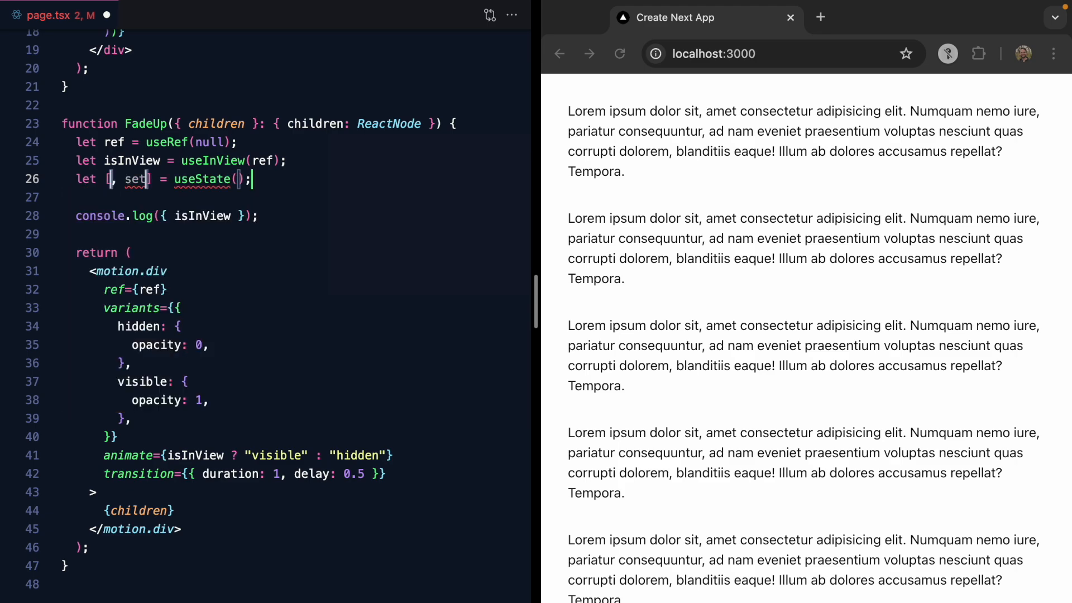
type("isVisible, setIsVisible")
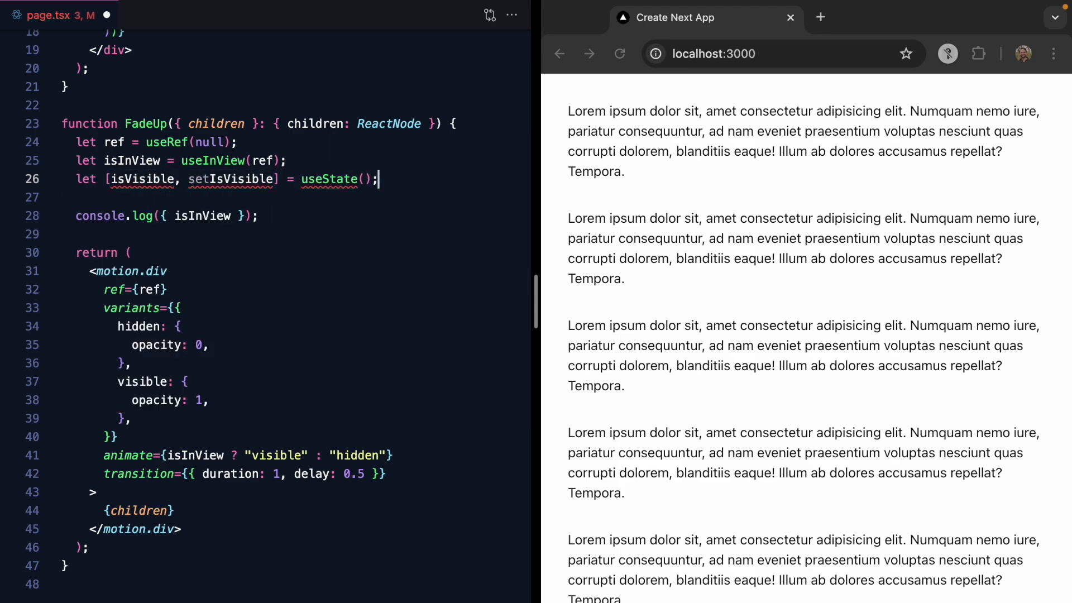
type("false")
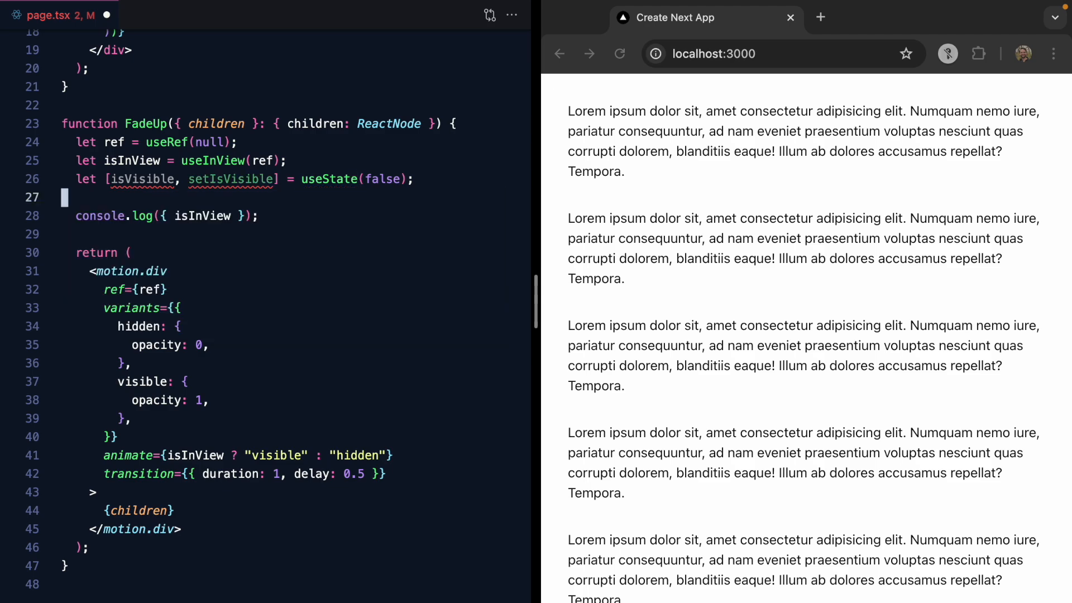
left_click(199, 456)
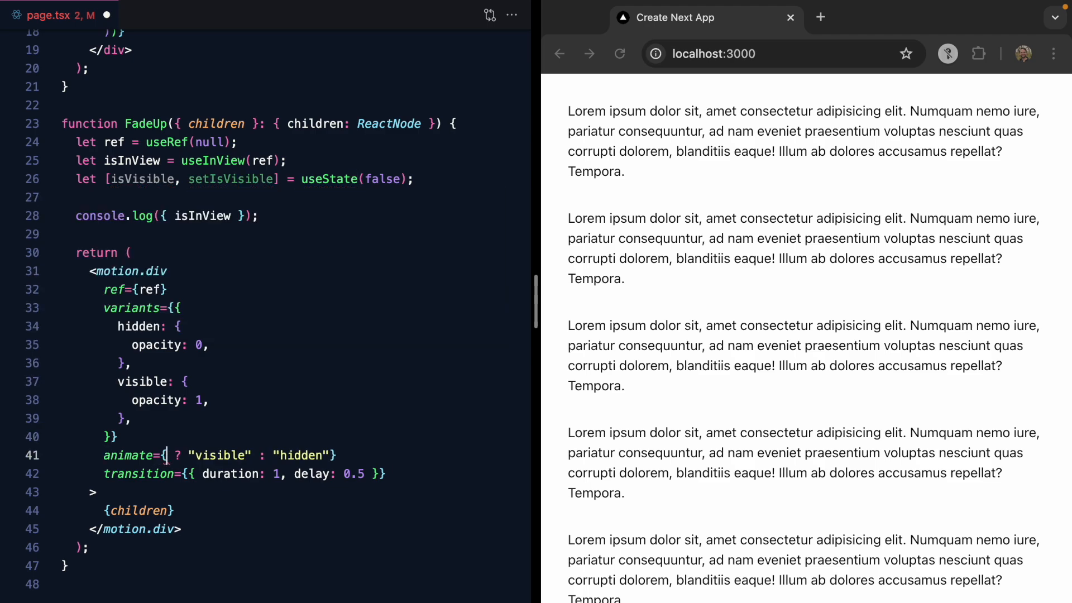
type("isVisible")
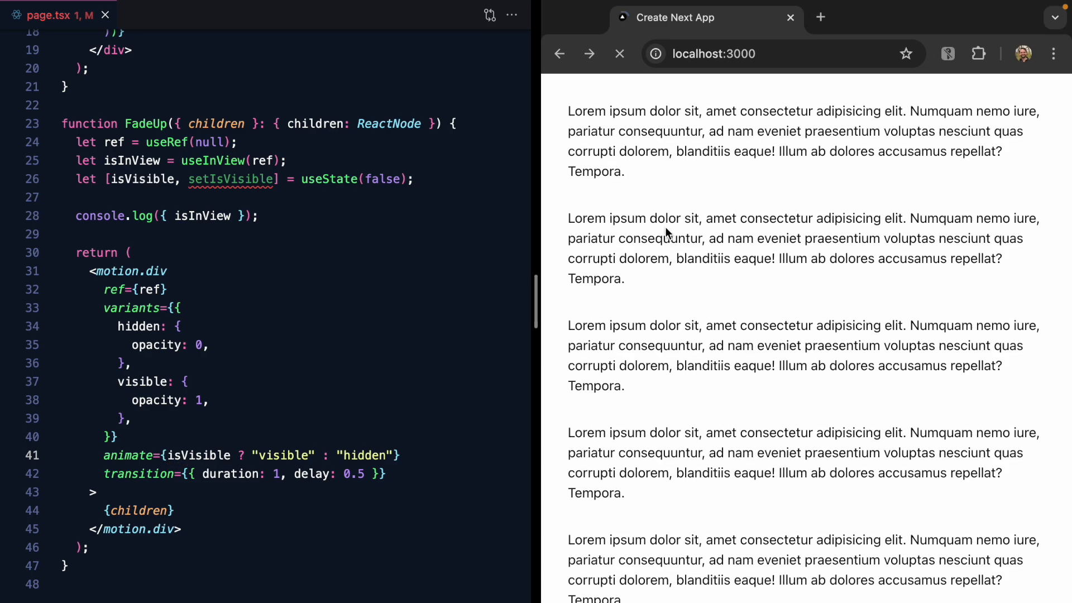
left_click(619, 53)
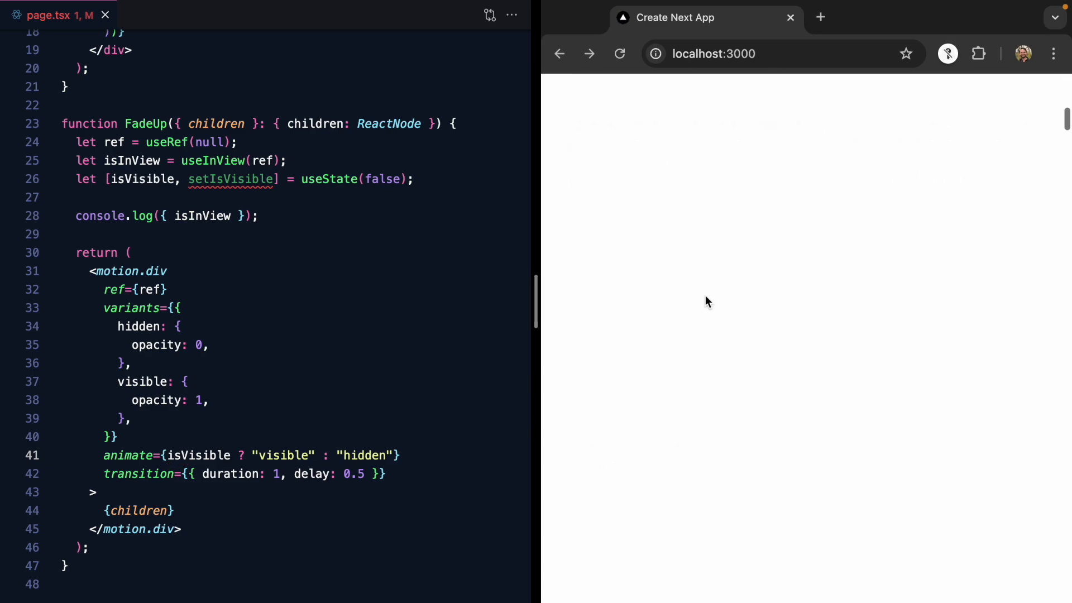
mouse_move(145, 354)
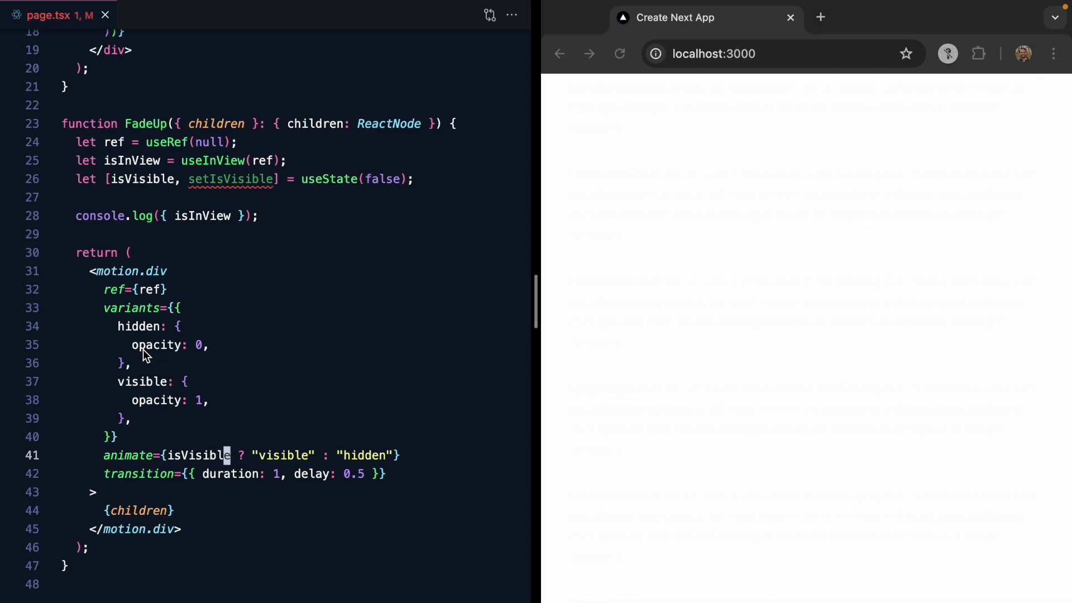
- Set initial={false} on motion.div and start a useEffect(() => ...) hook in FadeUp
type("initial=")
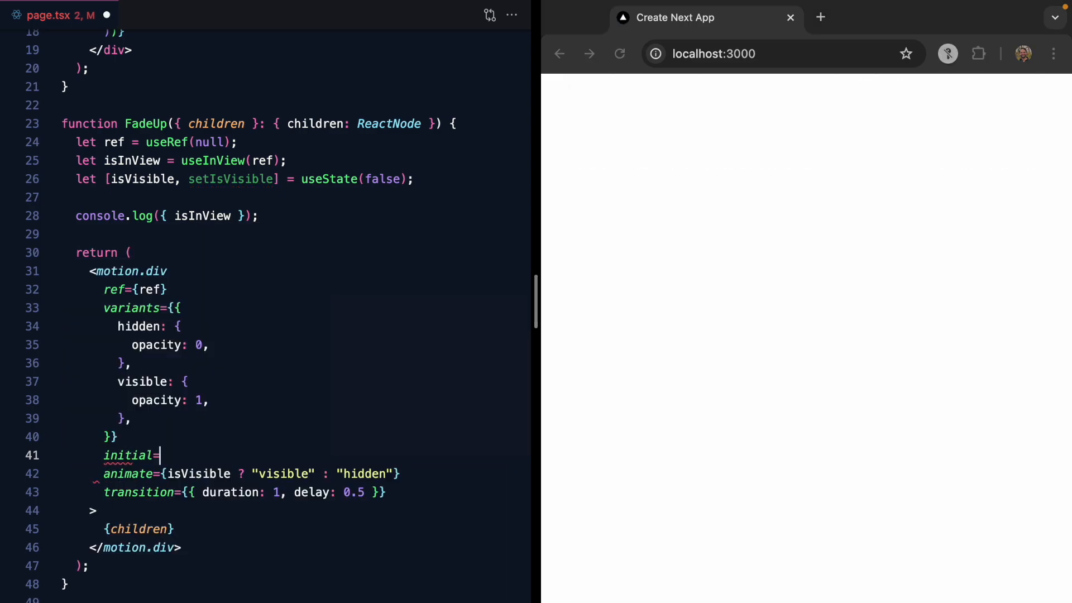
type("{false}")
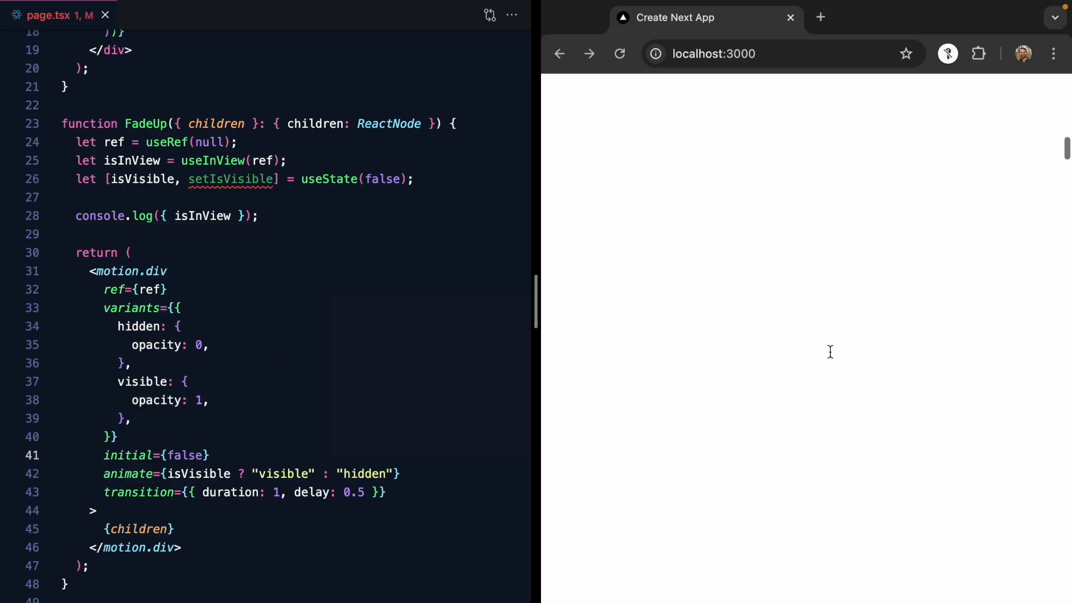
double_click(230, 179)
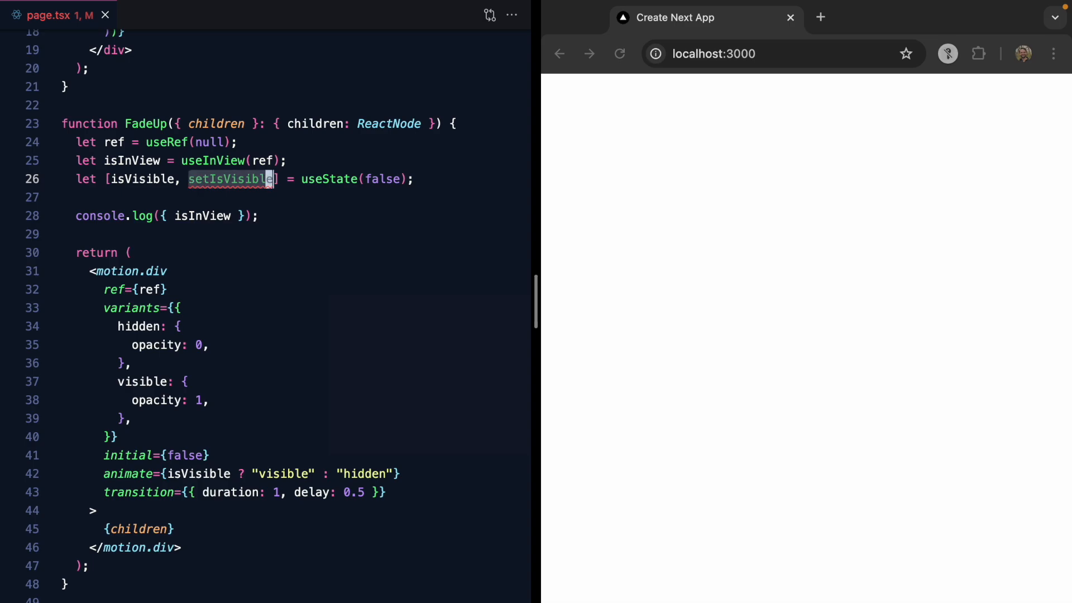
left_click(155, 179)
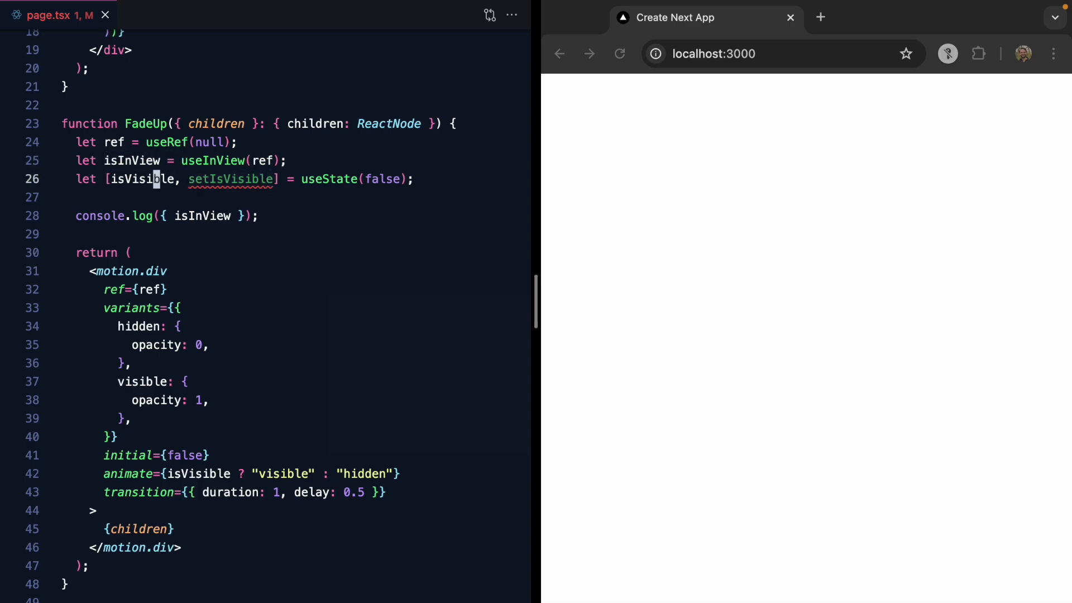
type("useEffect(() => {")
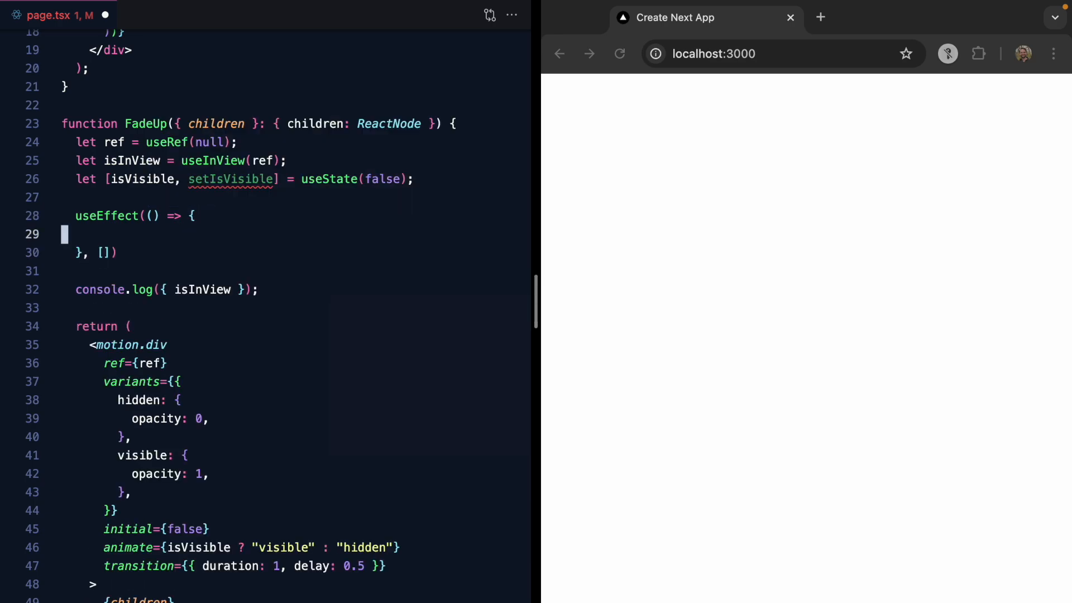
- Guard setIsVisible(true) with if (isInView && !isVisible) and use dependencies [isInView, isVisible]
type("if")
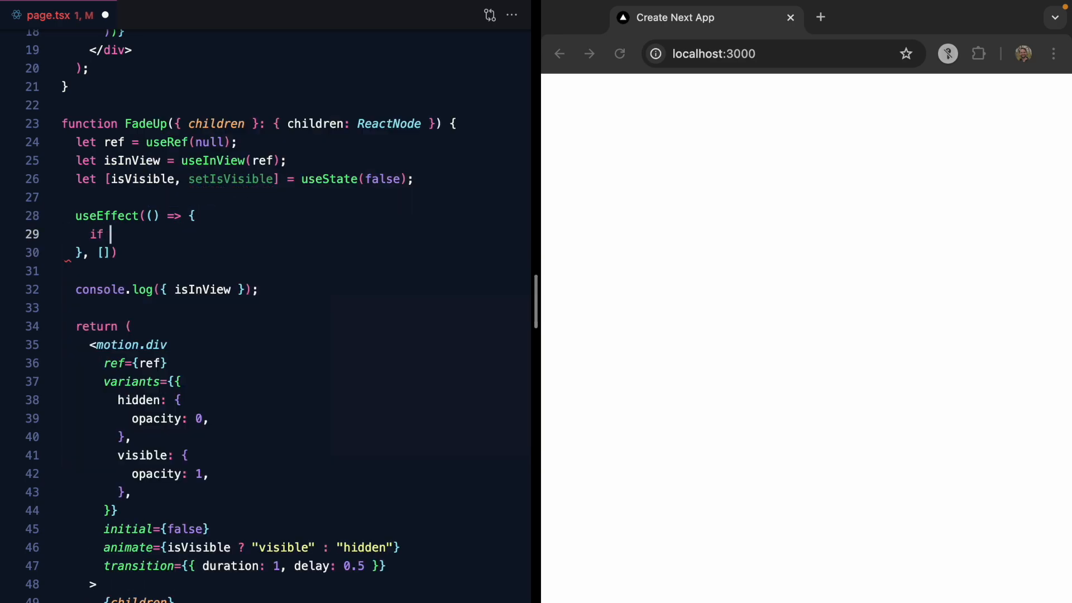
type("(isInView")
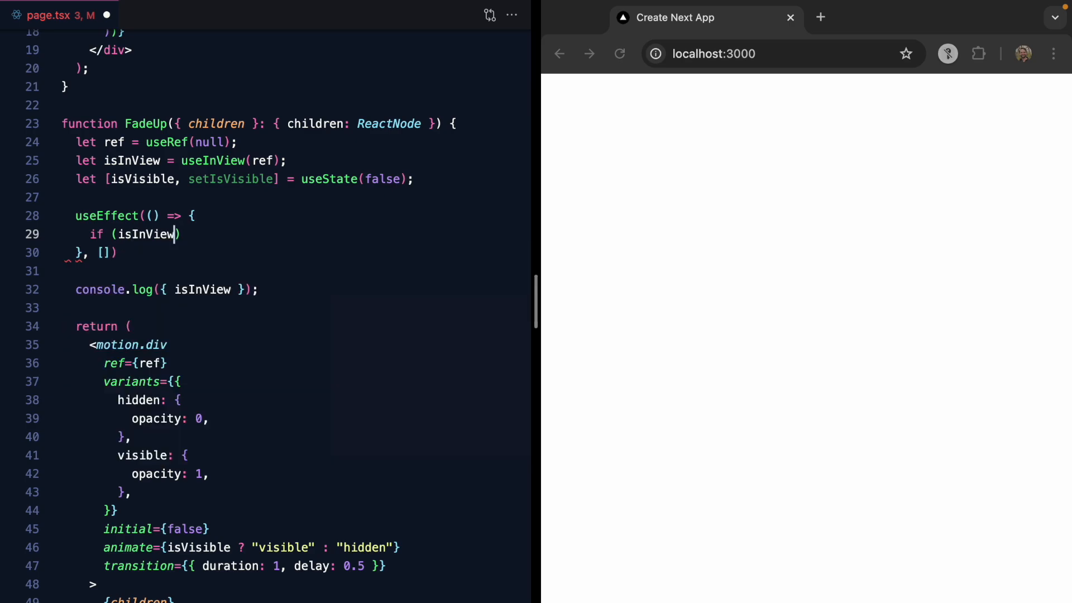
type("&& !isVisible")
type("setIsVisible(true")
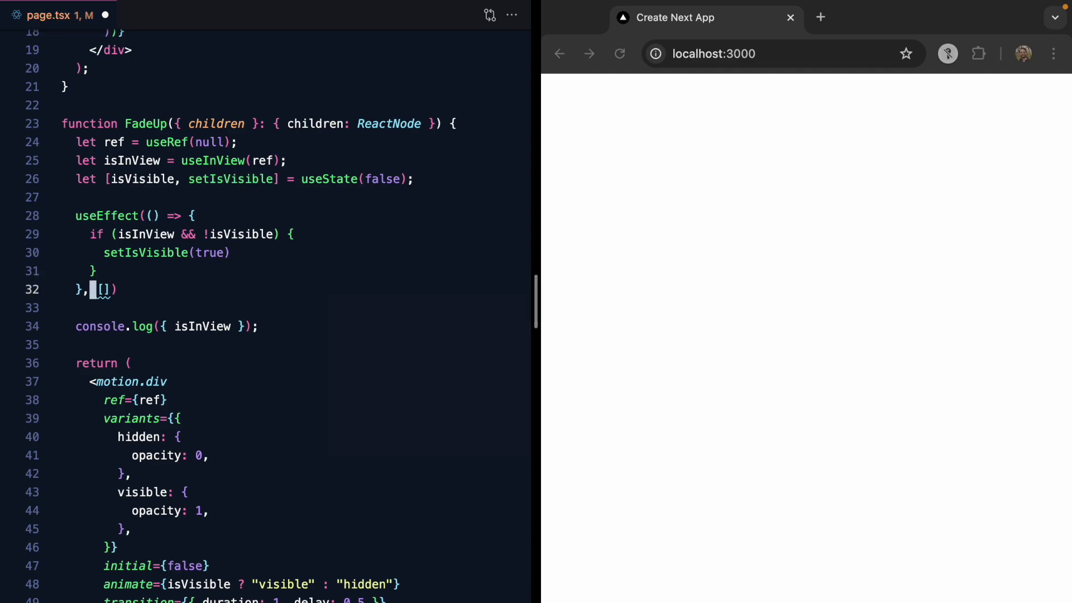
type("isInView, isVisible")
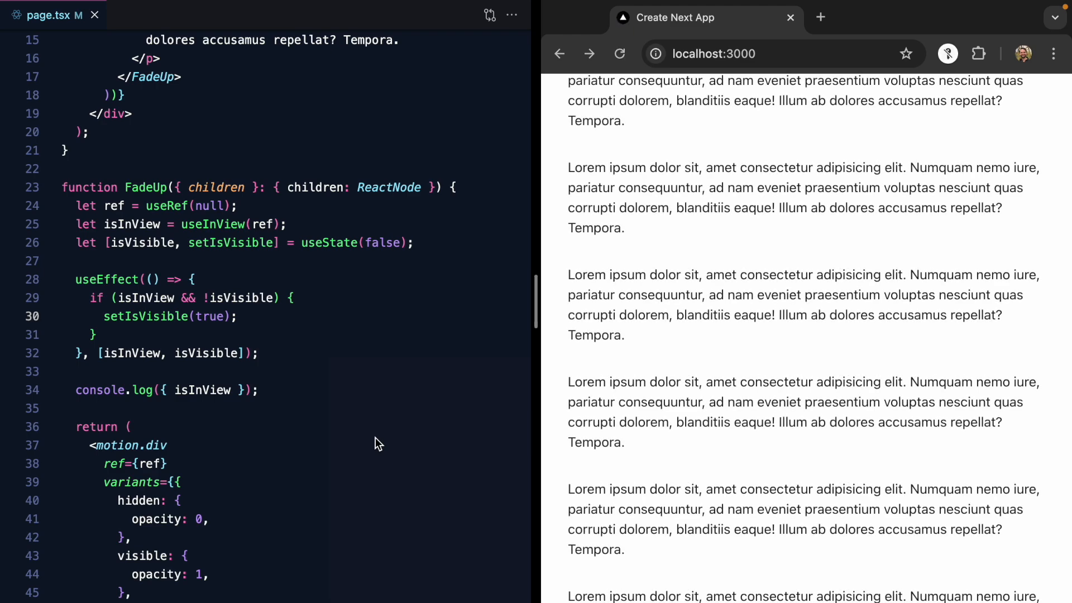
- Scroll the localhost page to watch the paragraphs fade in as they enter view
scroll("down", 3)
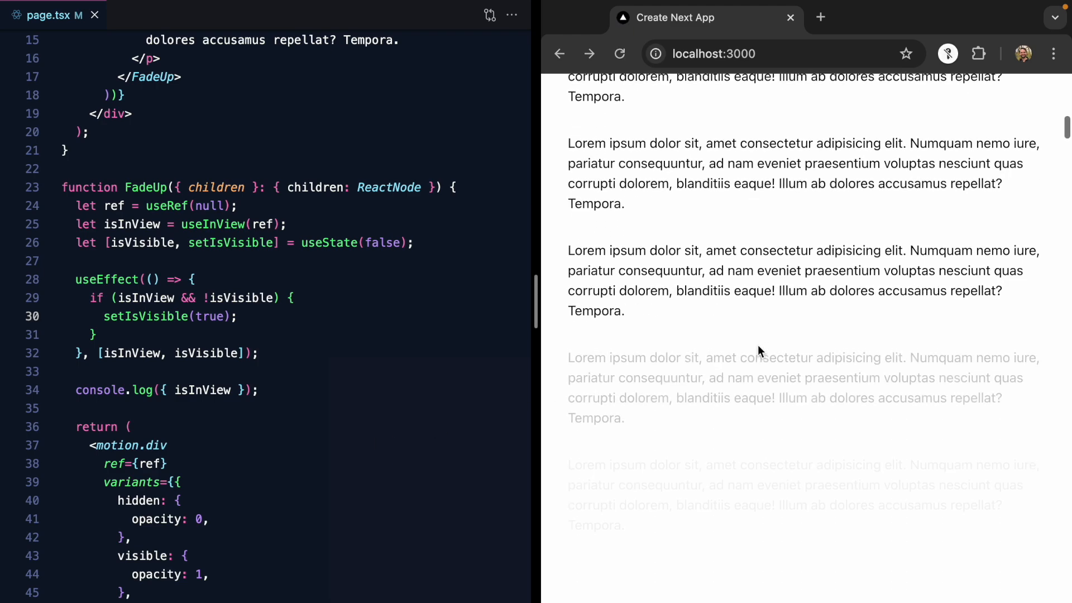
scroll("down", 3)
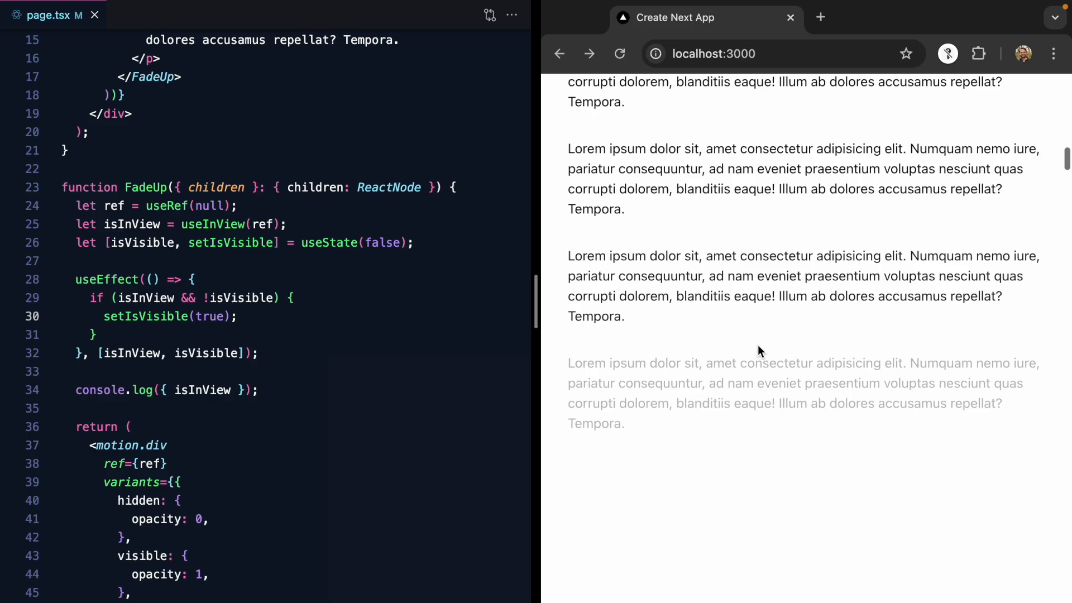
scroll("down", 3)
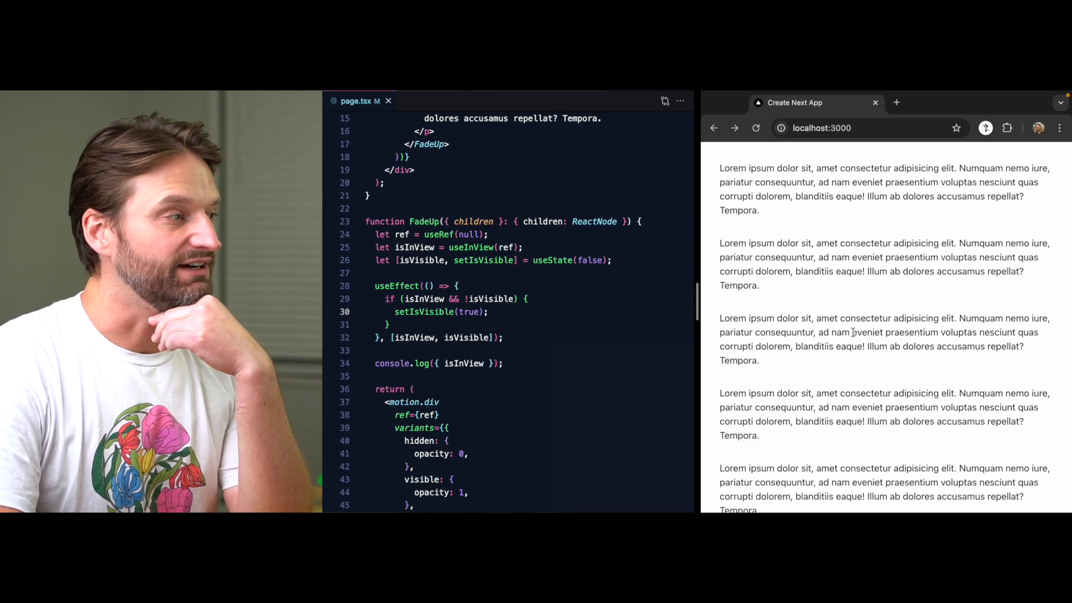
scroll("down", 3)
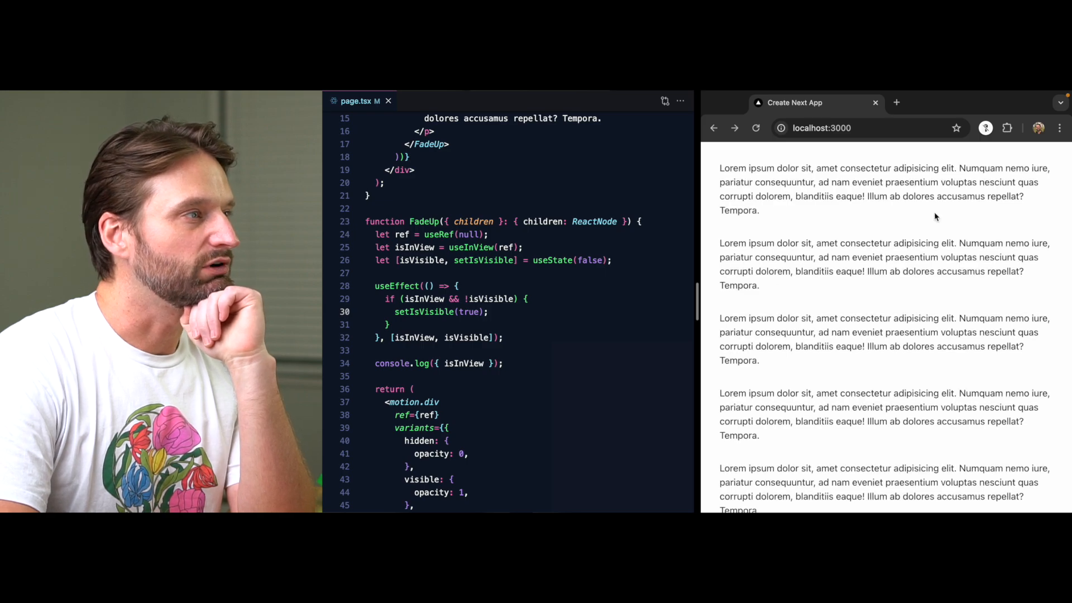
scroll("down", 3)
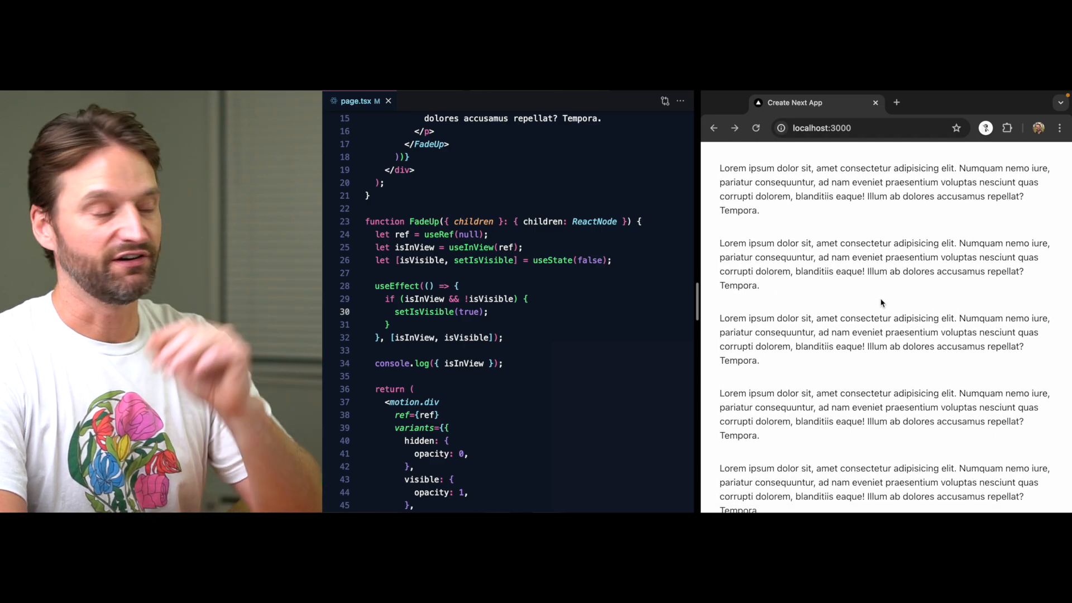
mouse_move(484, 261)
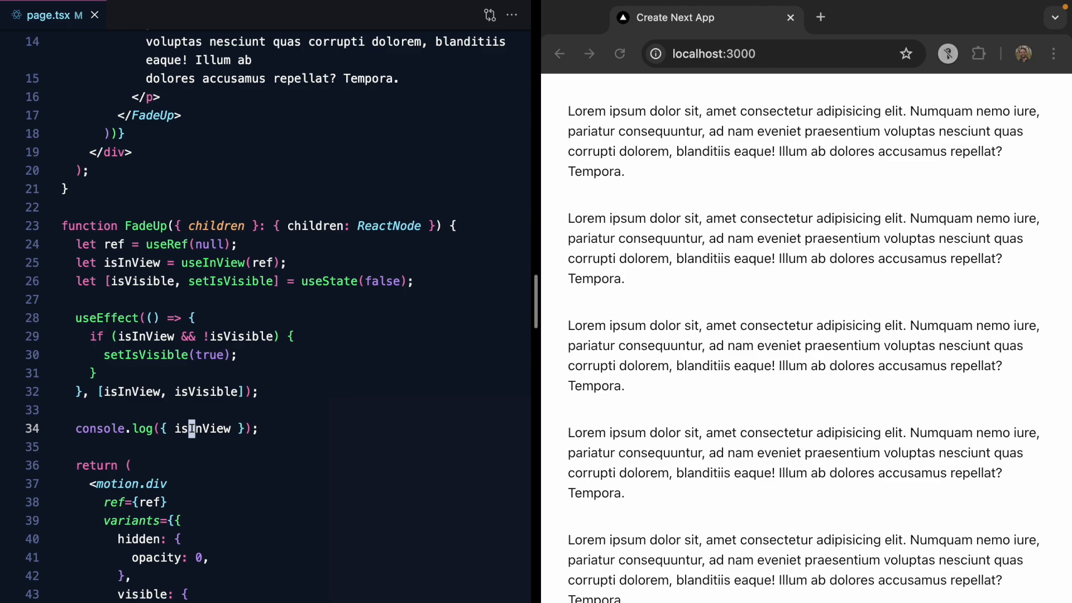
- Delete the console.log({ isInView }) line from FadeUp in page.tsx
scroll("up", 3)
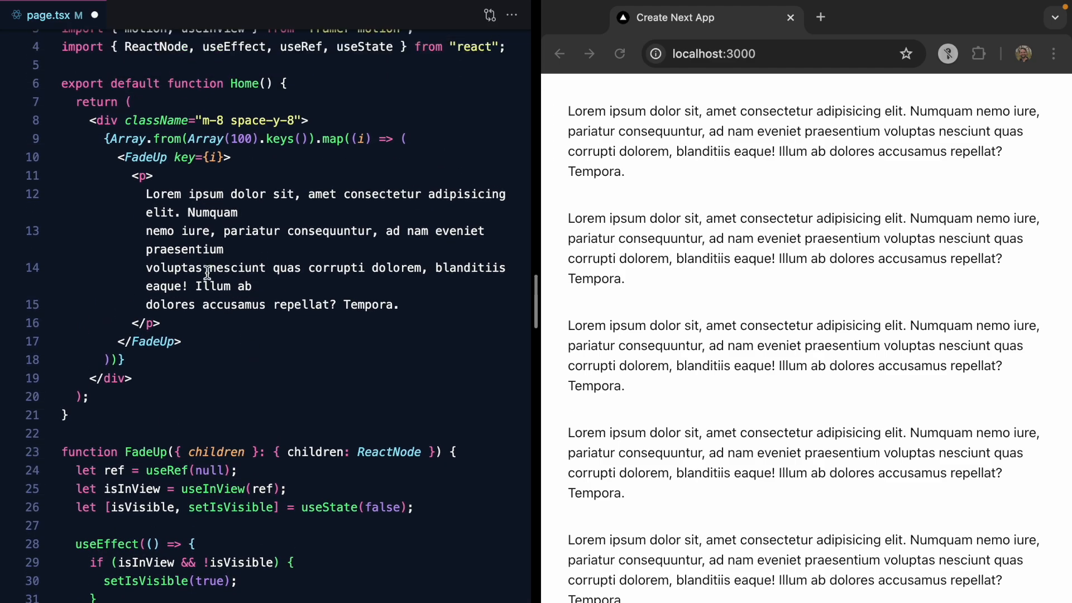
left_click(620, 54)
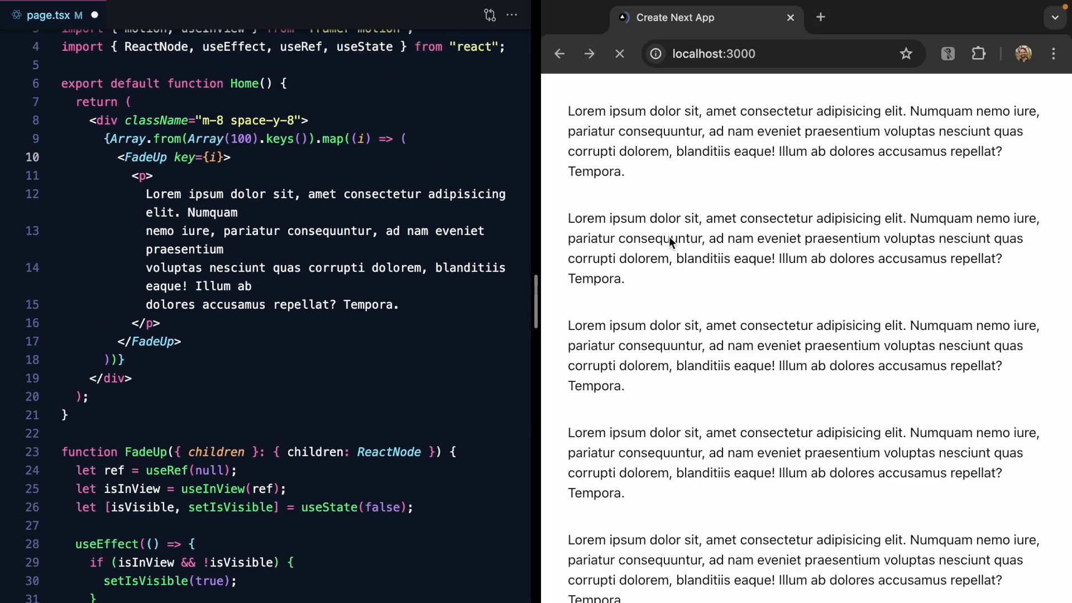
scroll("down", 3)
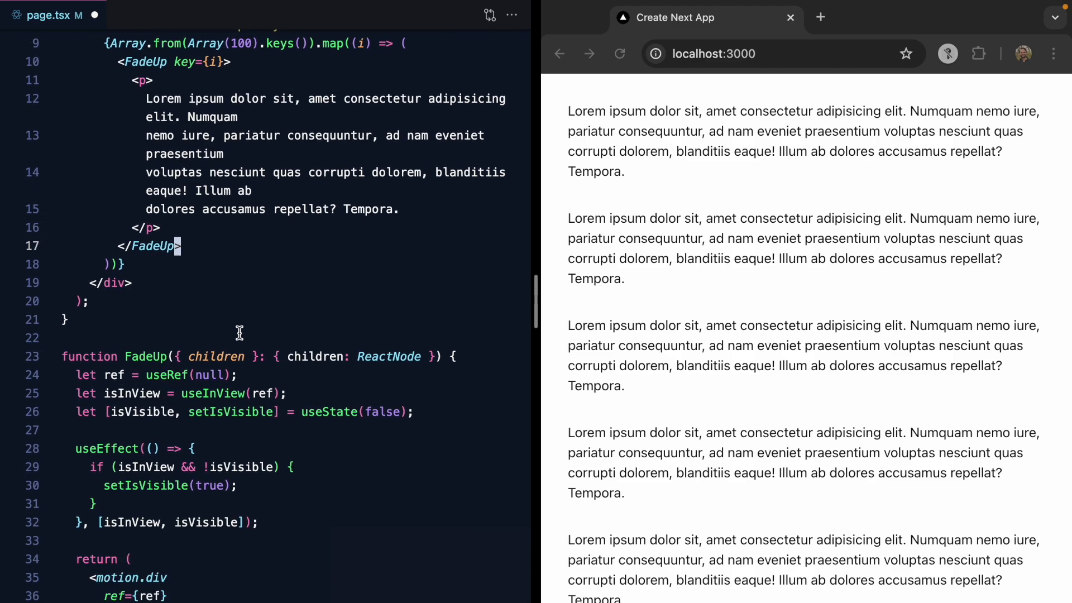
- Set initial="hidden" on FadeUp, verify fading while scrolling, and export the FadeUp function
scroll("down", 3)
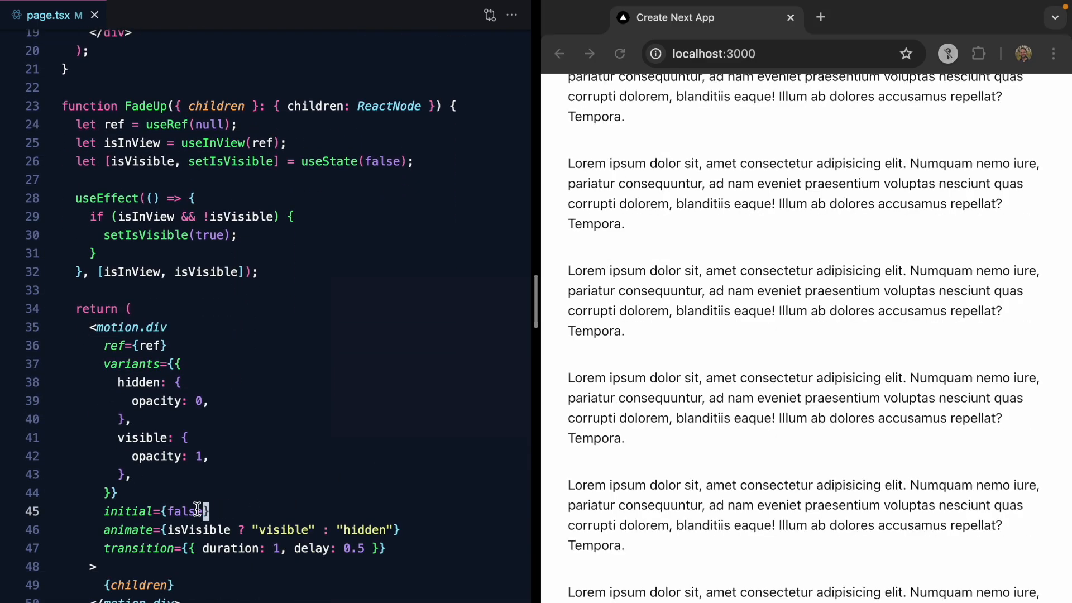
type("'hi'")
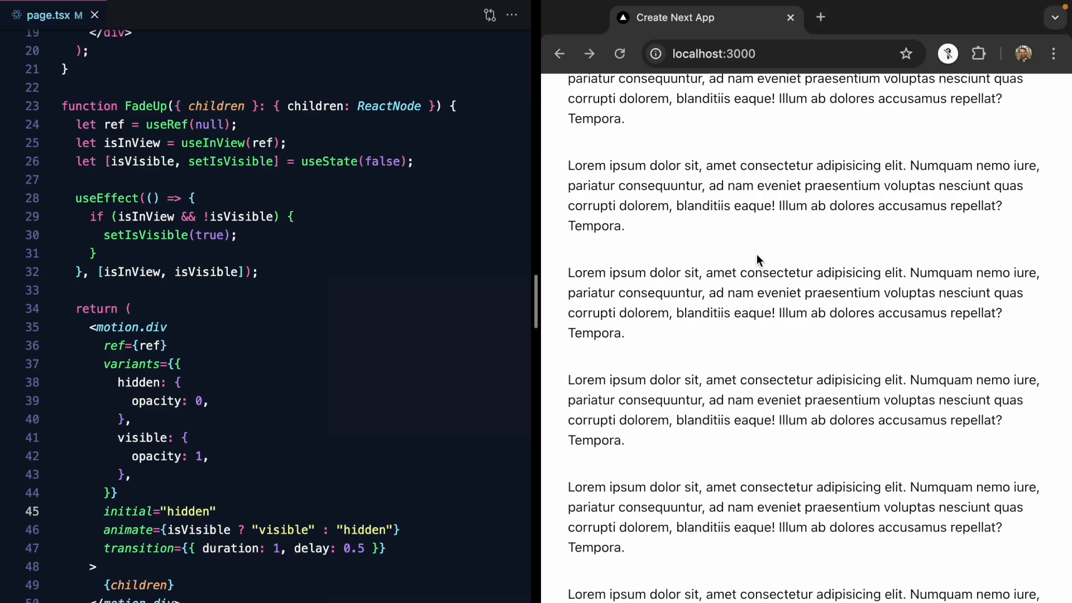
scroll("down", 3)
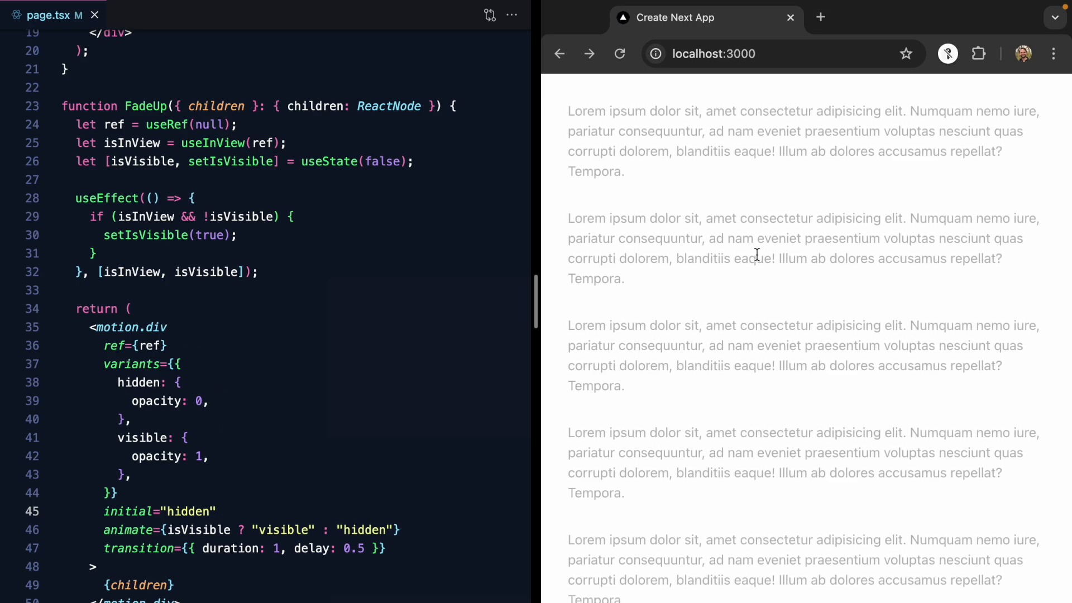
scroll("down", 3)
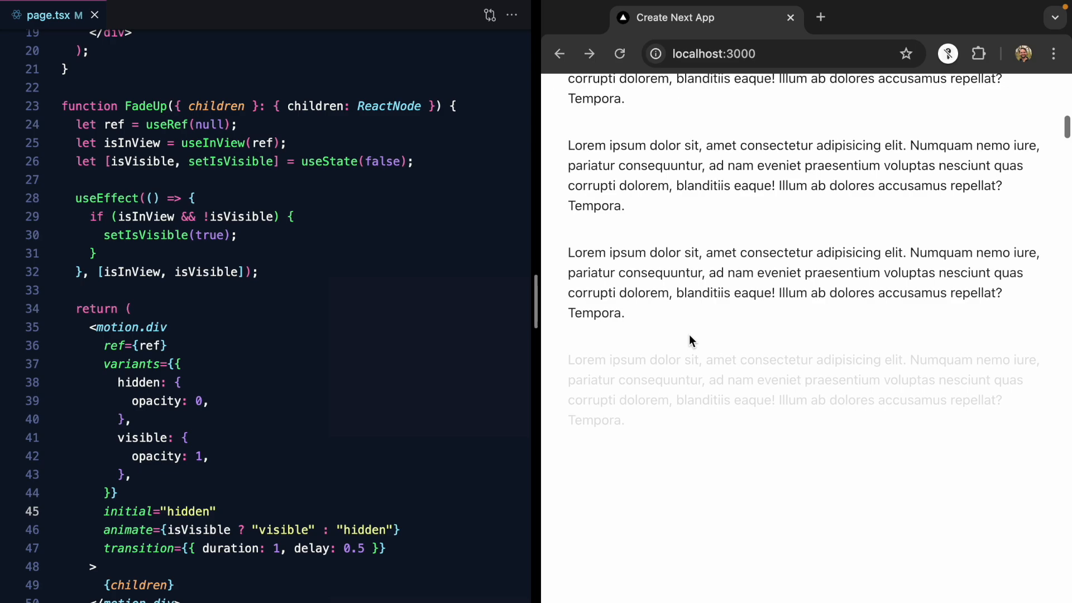
scroll("up", 3)
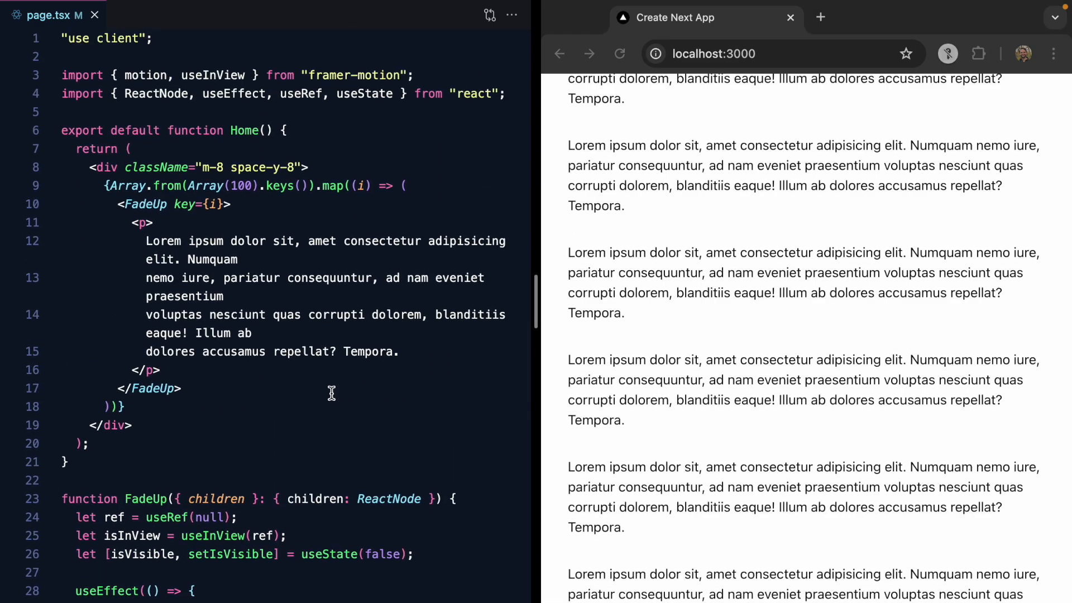
scroll("up", 3)
type("export ")
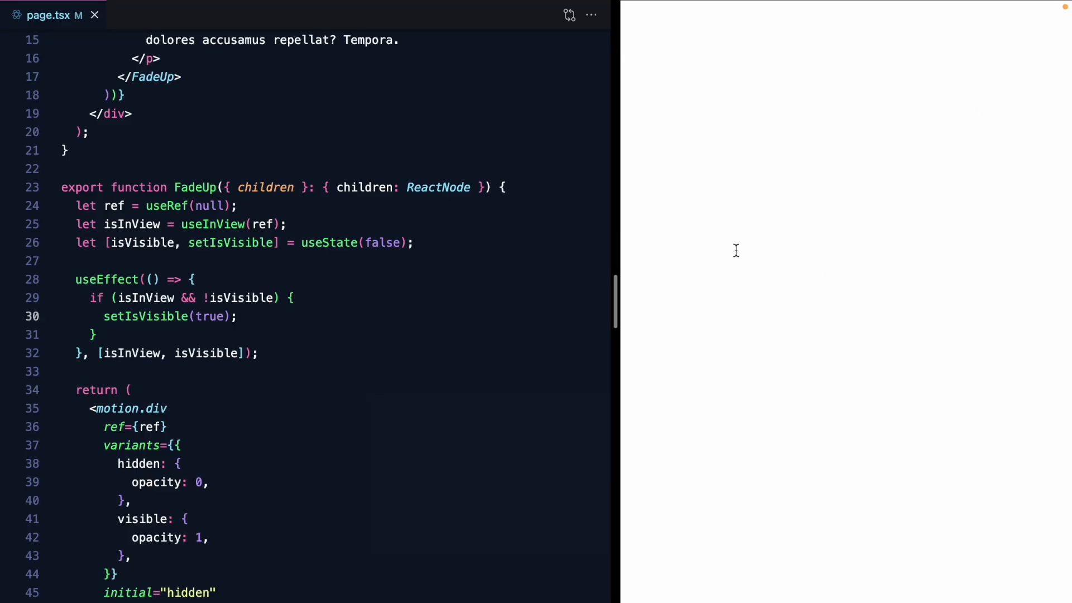
- Change the hidden variant's y offset from 20 to 15 and save
scroll("down", 3)
type("y:")
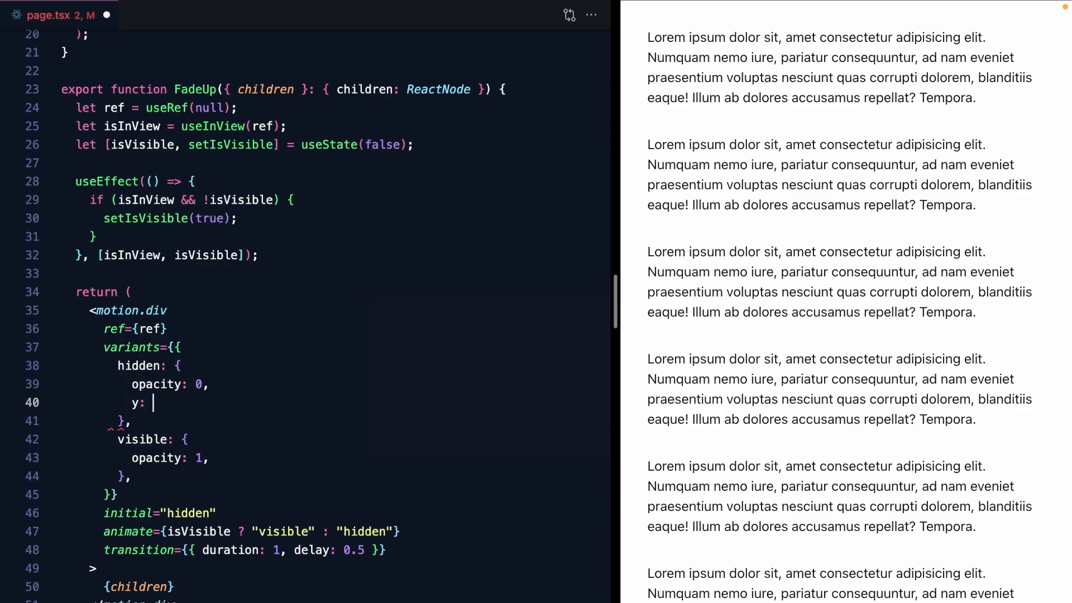
type("20")
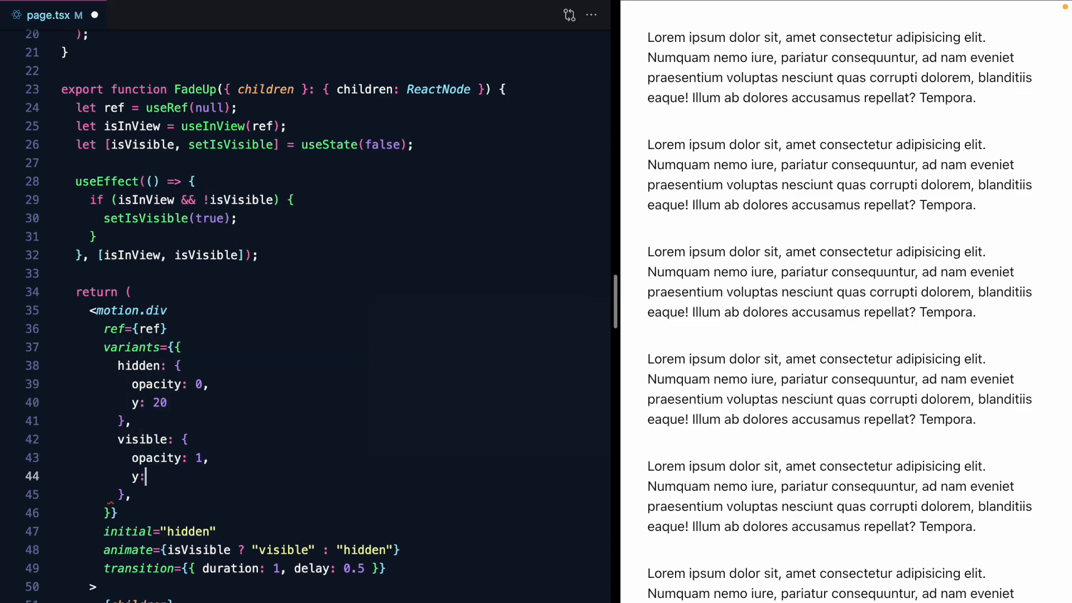
type("0,")
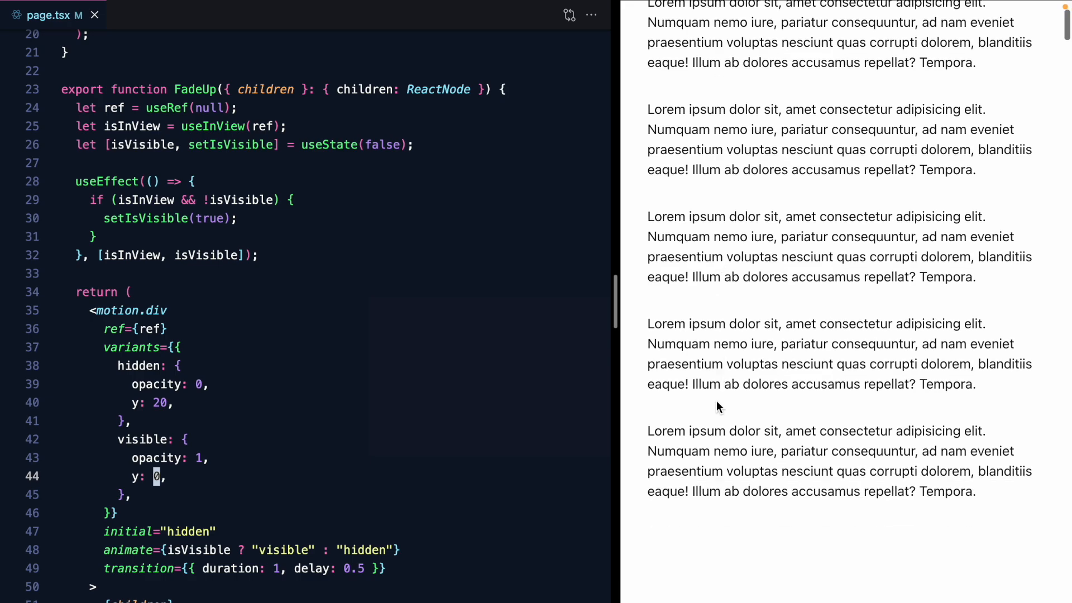
scroll("down", 3)
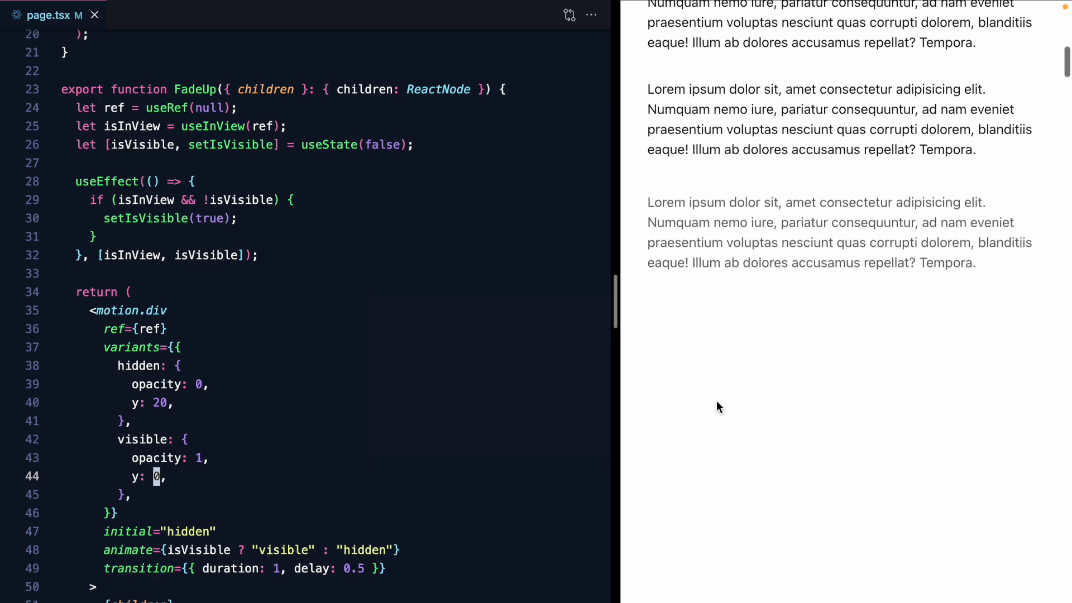
scroll("down", 3)
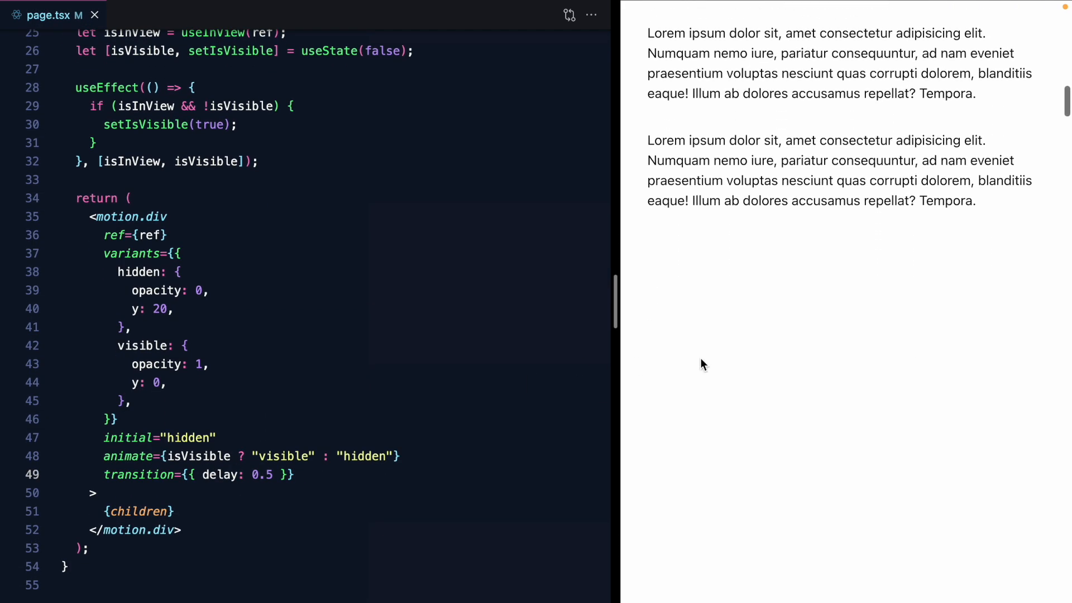
- Scroll through the browser preview to watch paragraphs rise and fade in
scroll("down", 3)
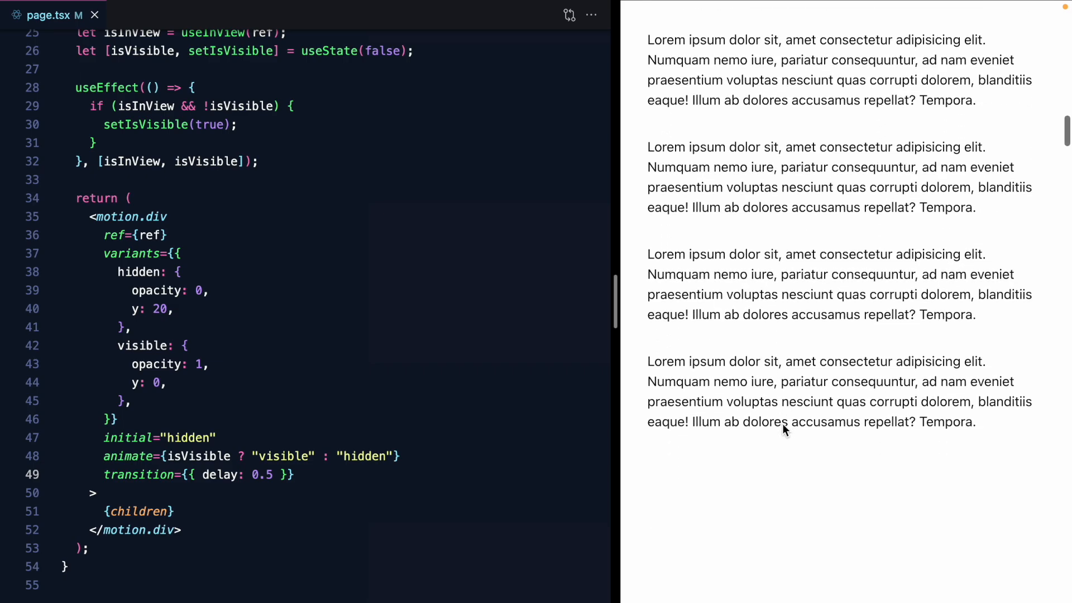
scroll("down", 3)
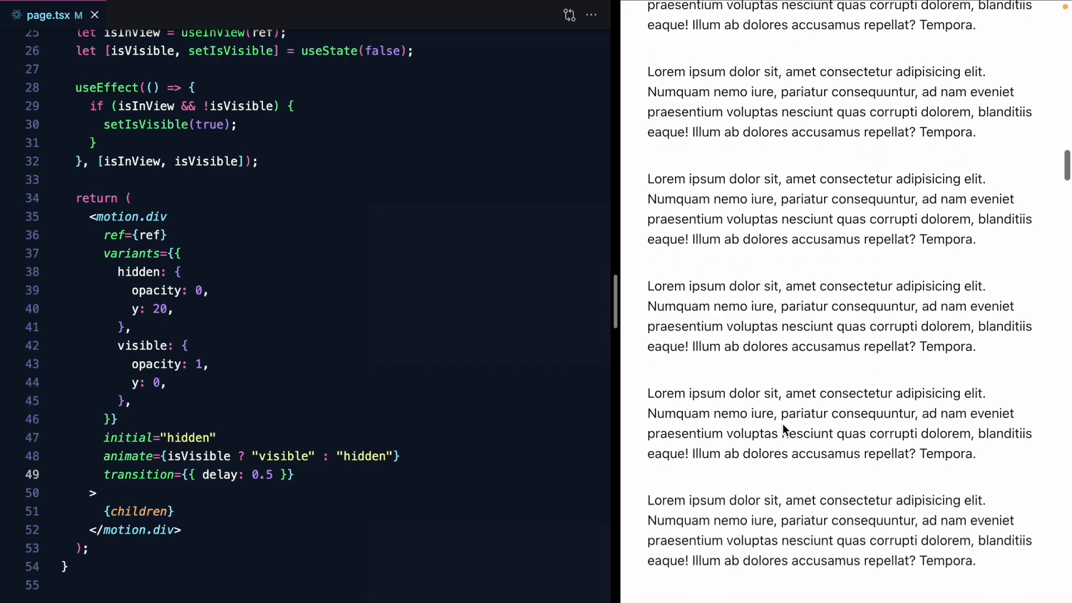
scroll("down", 3)
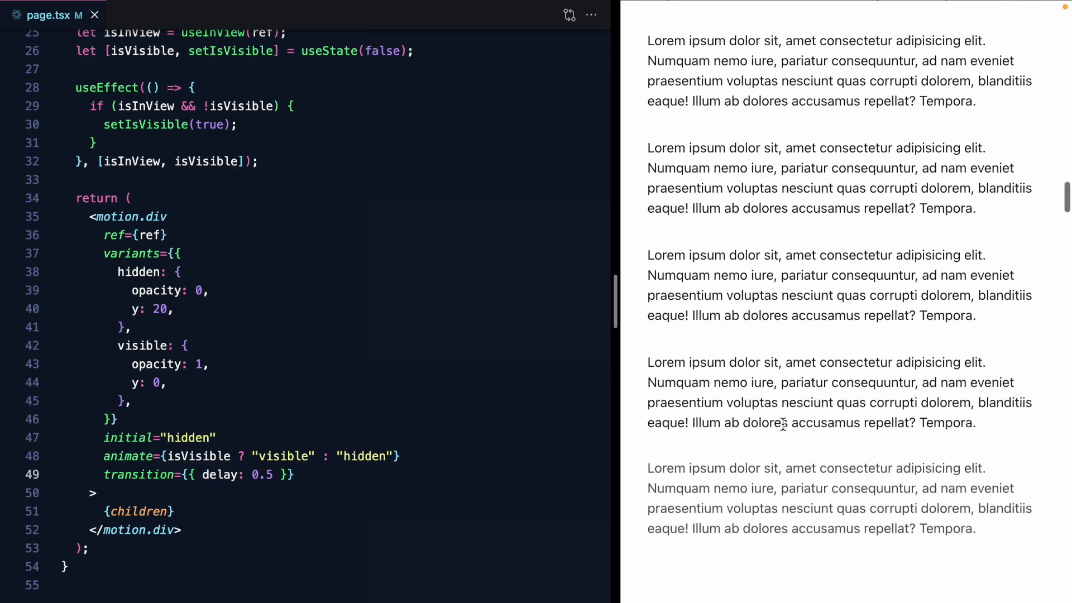
scroll("down", 3)
type("15")
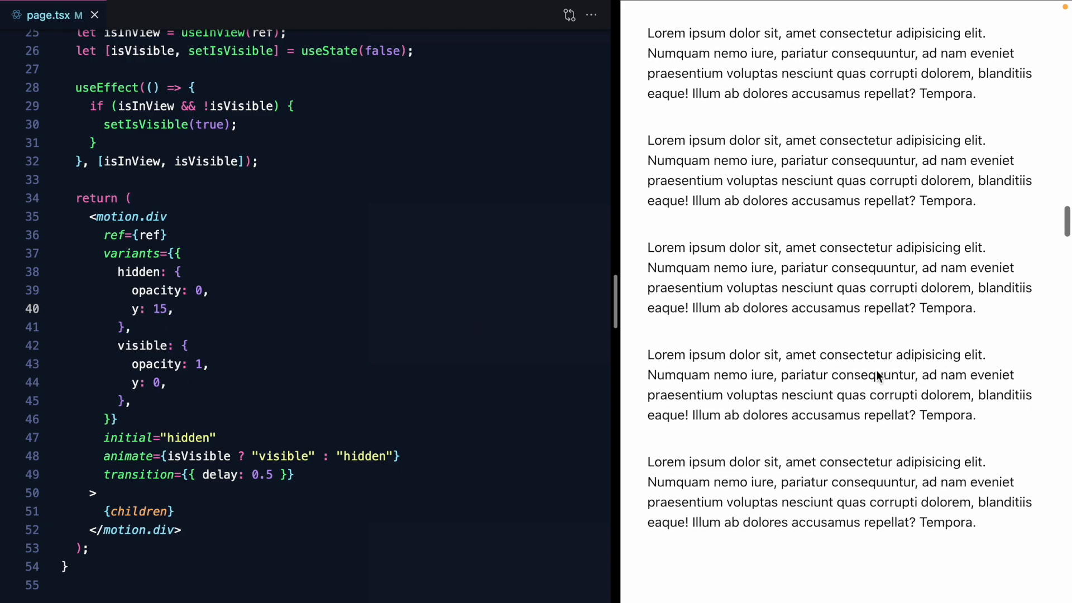
scroll("down", 3)
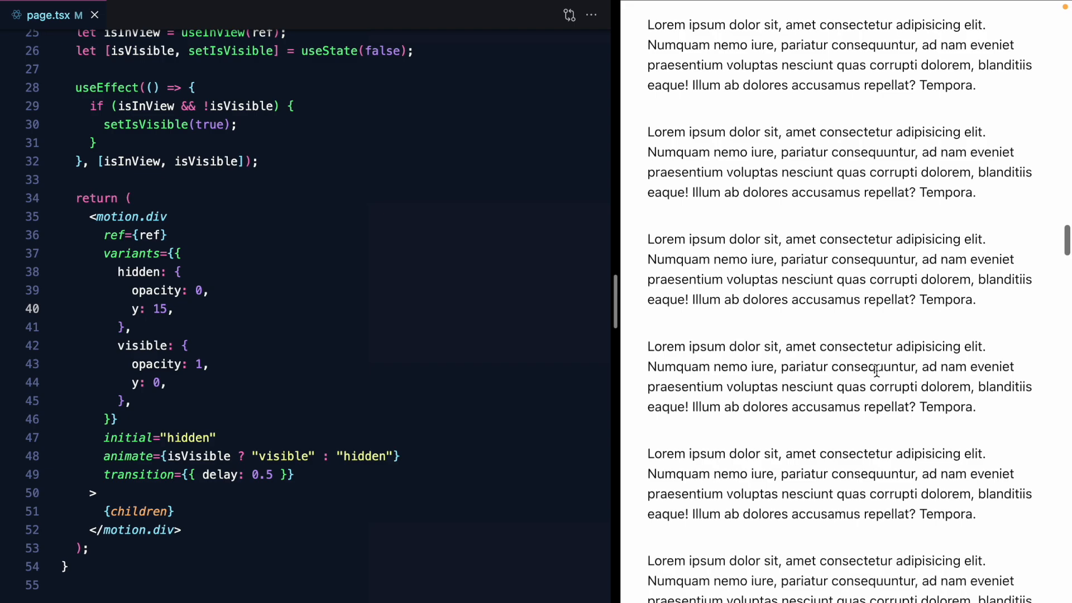
scroll("down", 3)
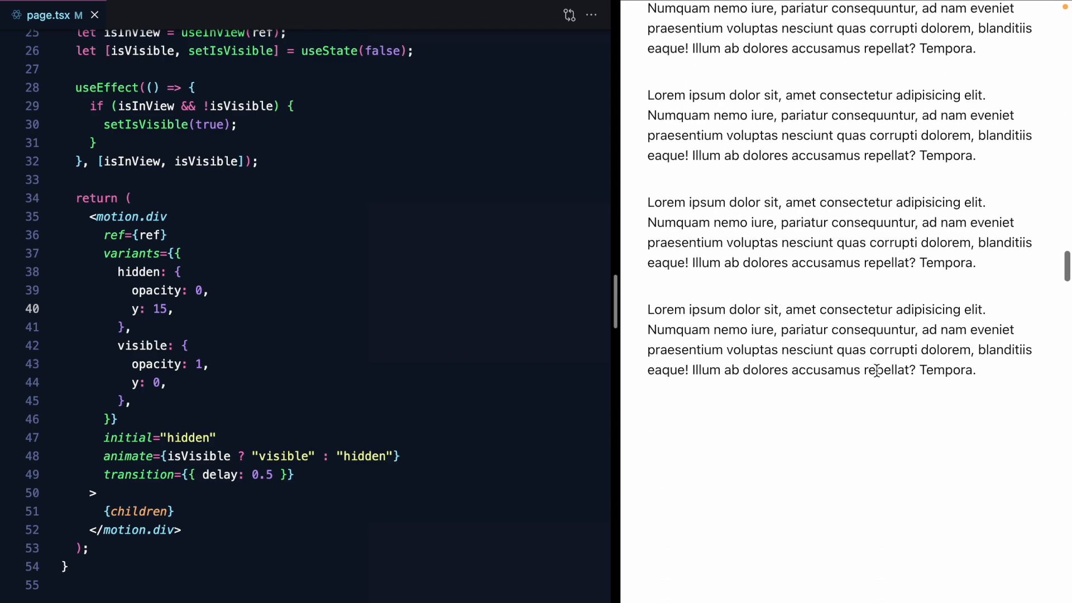
scroll("down", 3)
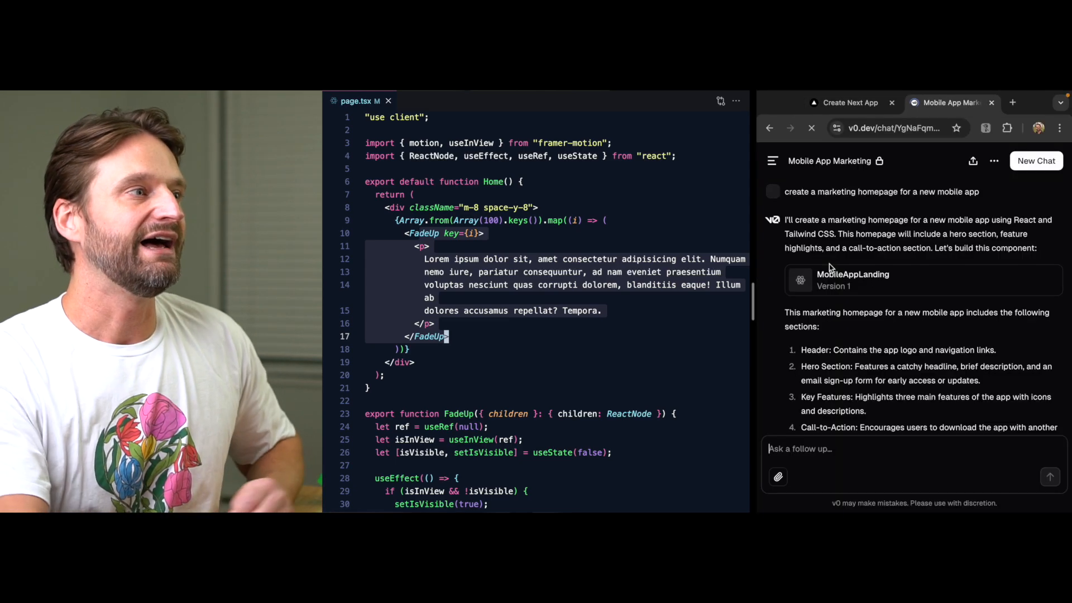
- Open the MobileAppLanding version card to show the generated homepage preview in v0
left_click(853, 279)
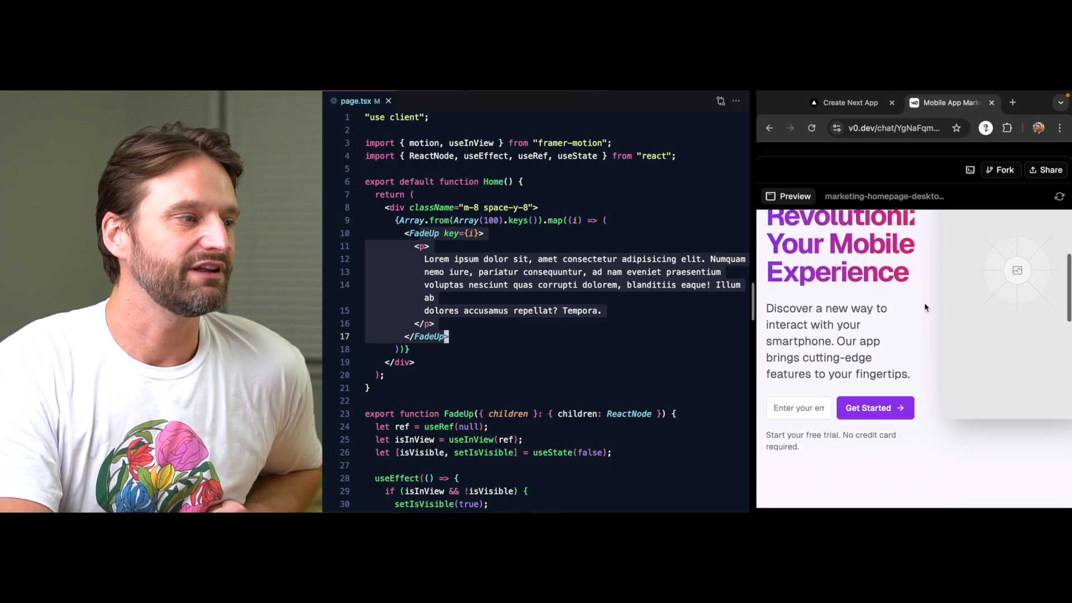
scroll("down", 3)
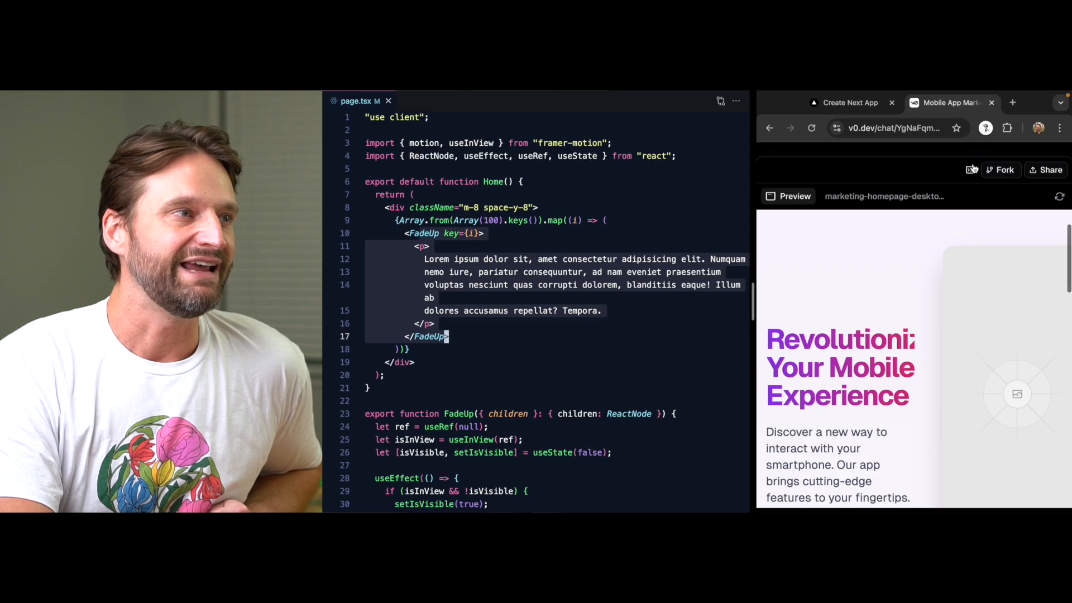
left_click(971, 170)
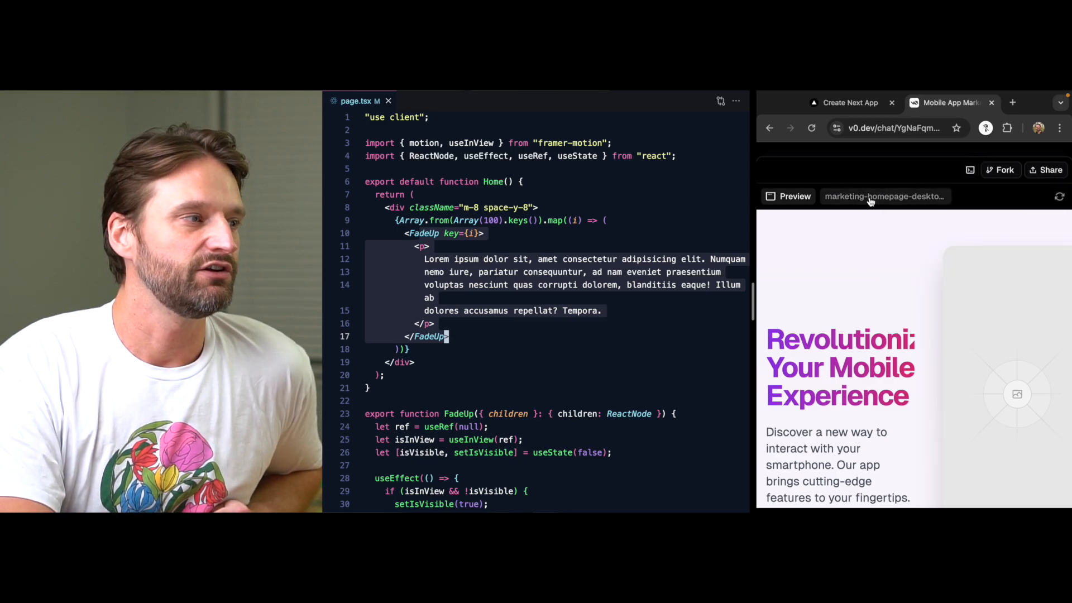
mouse_move(892, 274)
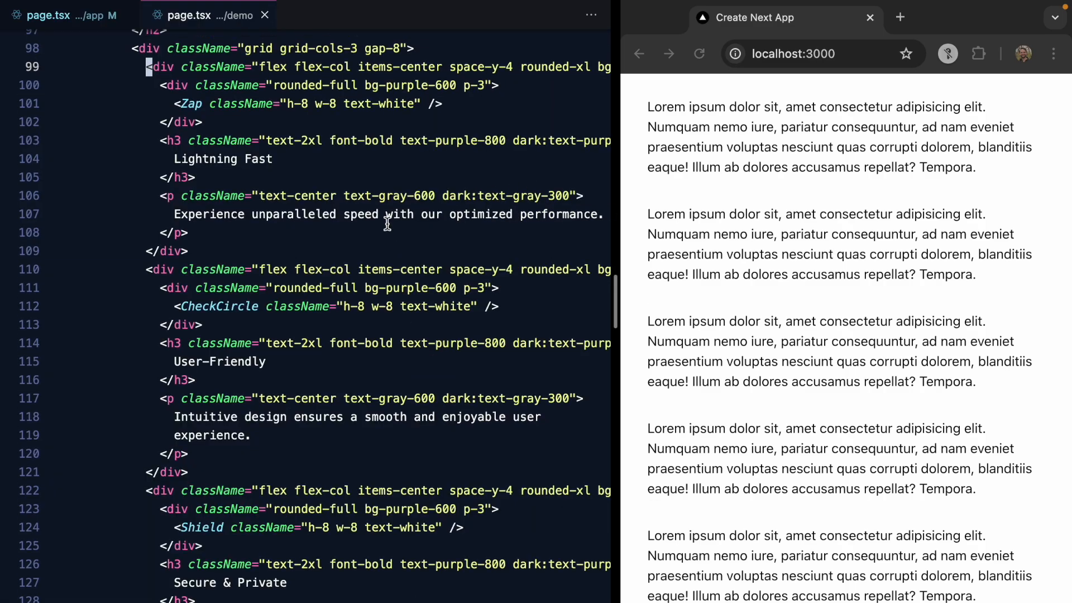
- Review demo/page.tsx and its render at localhost:3000/demo, then return to app/page.tsx
scroll("up", 3)
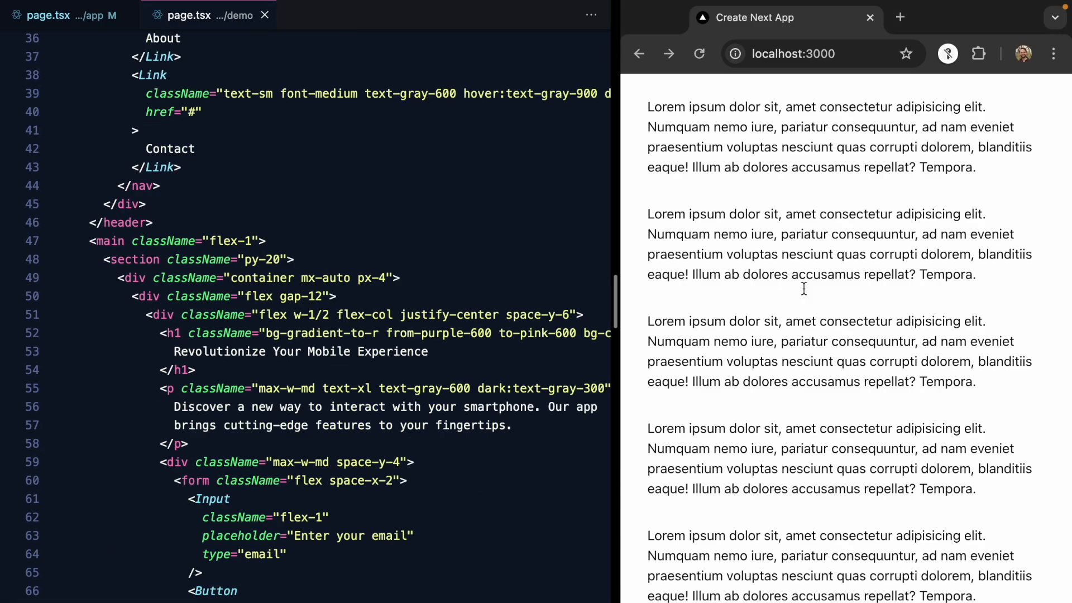
left_click(793, 54)
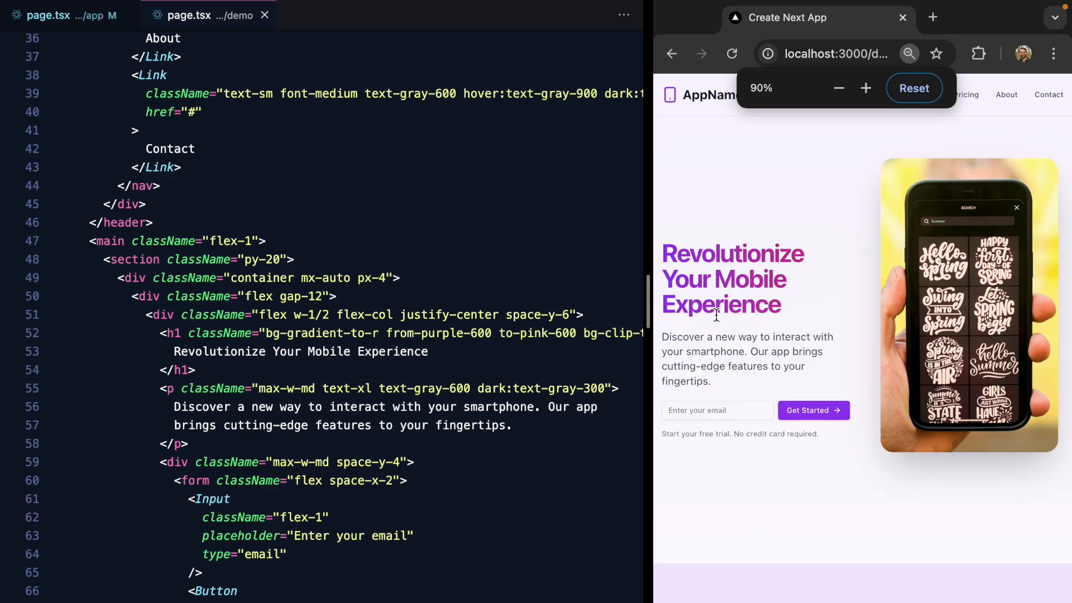
scroll("down", 3)
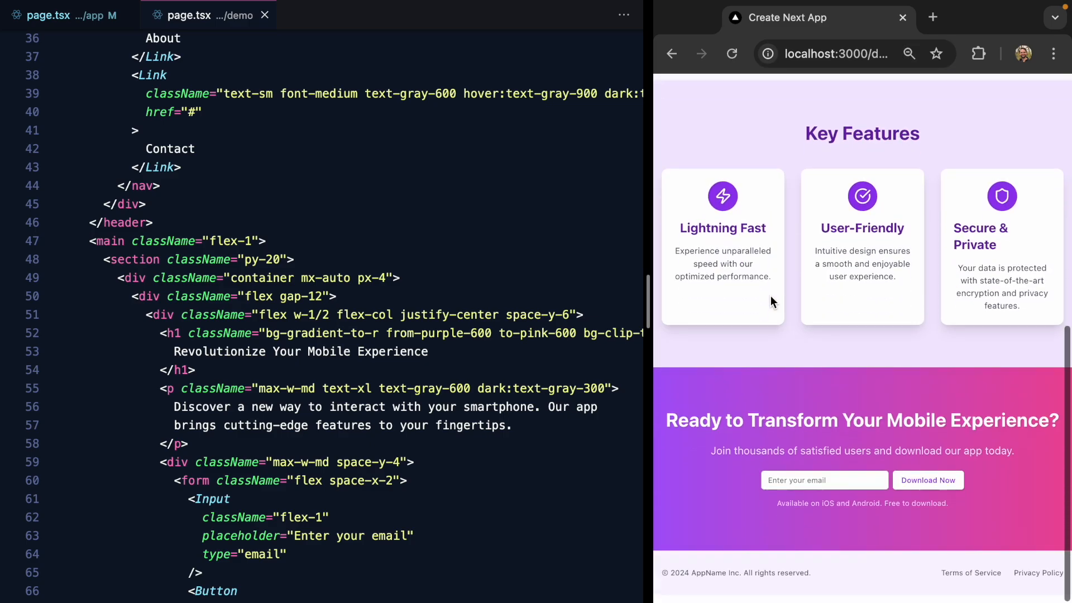
scroll("up", 3)
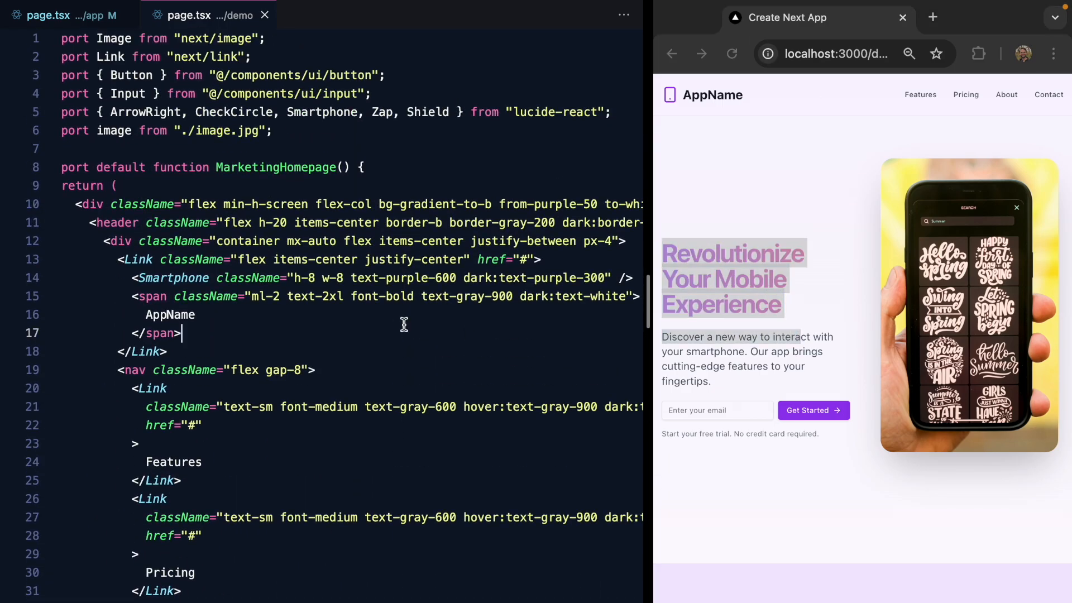
scroll("down", 3)
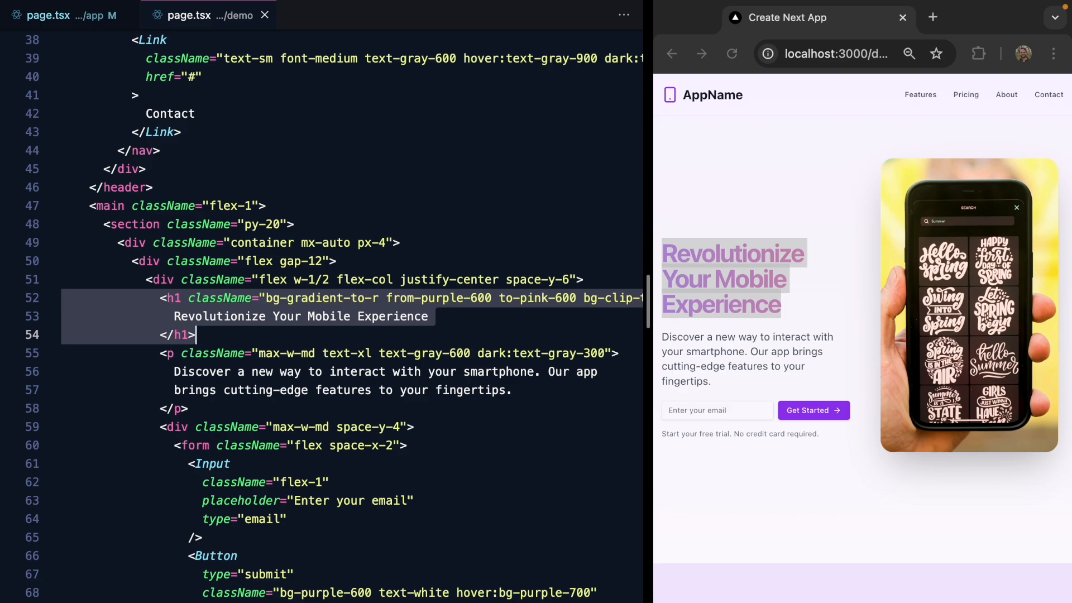
left_click(48, 15)
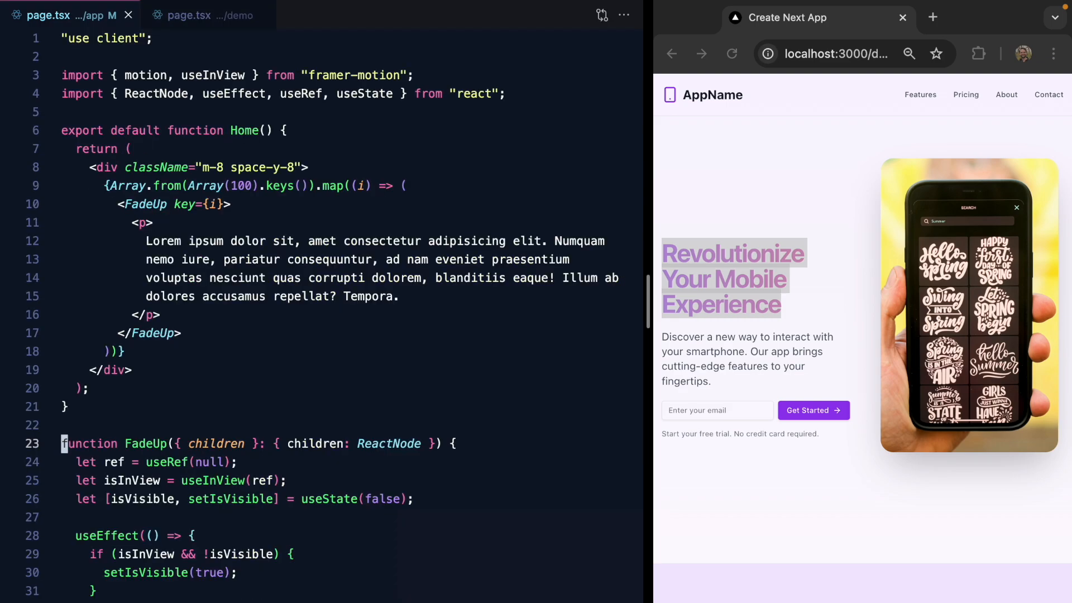
- Wrap the hero h1 and the description paragraph each in a FadeUp via Emmet Wrap with Abbreviation
scroll("down", 3)
type("Fade")
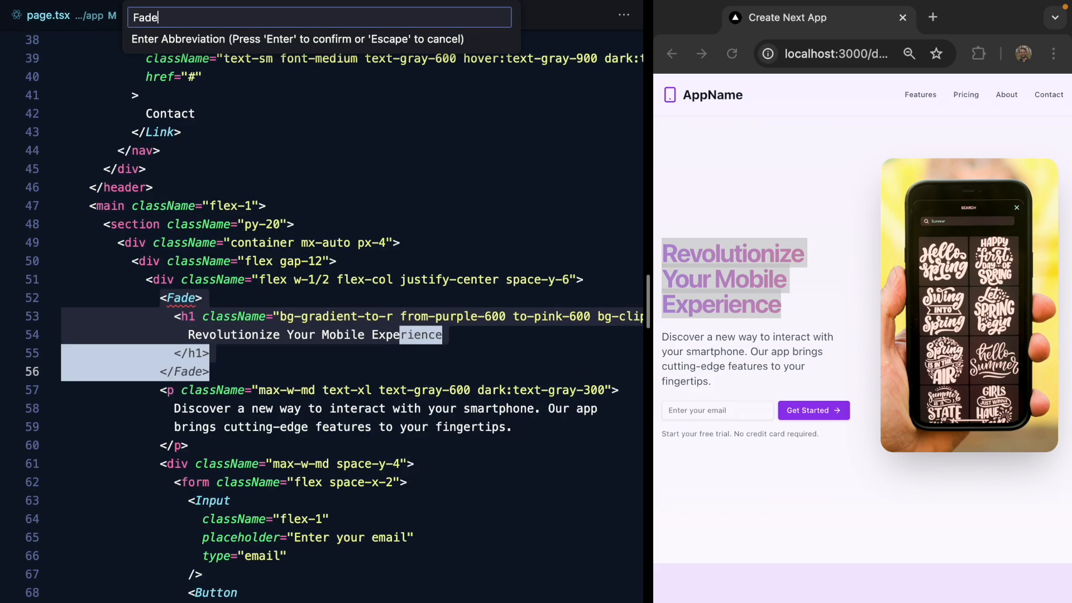
type("Up")
key("Return")
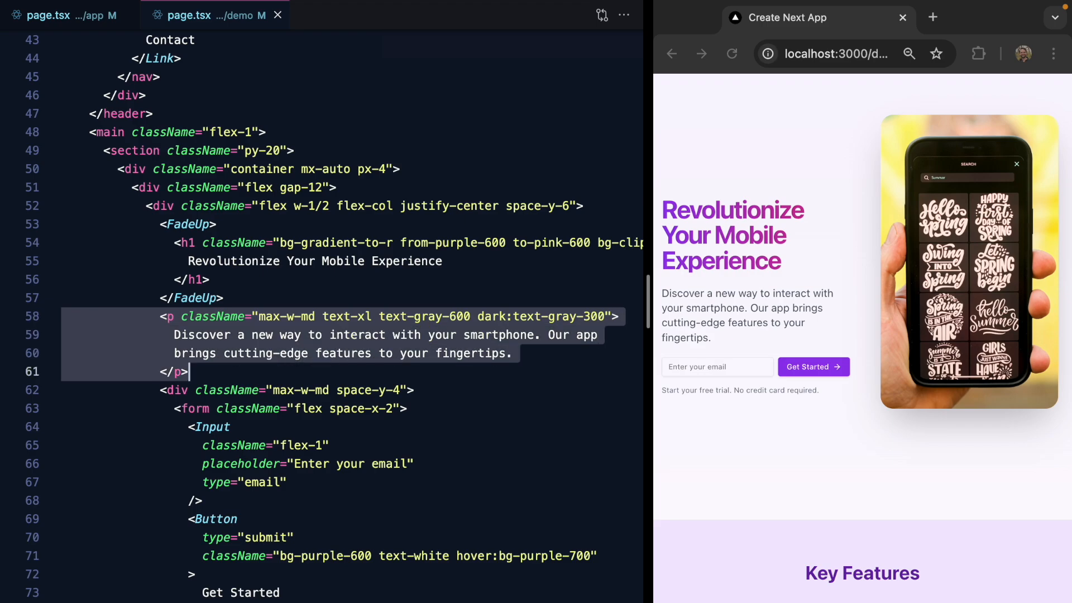
type("FadeUp")
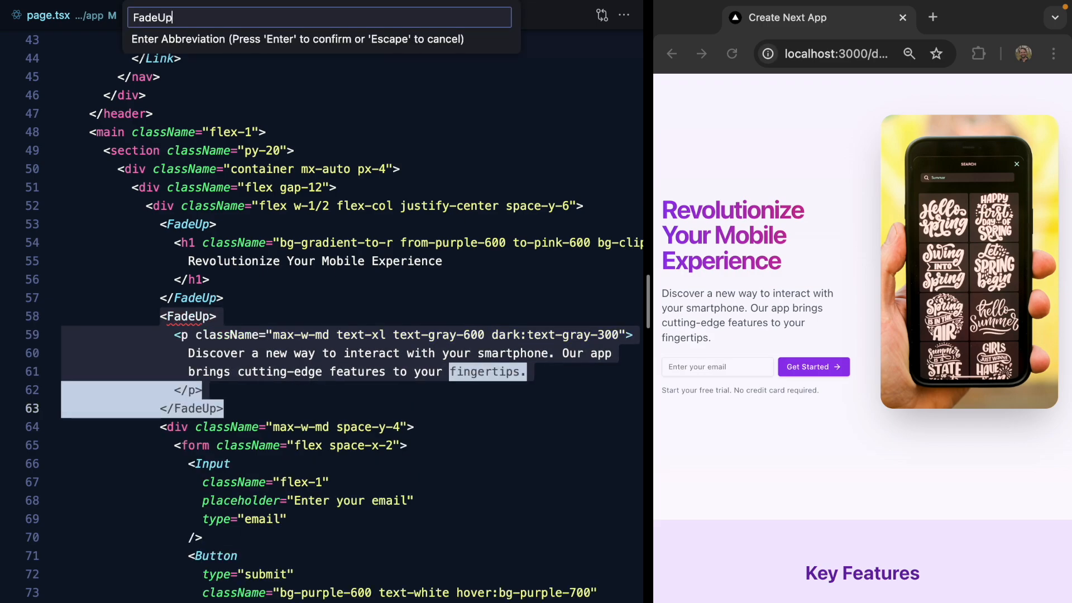
key("Return")
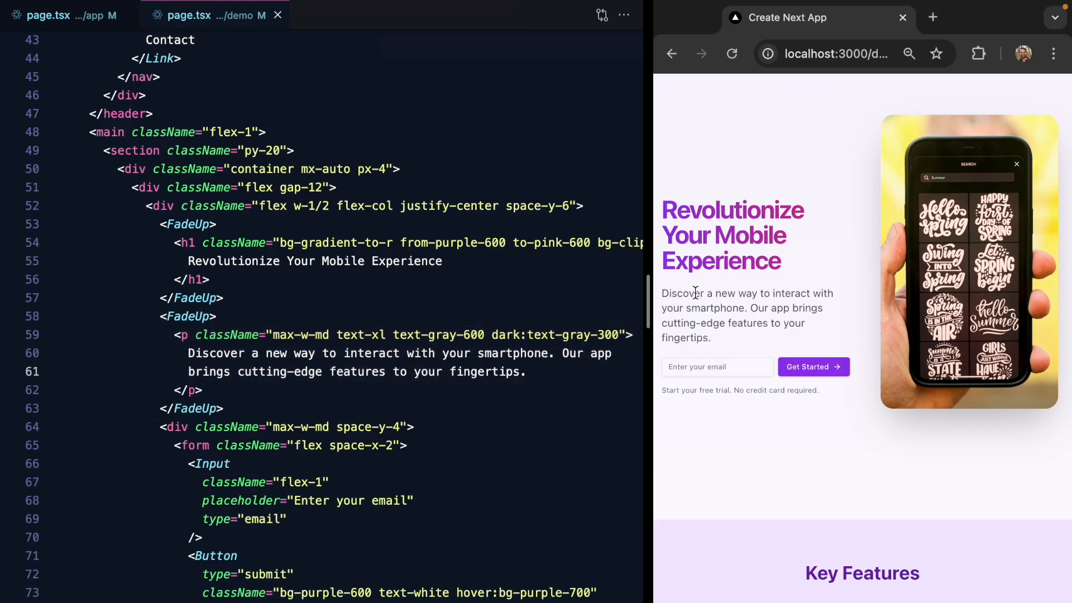
mouse_move(743, 429)
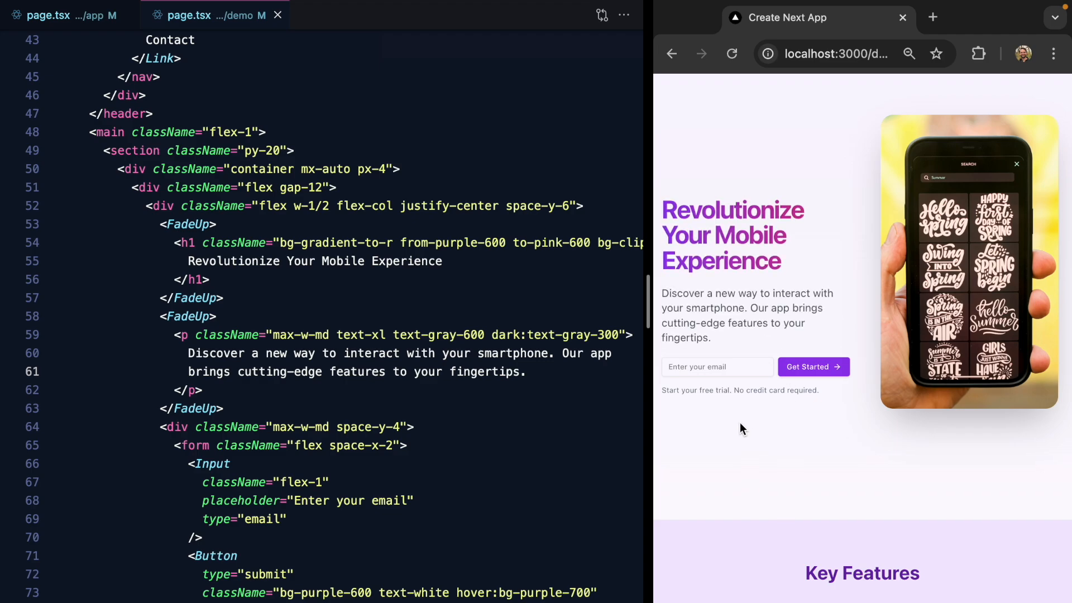
- Reload and scroll localhost:3000 to see the heading and paragraph fade in
scroll("up", 3)
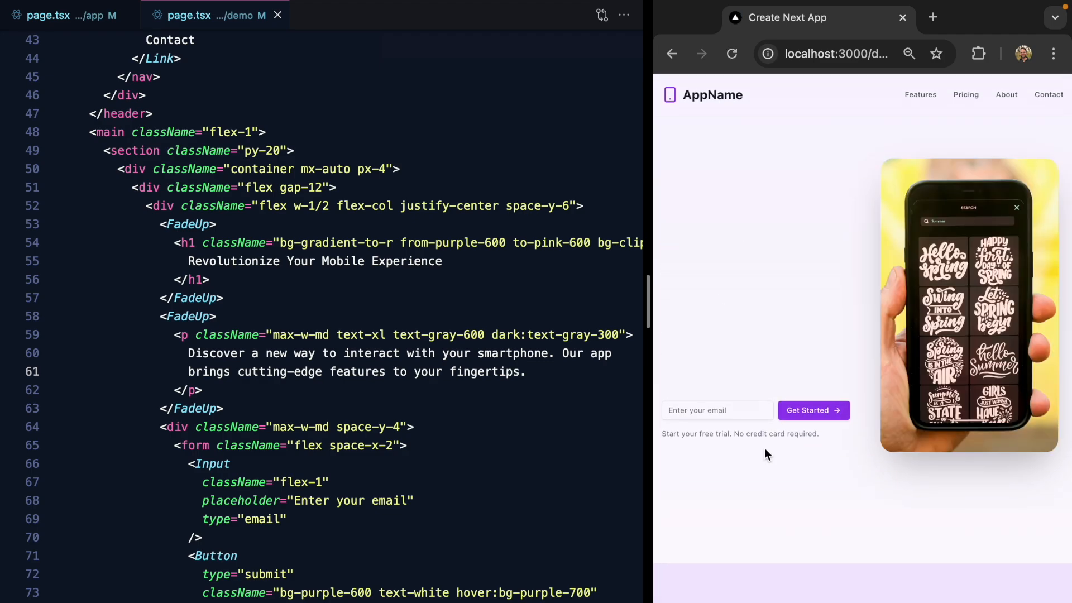
scroll("down", 3)
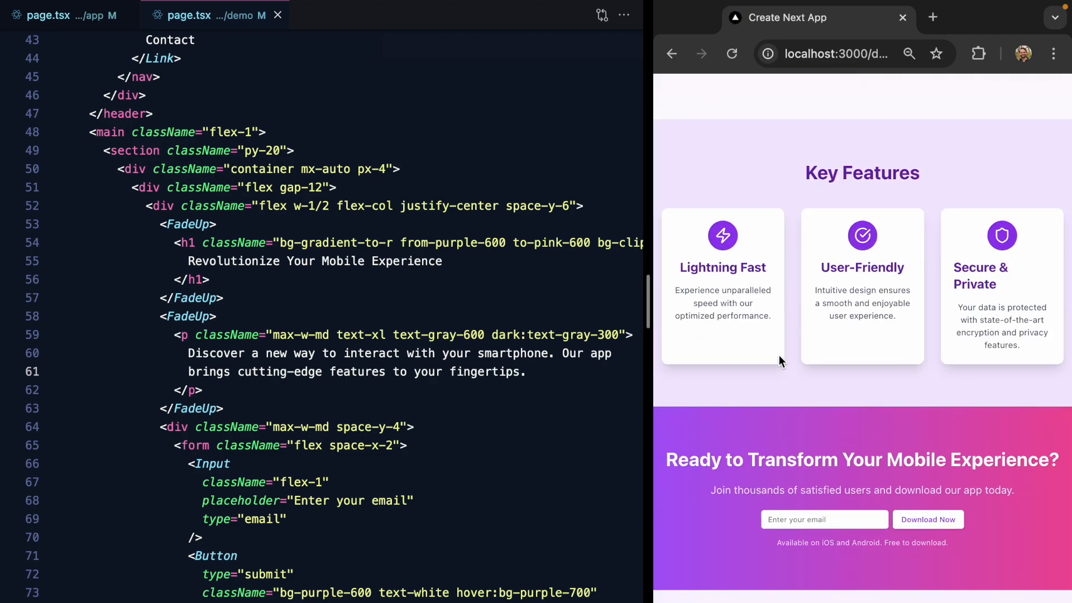
scroll("up", 3)
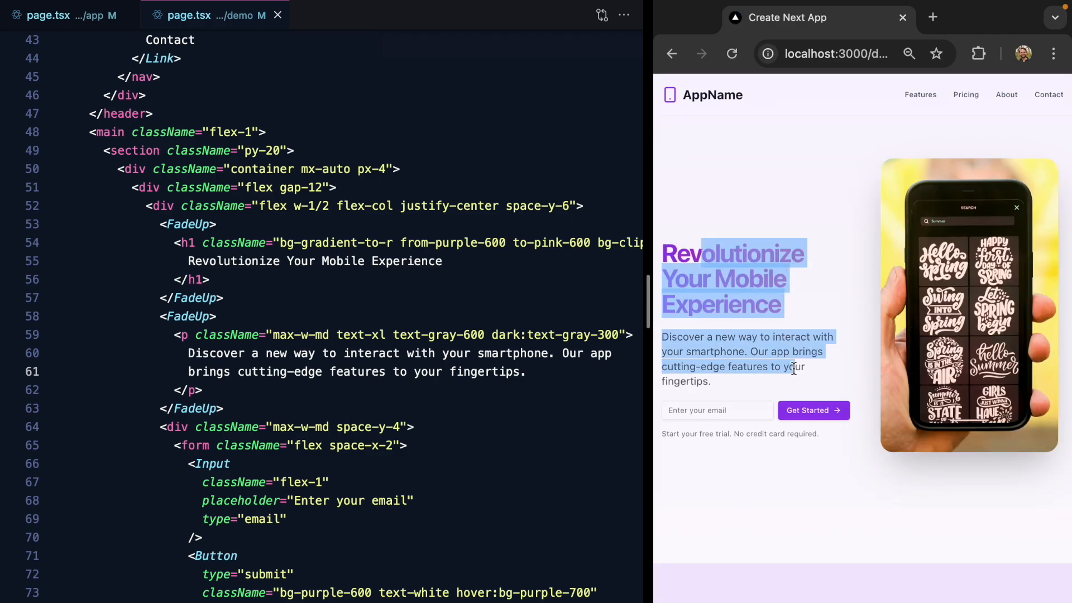
- Add a delay prop to the paragraph's FadeUp and pass transition={{ delay }} in the component
left_click(742, 350)
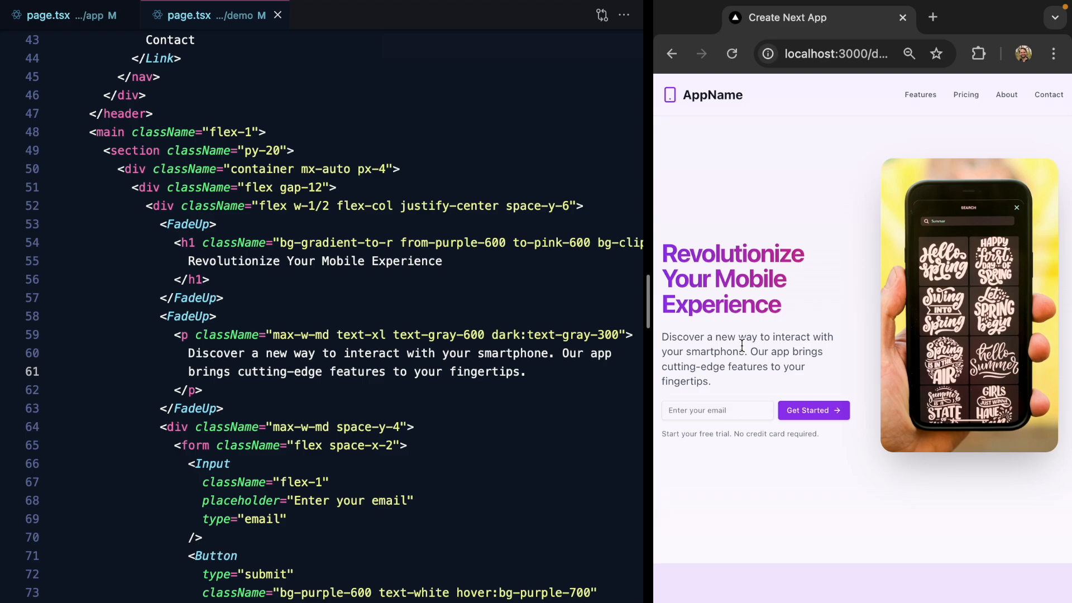
left_click(216, 316)
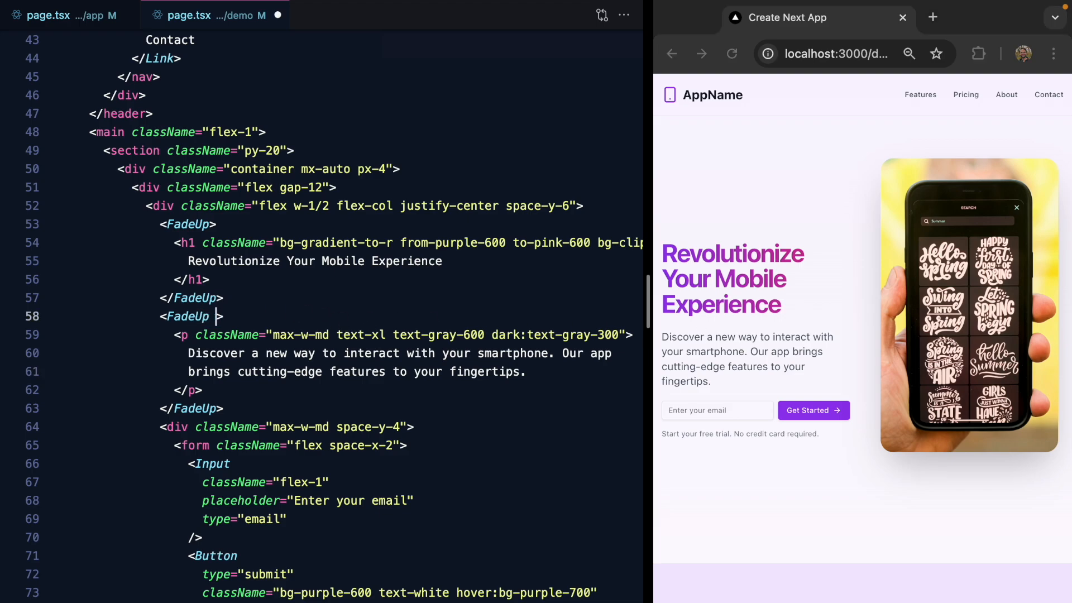
type("delay={0}")
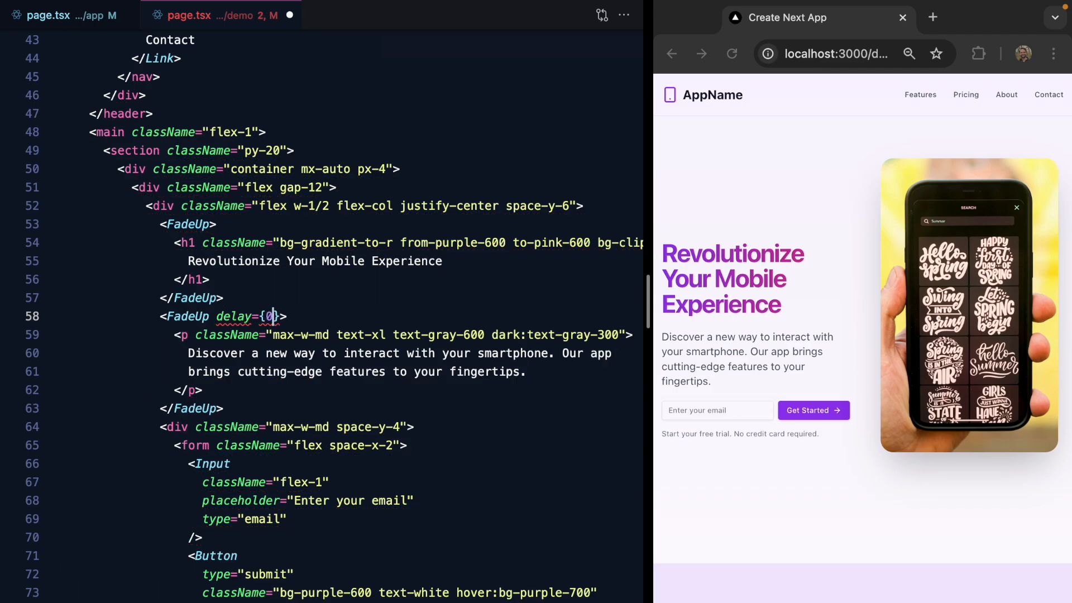
left_click(48, 15)
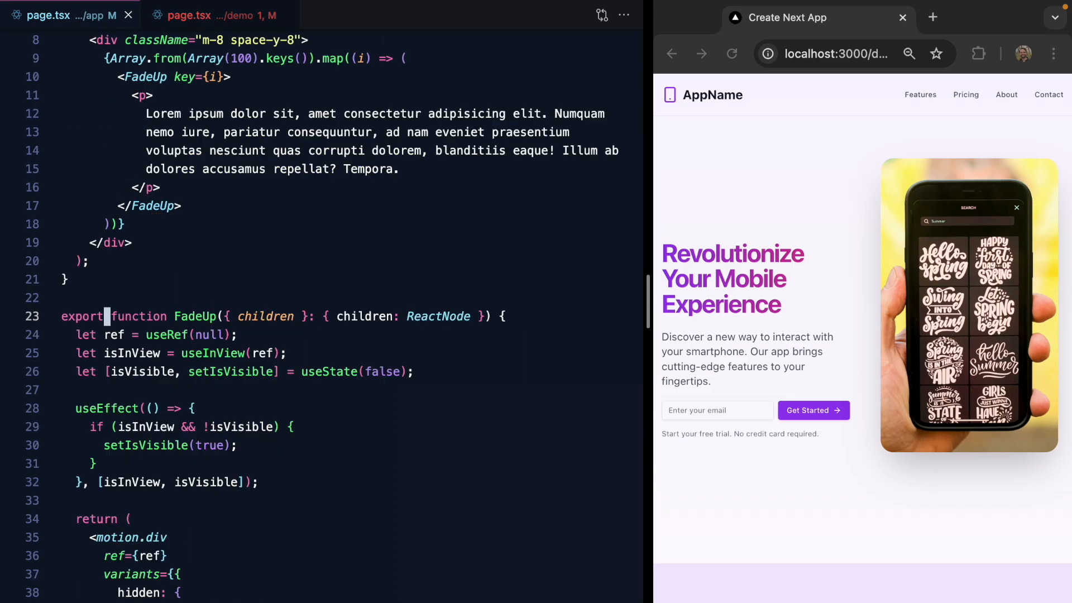
scroll("down", 3)
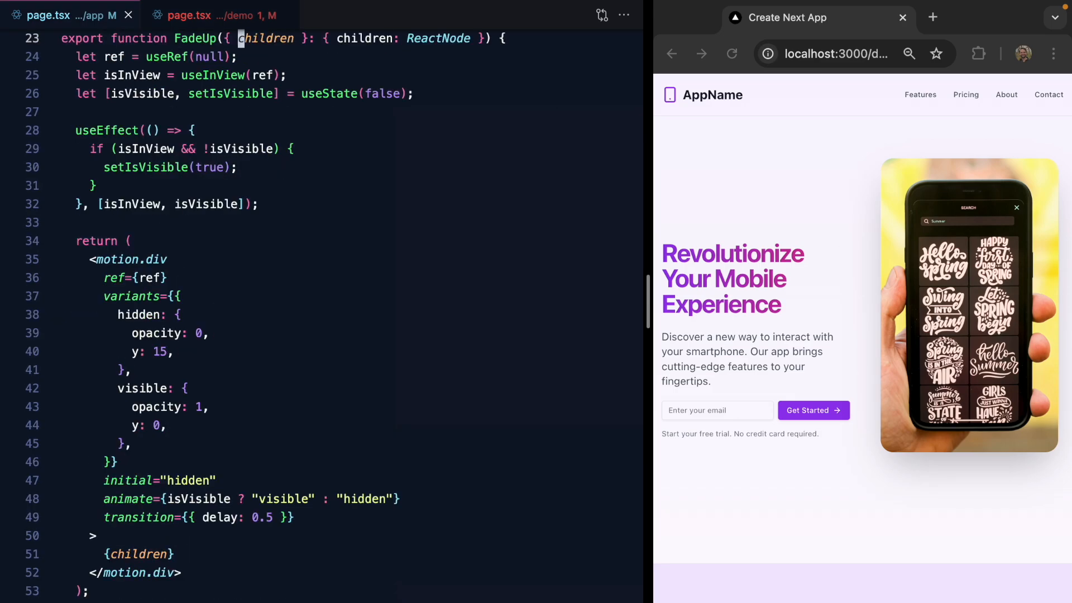
type(", delay")
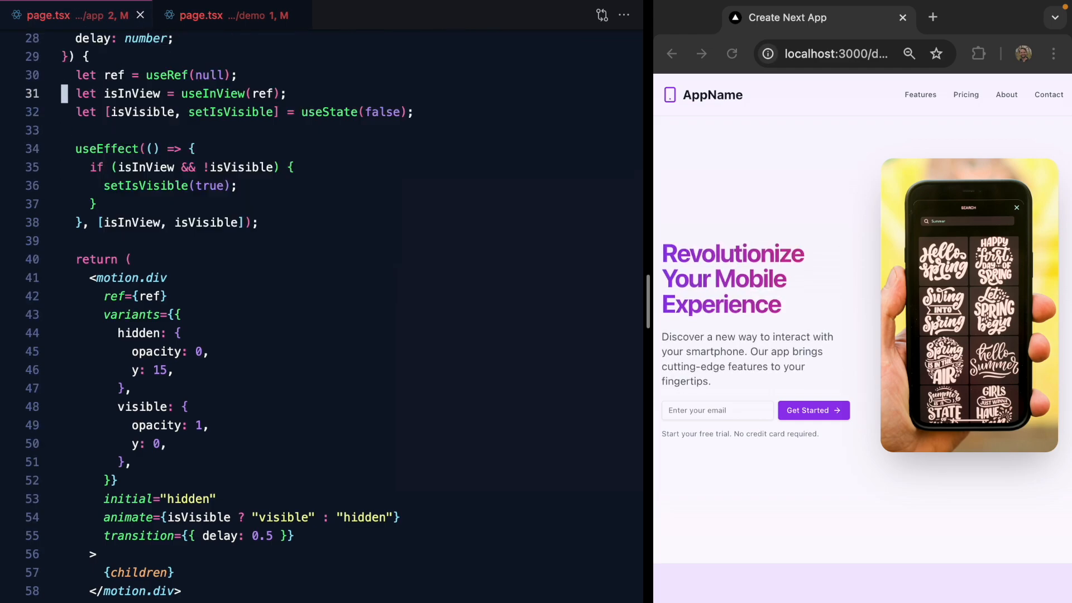
scroll("up", 3)
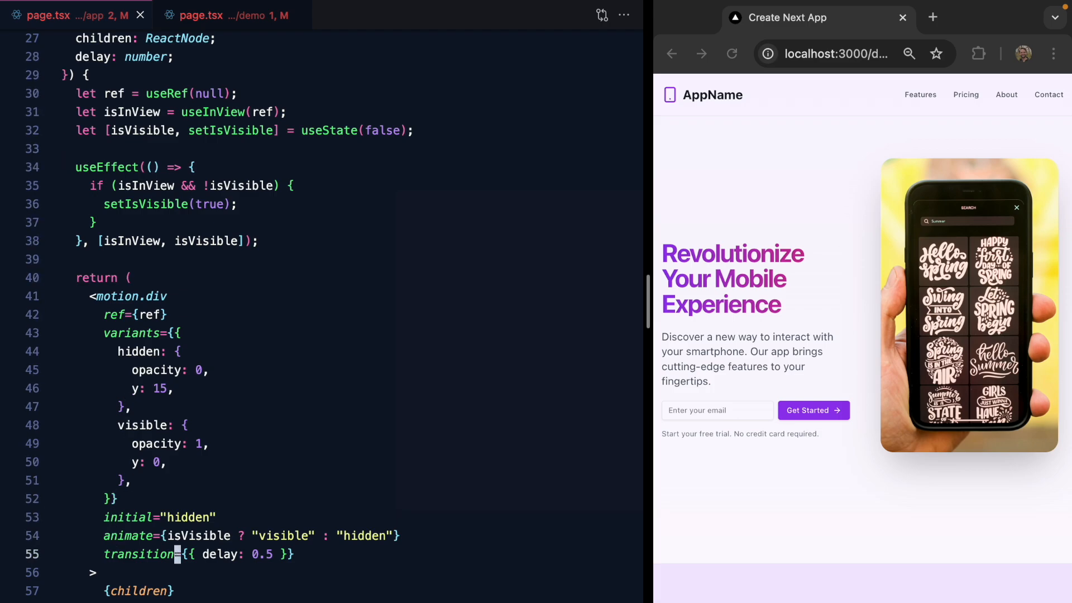
- Default delay to 0, give the headline FadeUp delay={0.3} and the paragraph a larger 0.6 delay
key("Backspace")
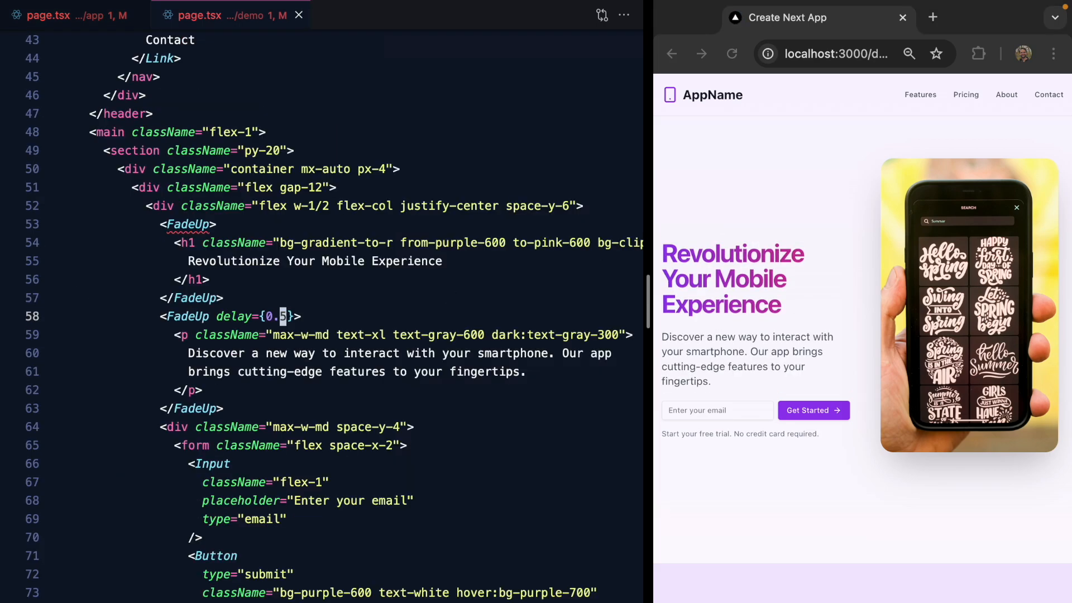
mouse_move(655, 309)
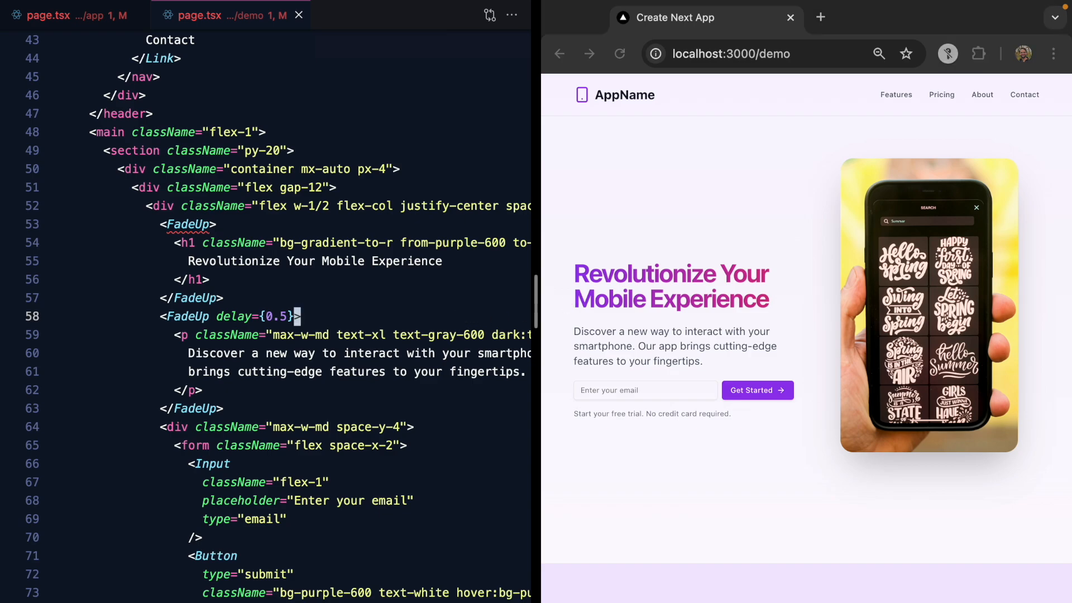
type("delay }}")
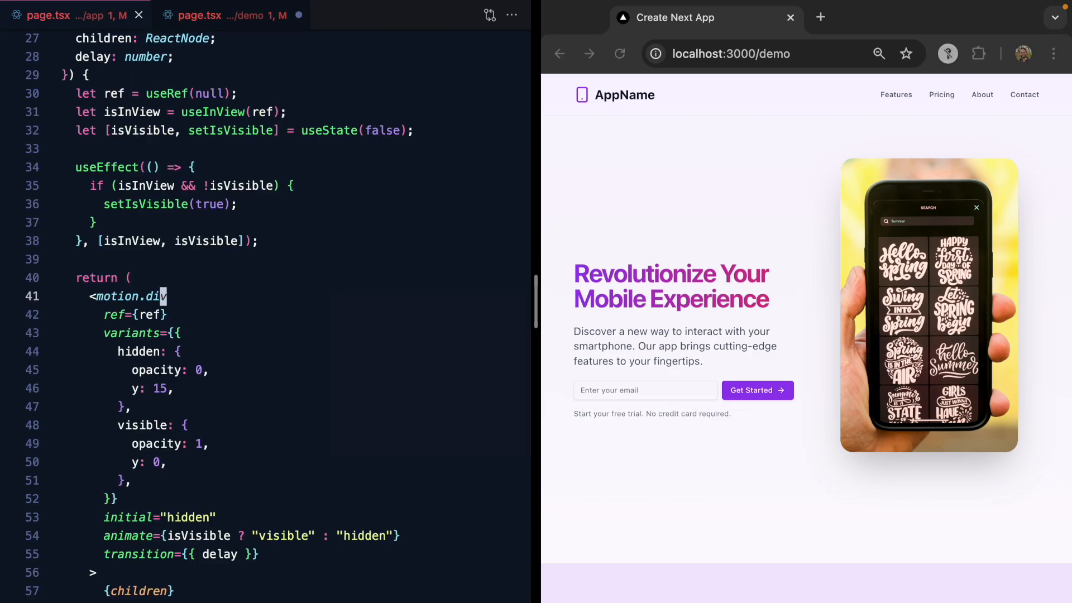
scroll("up", 3)
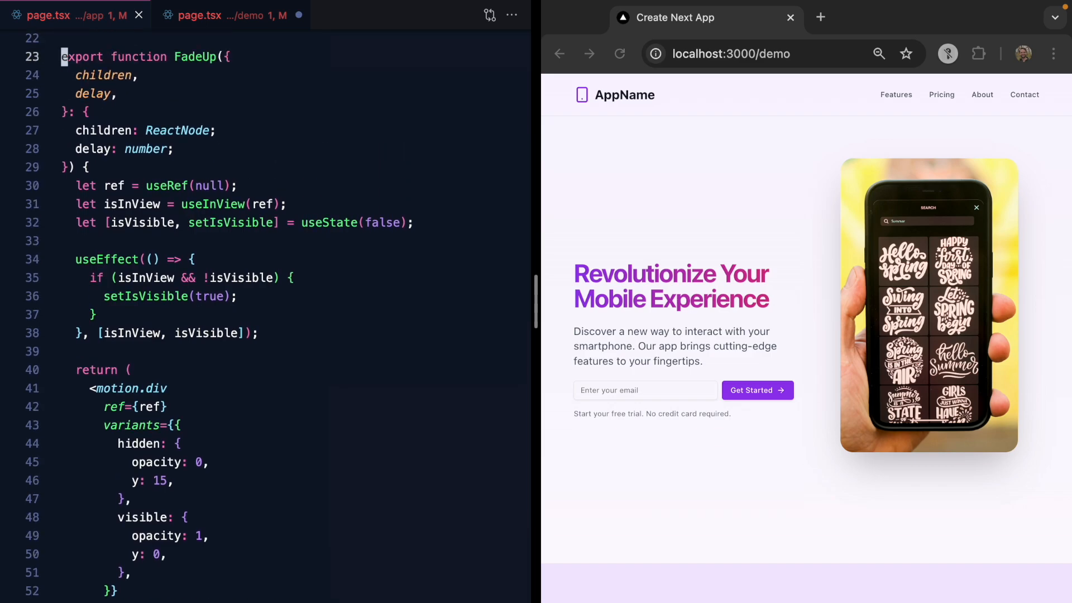
type("= 0")
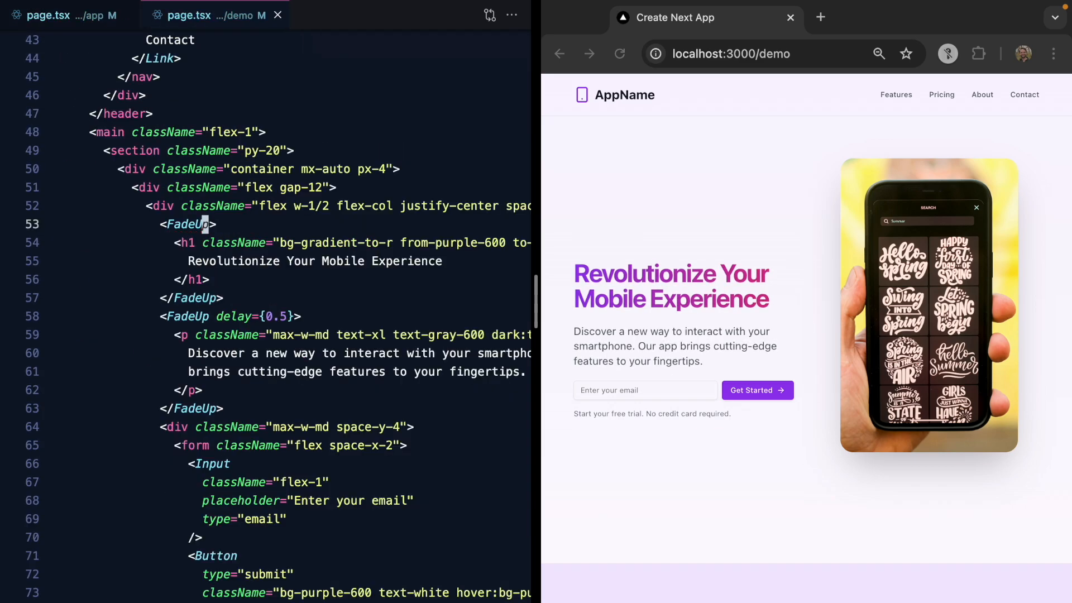
type("delay={0.}")
left_click(345, 316)
type("1")
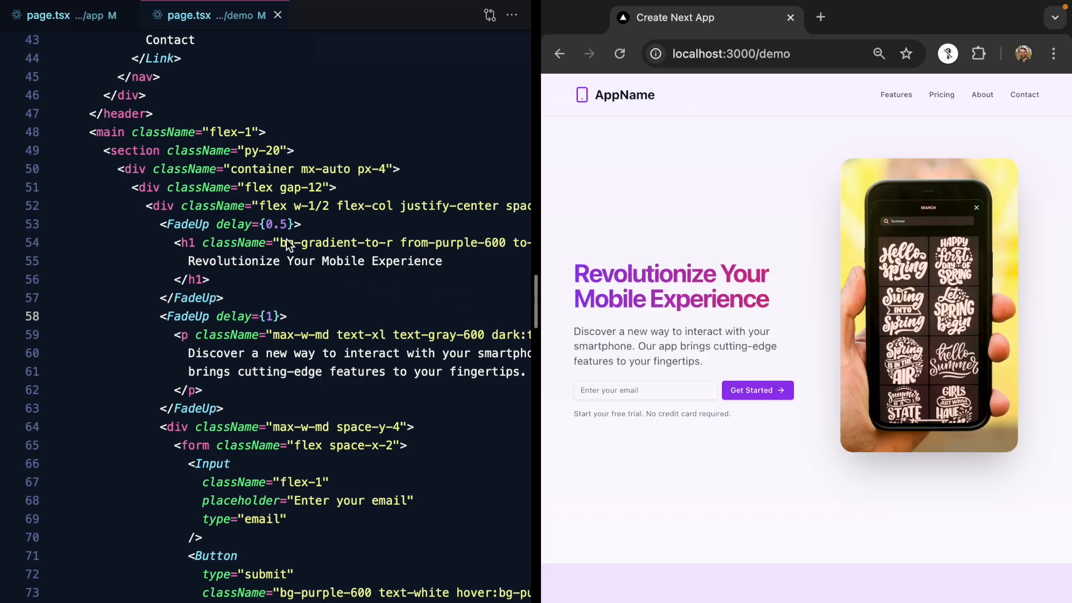
type("0.3")
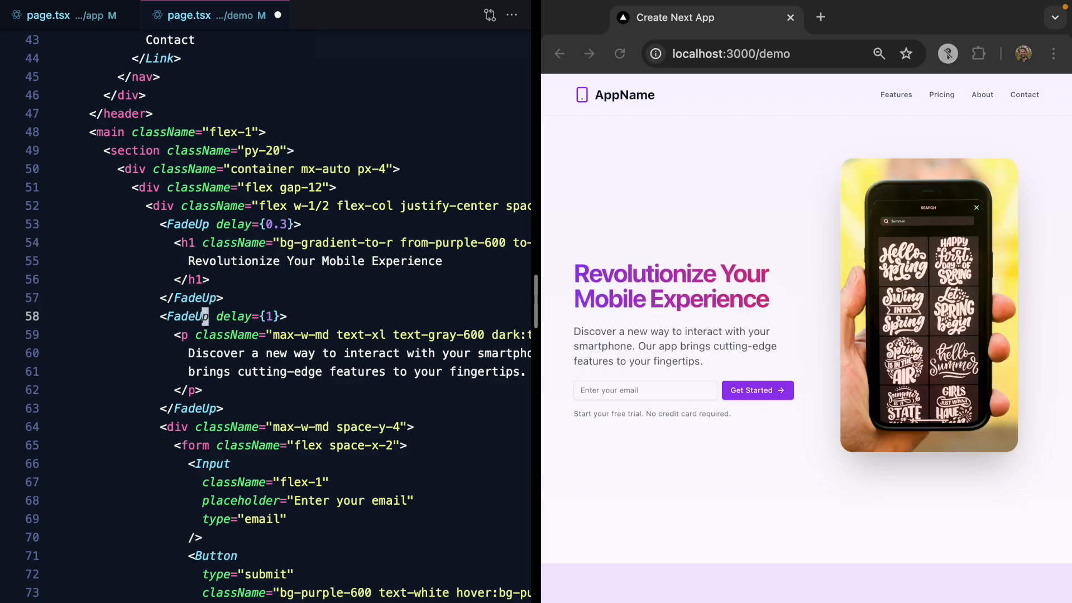
type("0.6")
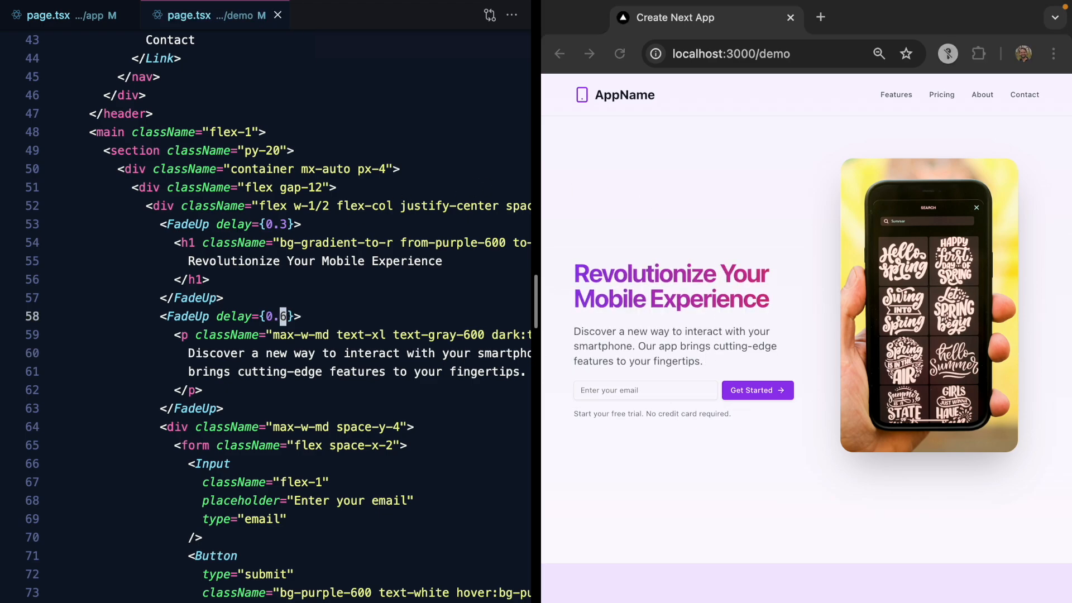
- Set the paragraph delay to 0.5, wrap the form in <FadeUp delay={1}>, and add delay={1} to the image
type("5")
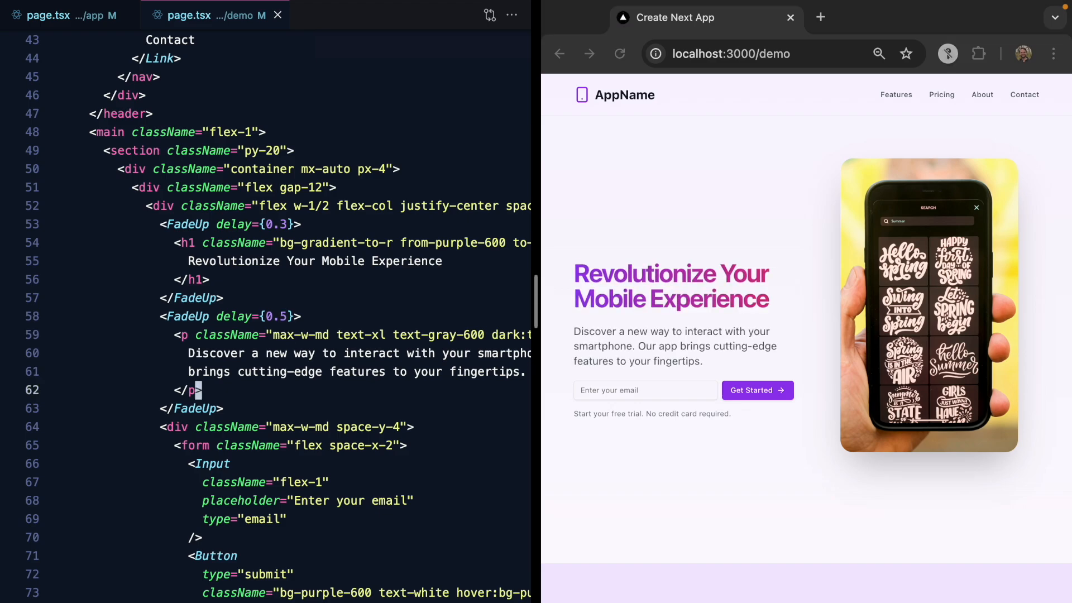
left_click(53, 446)
type("<FadeUp>")
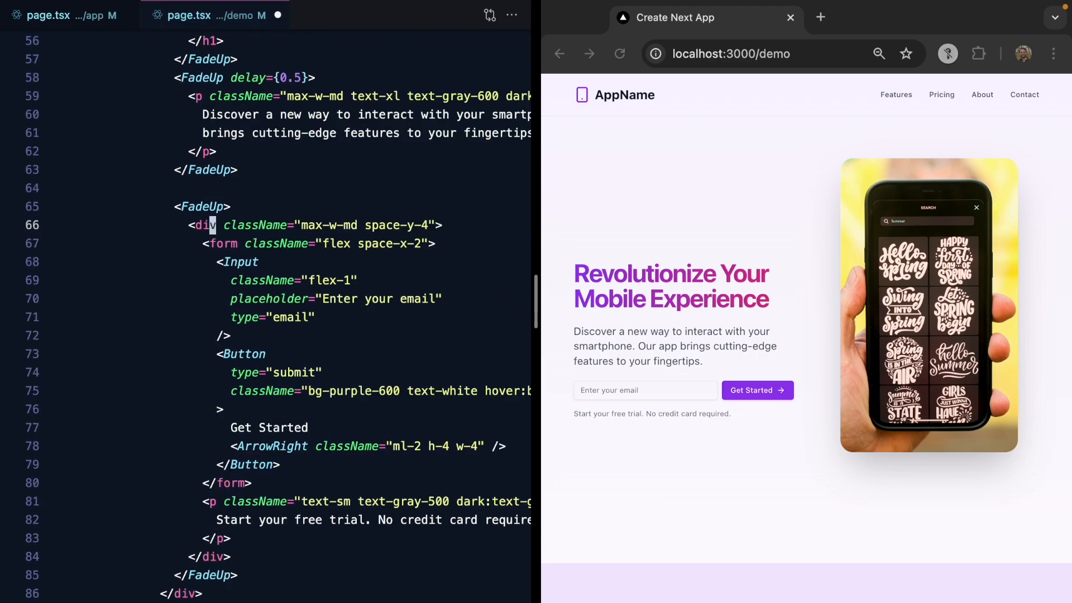
left_click(53, 207)
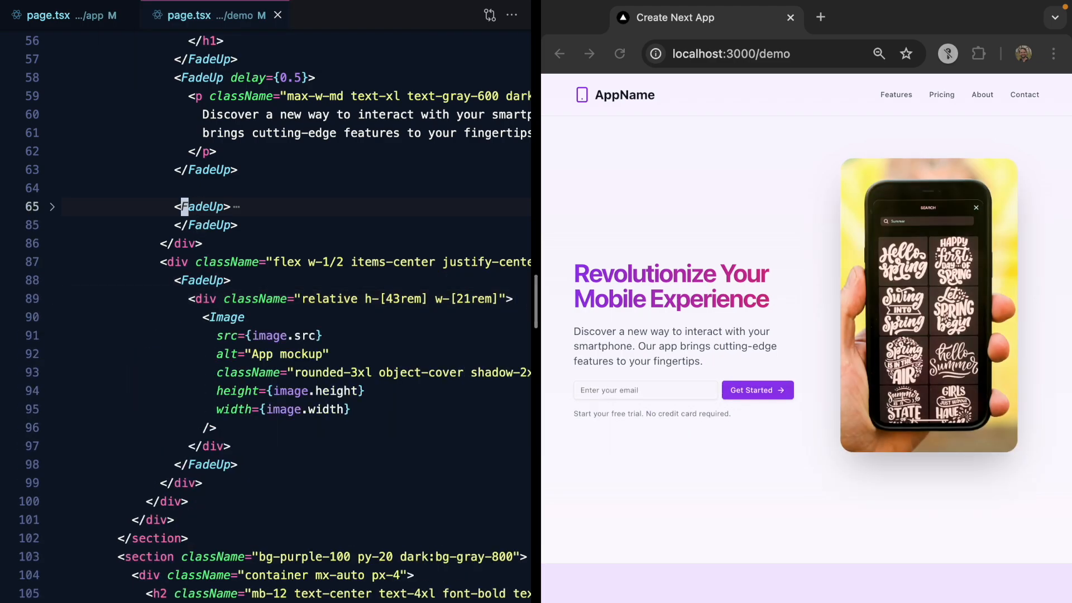
type("delay={1")
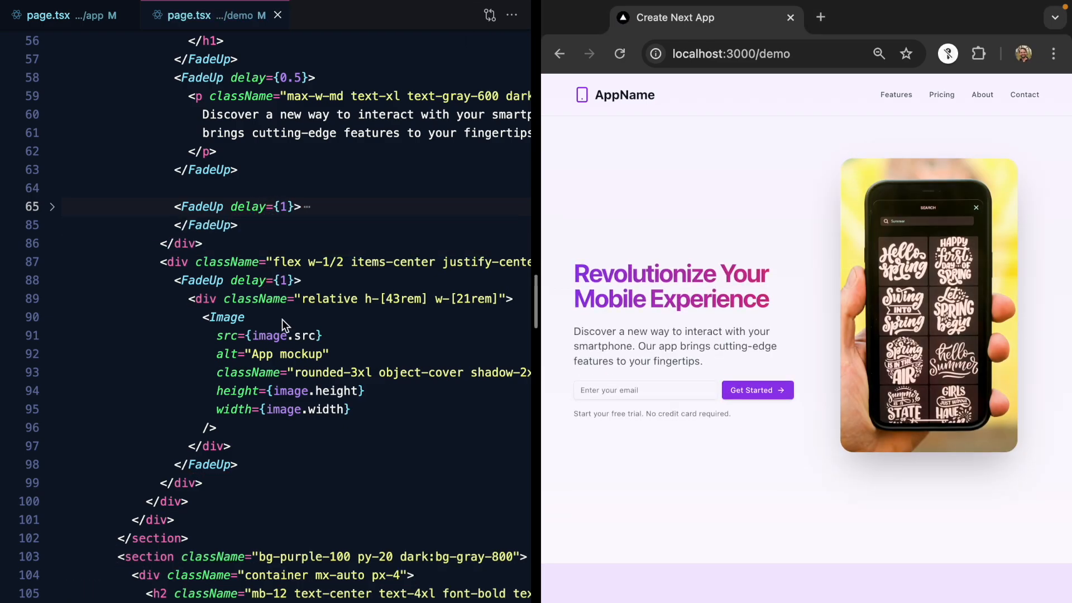
left_click(64, 14)
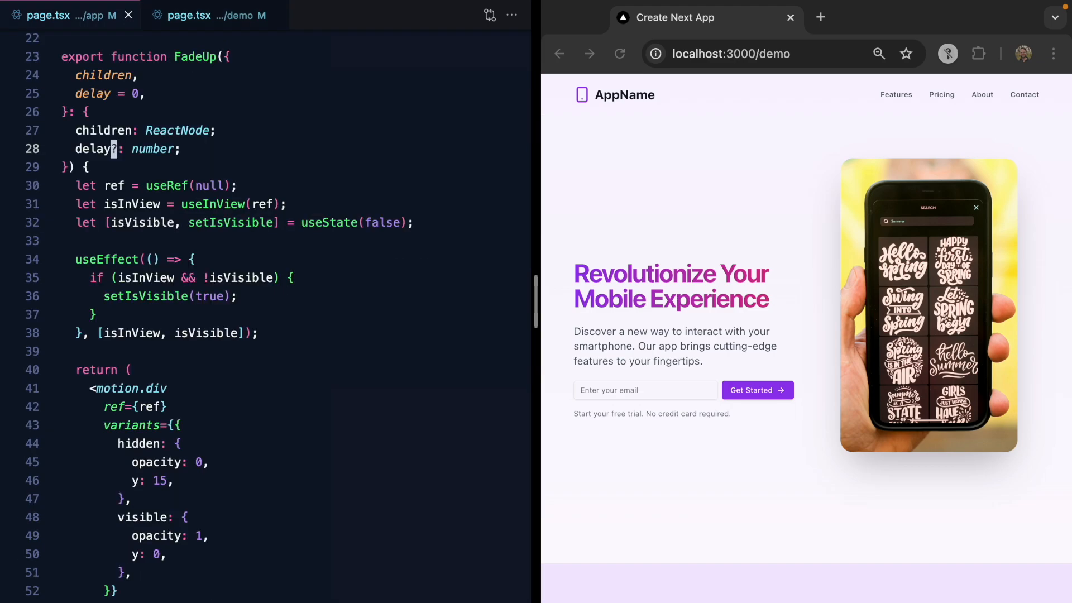
- Add duration = 0.5 prop and set transition={{ delay, type: 'spring', duration }}
type("d = 0,")
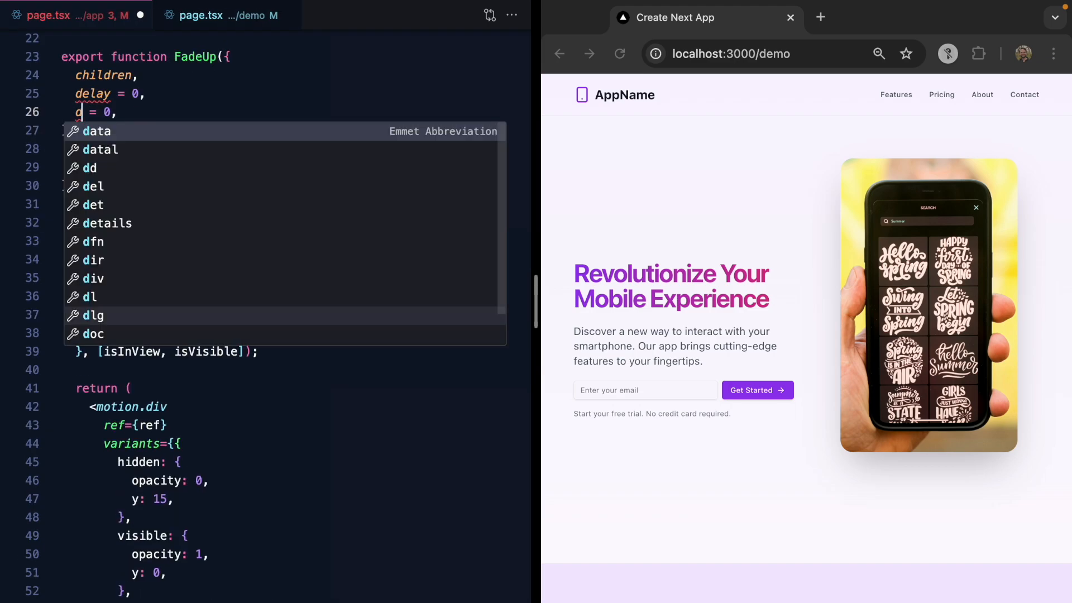
type("uration")
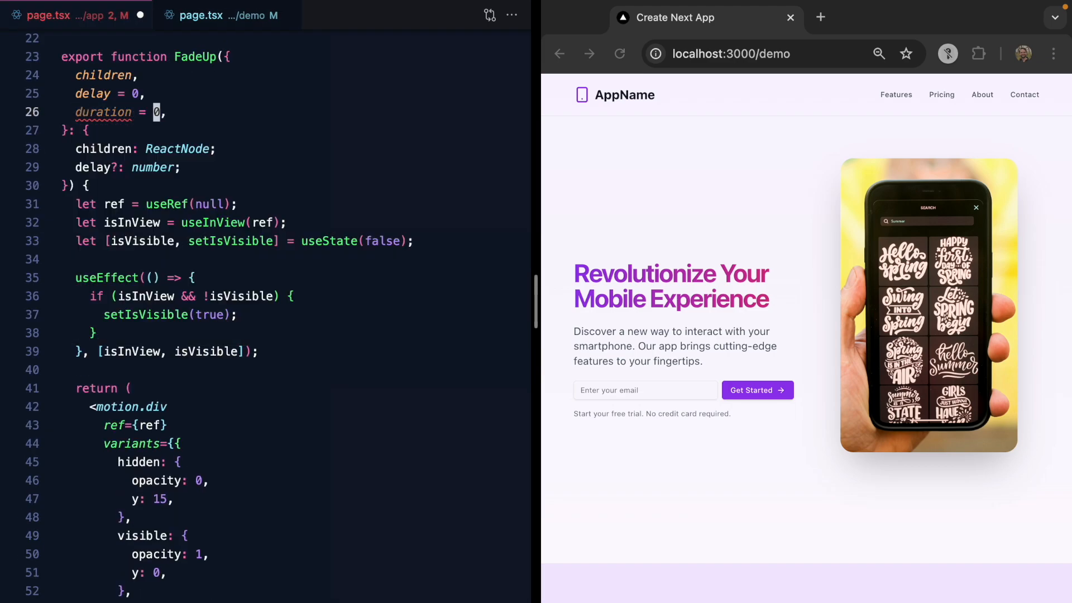
type(".5")
type("duration?: number;")
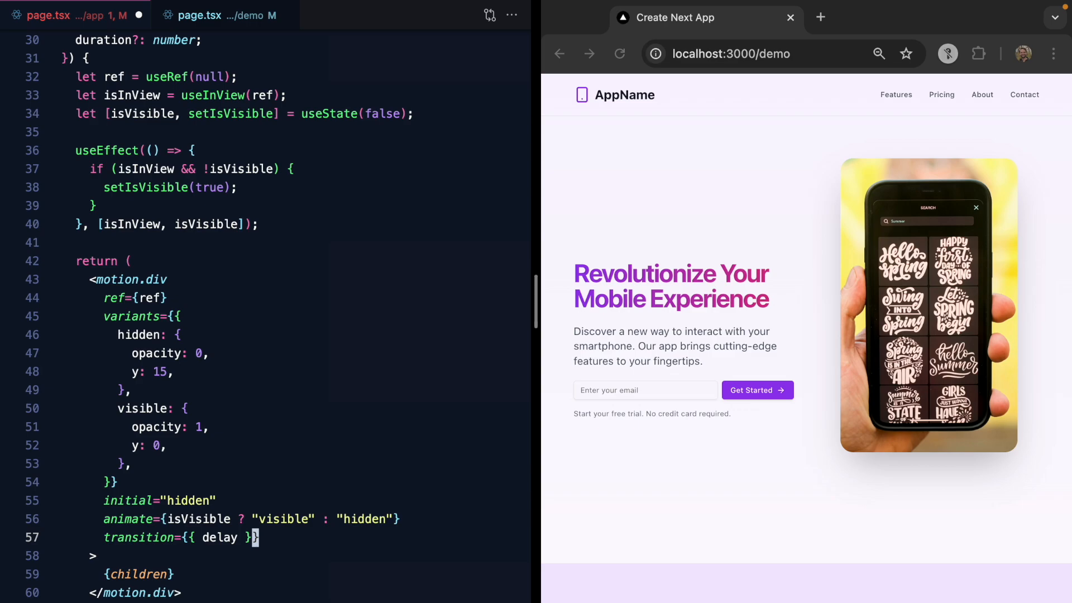
type(", type:")
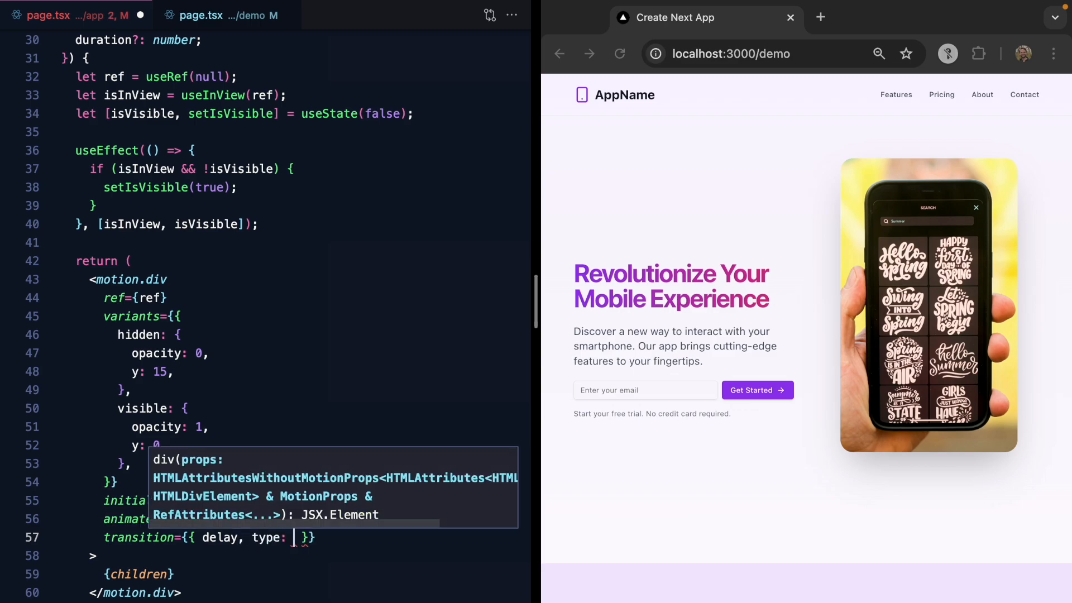
type("'spring', duration")
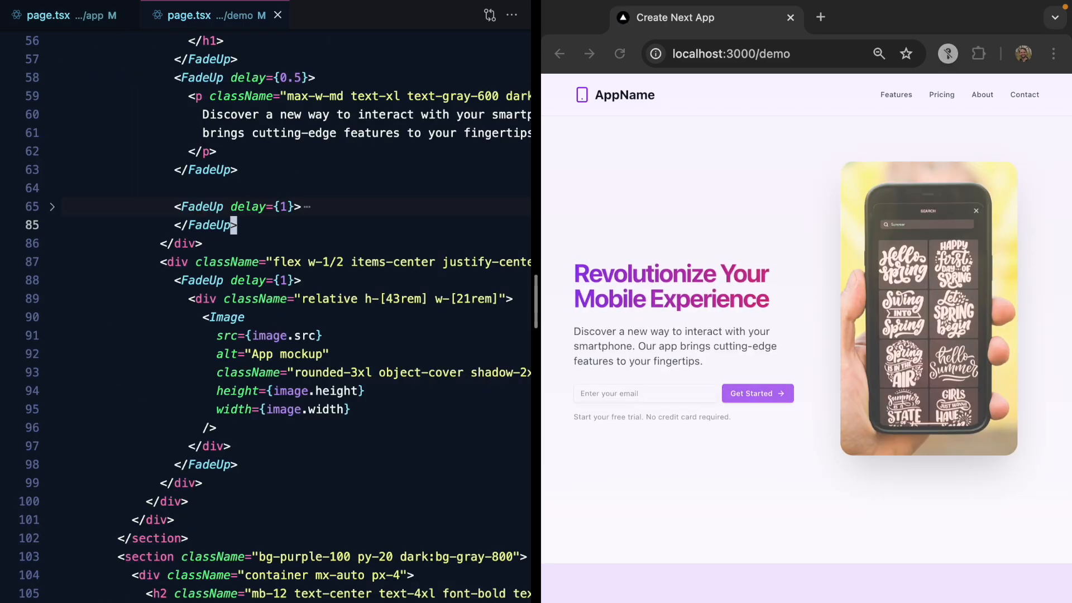
- Begin editing the headline FadeUp's delay prop toward 0.2, ahead of the paragraph's 0.4
scroll("up", 3)
type("4")
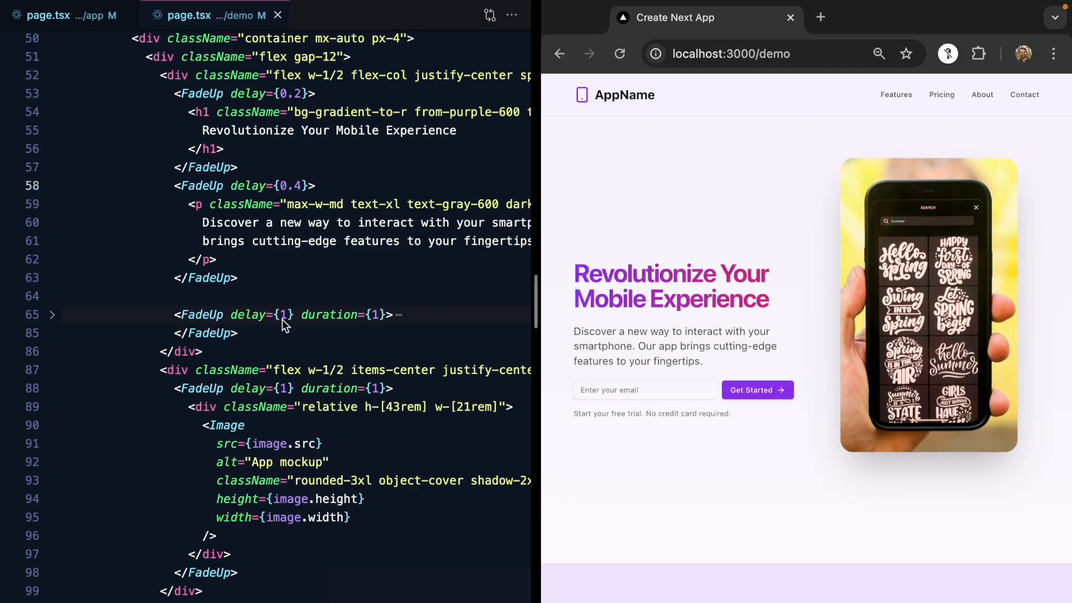
left_click(182, 94)
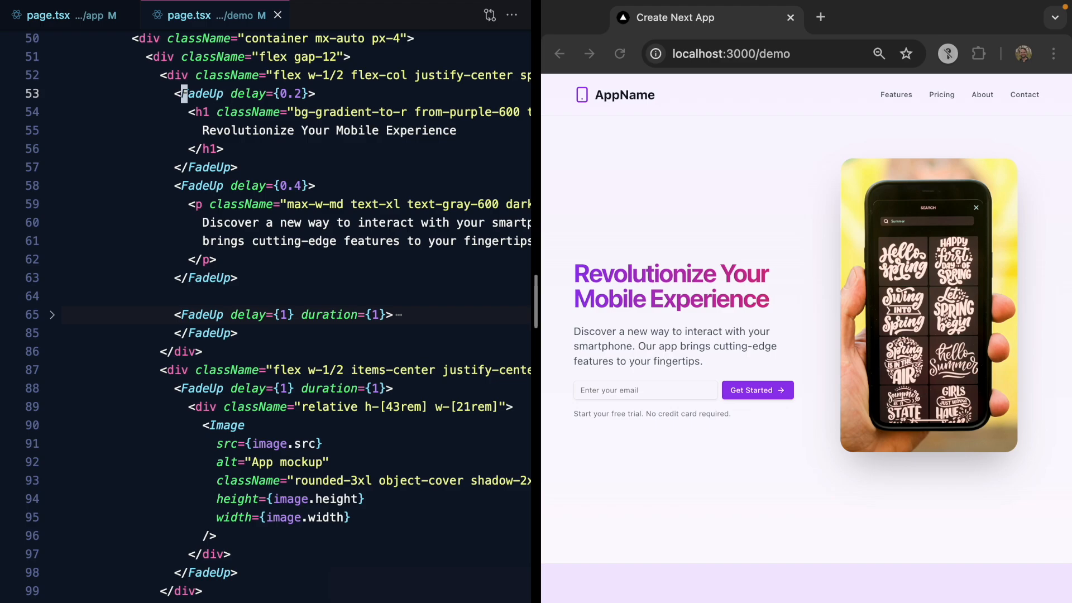
type("d")
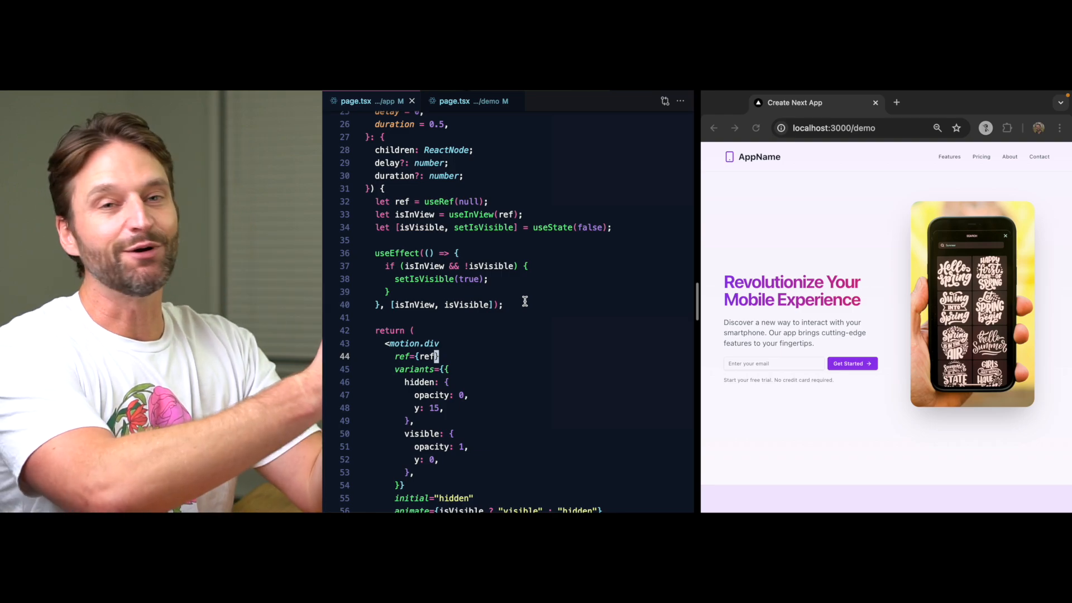
- Select the headline FadeUp's delay value to change it to 0.3 with duration 0.6
double_click(471, 214)
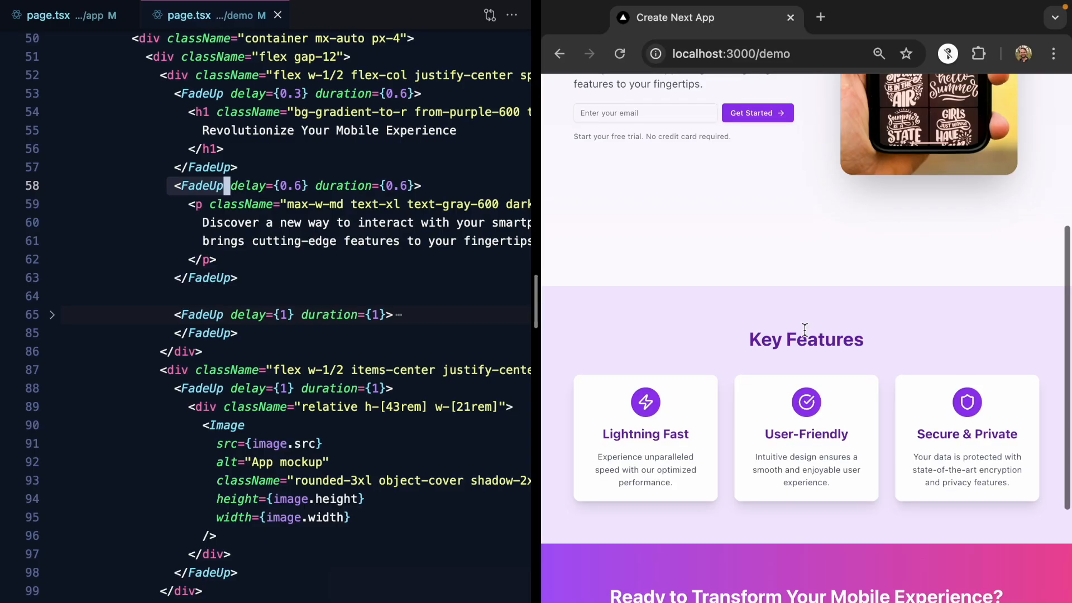
- Fold the three Key Features card blocks and locate their FadeUp wrappers
scroll("down", 3)
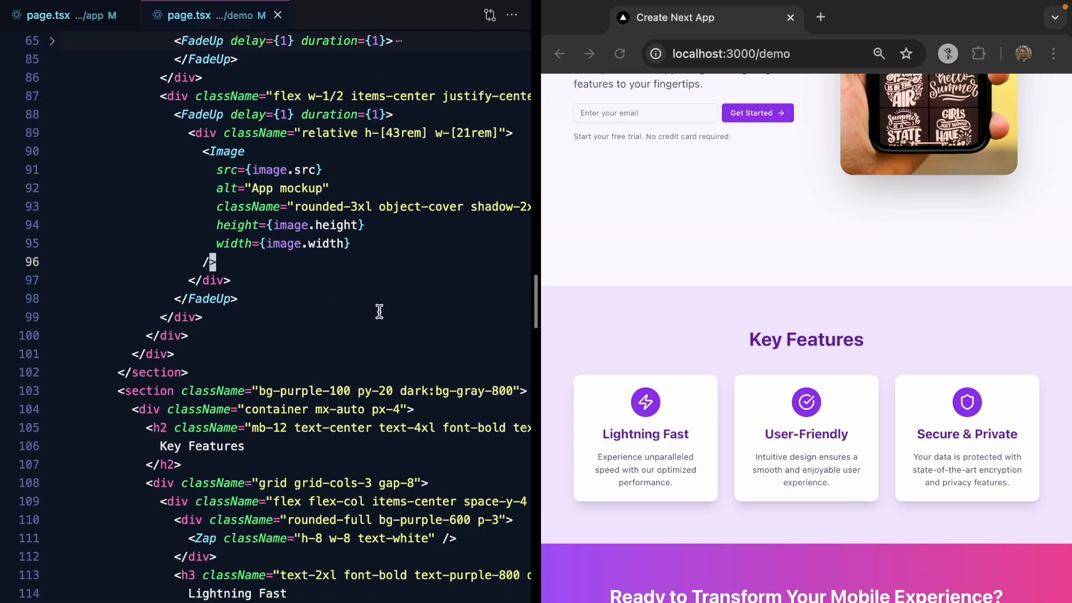
scroll("down", 3)
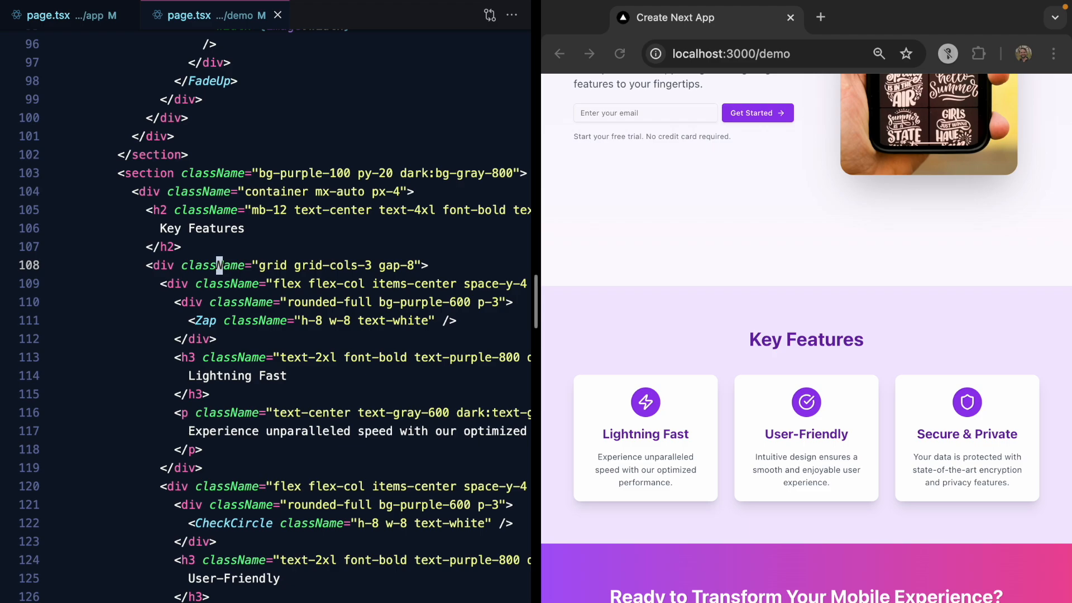
left_click(51, 284)
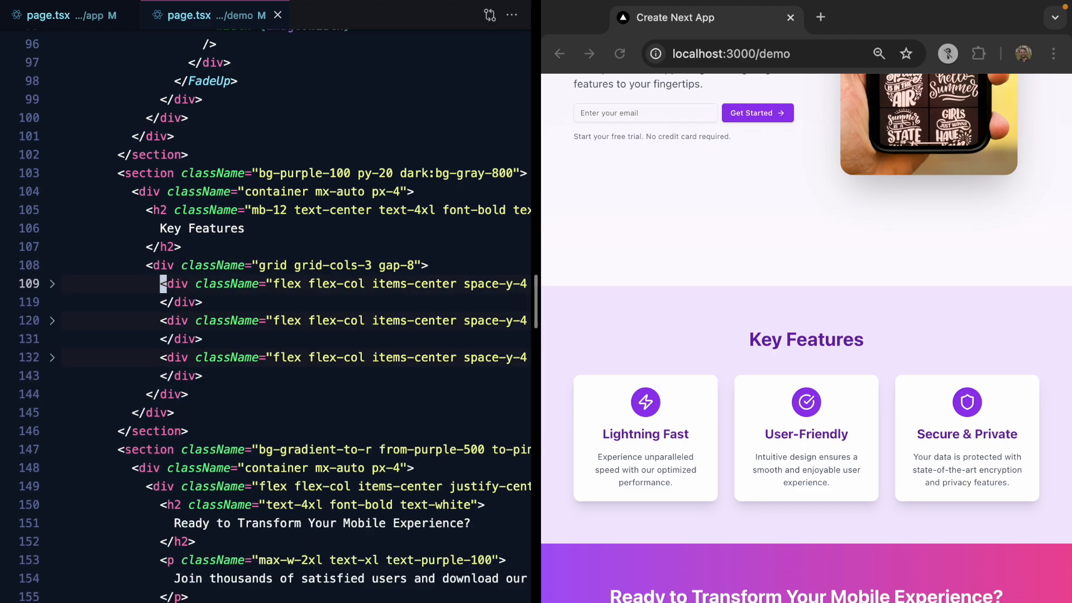
left_click(52, 283)
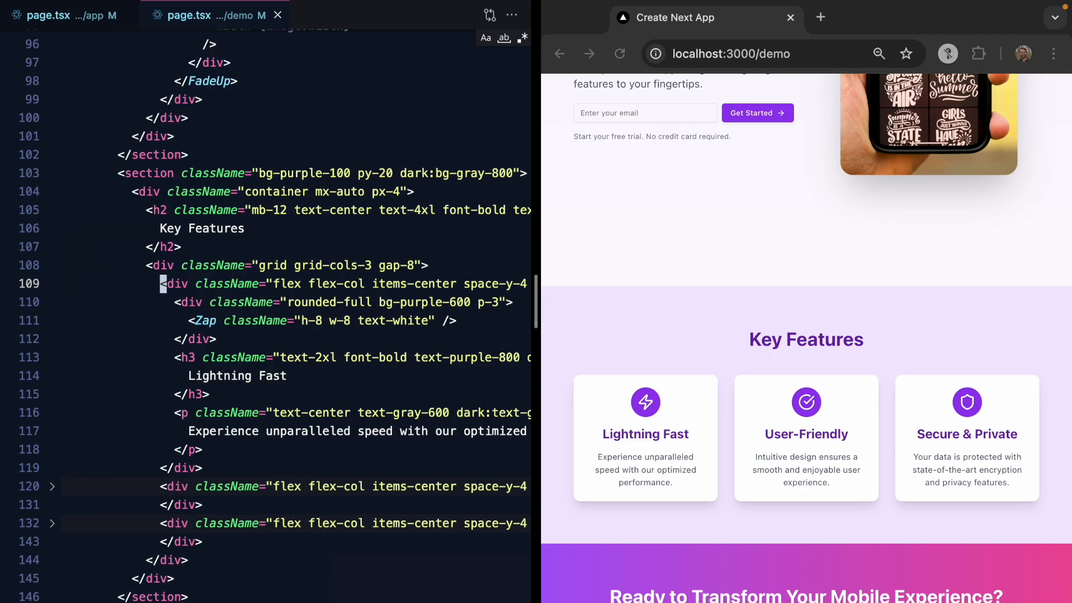
left_click(52, 283)
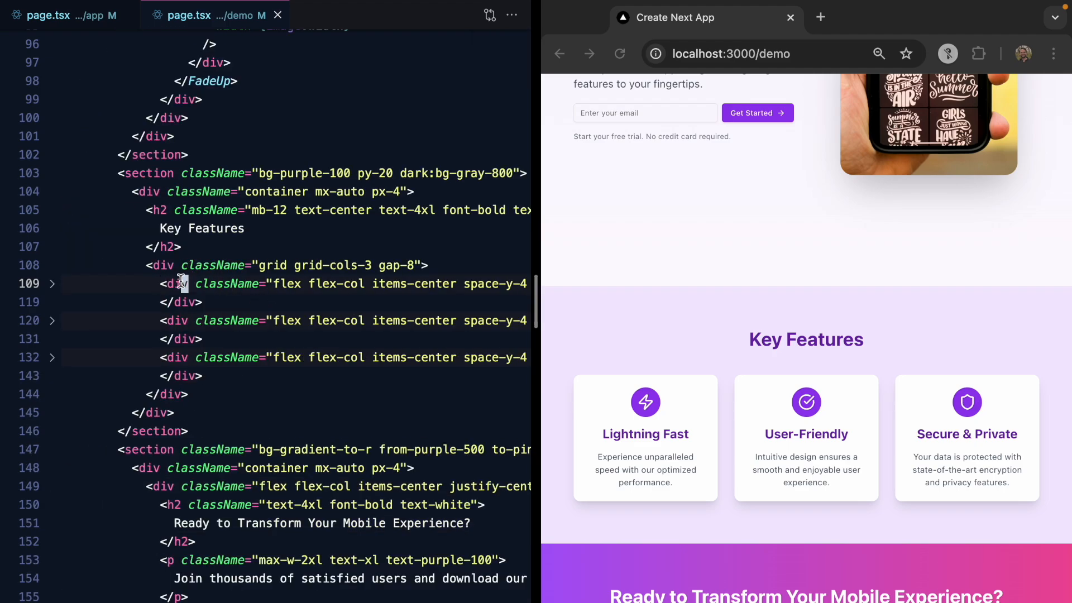
type("FadeUp>")
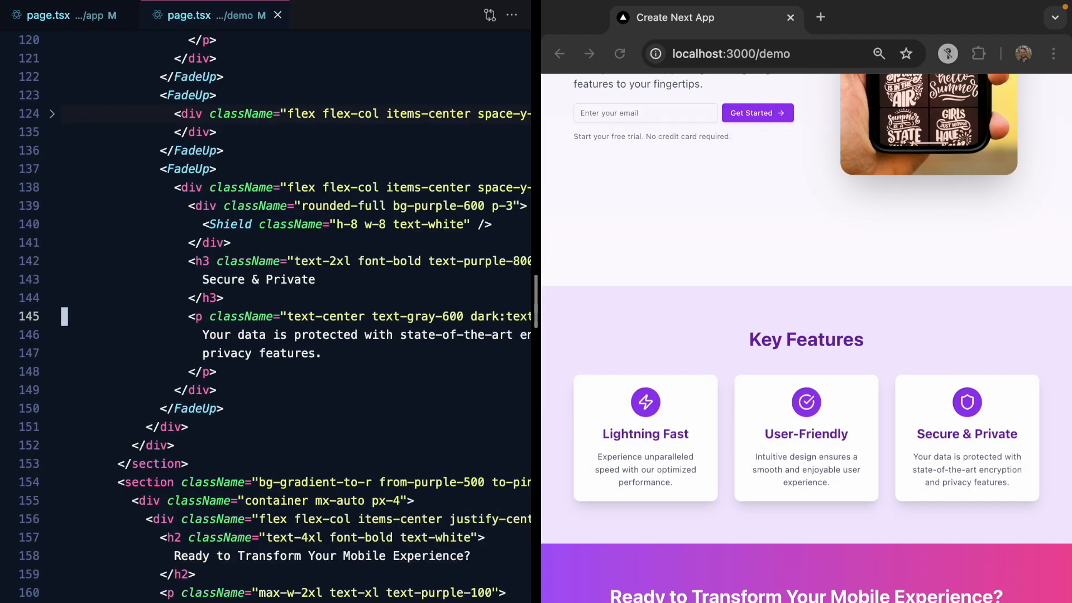
- Add delay={.2} to the first Key Features card's FadeUp tag
scroll("down", 3)
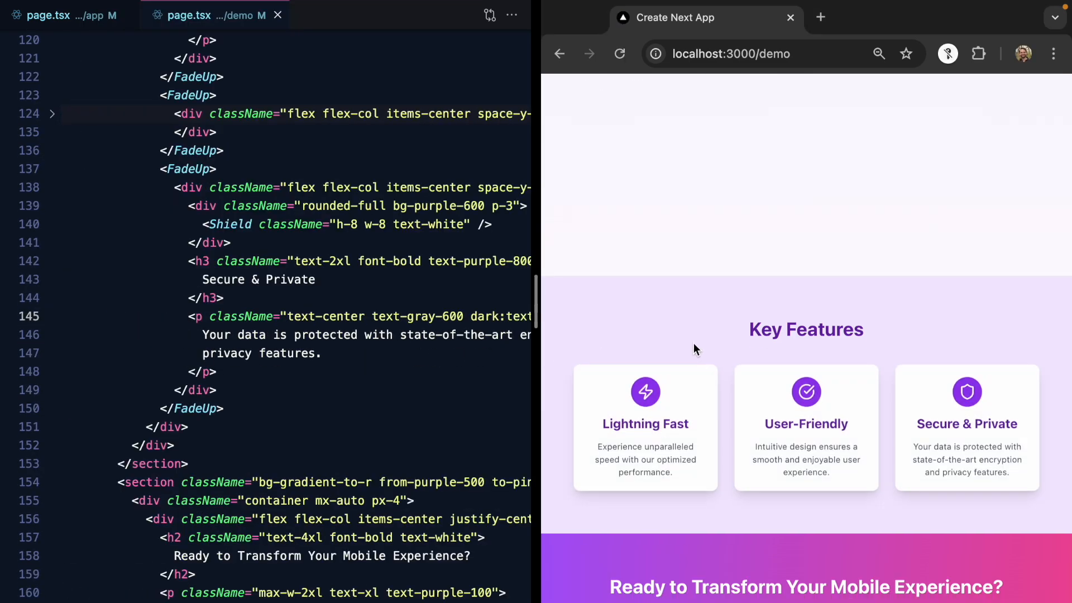
scroll("up", 3)
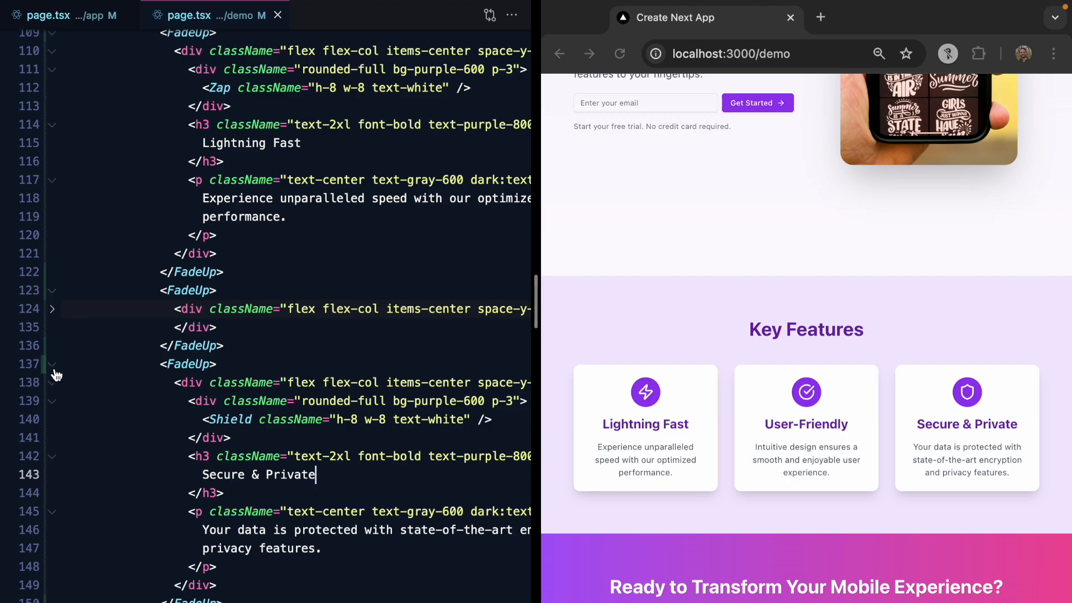
scroll("up", 3)
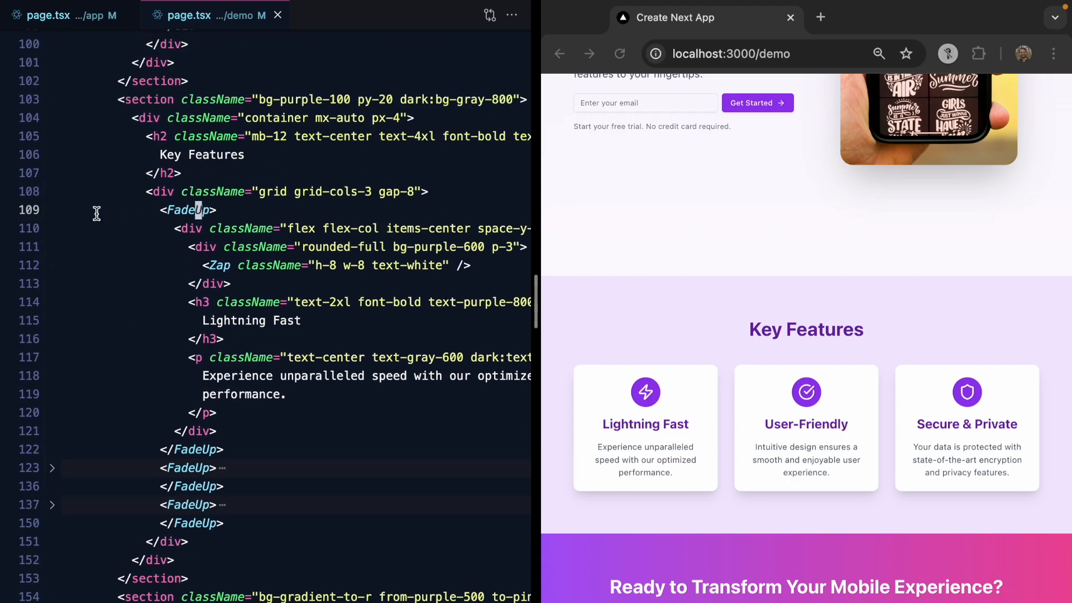
left_click(52, 209)
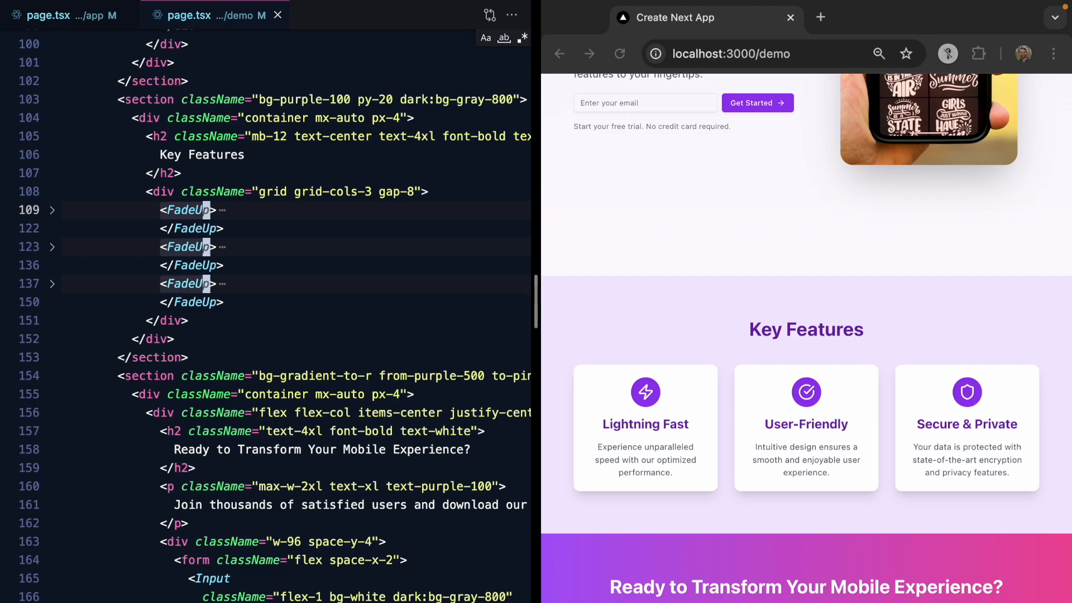
type("delay={}")
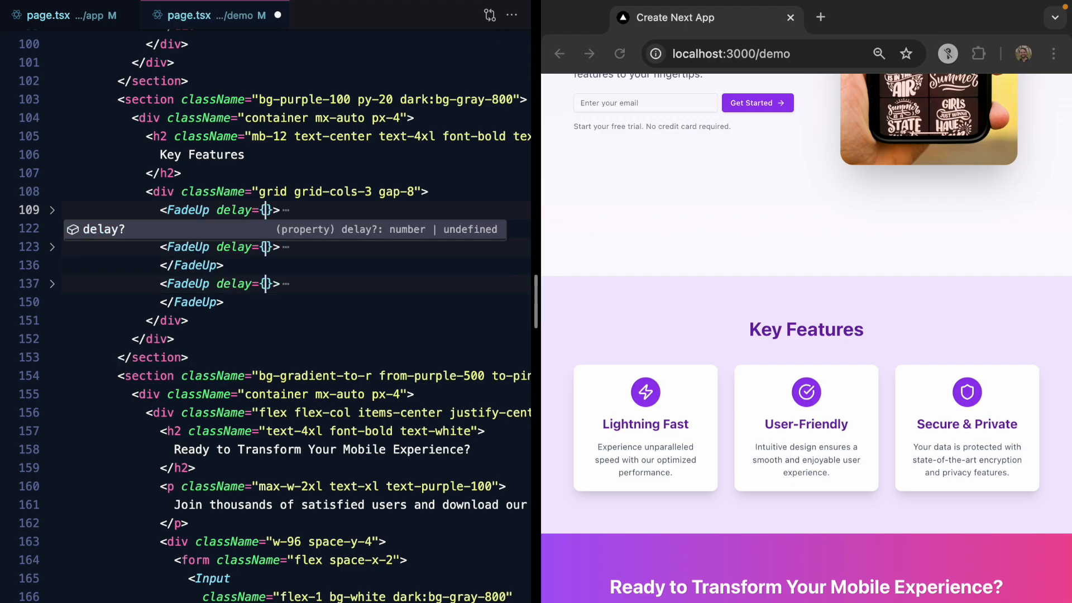
type(".2")
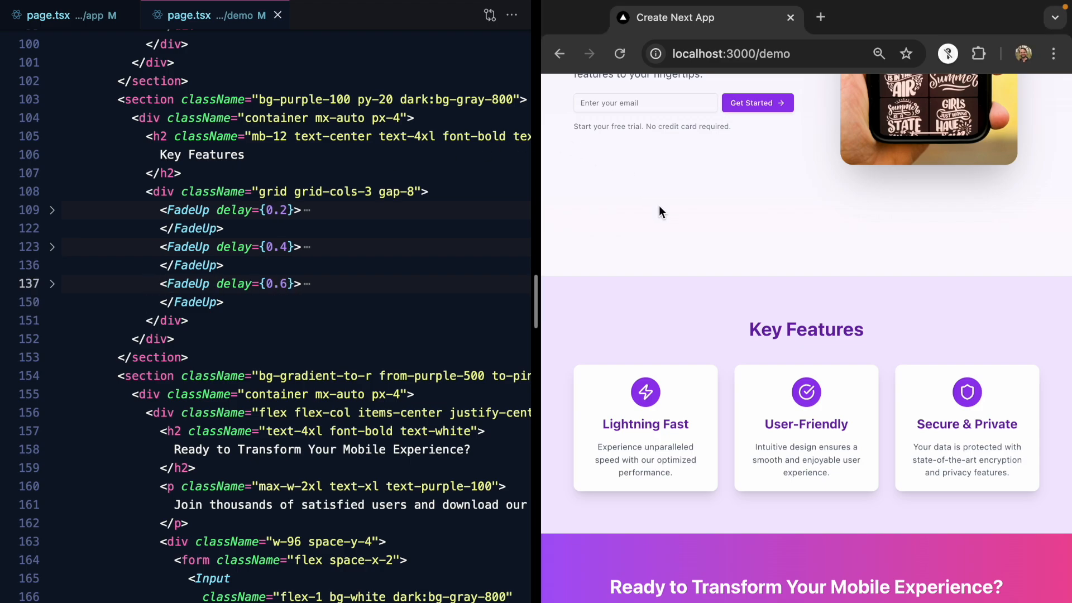
scroll("up", 3)
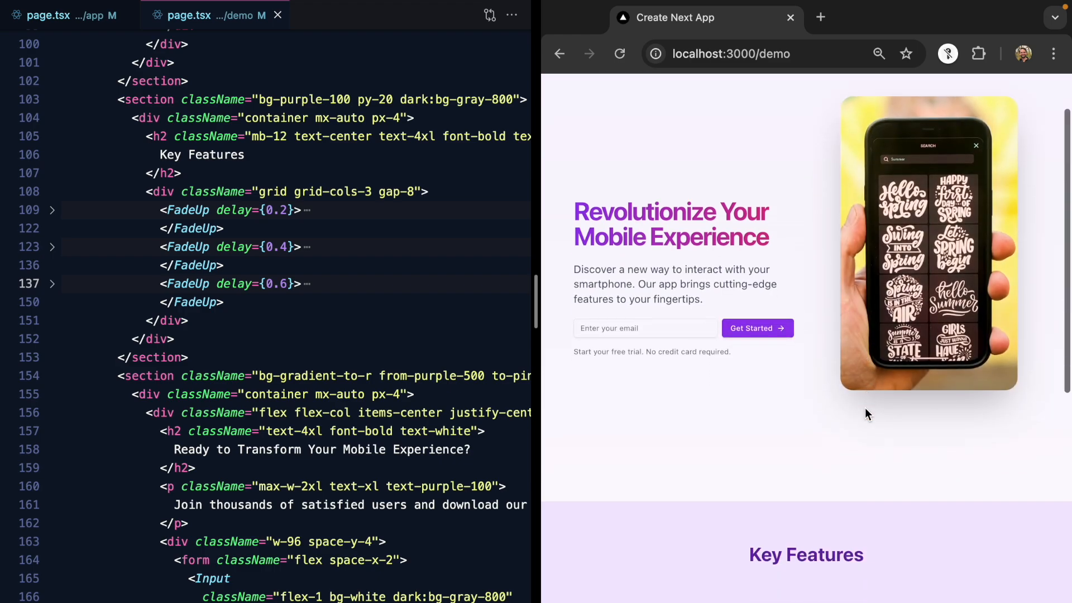
scroll("down", 3)
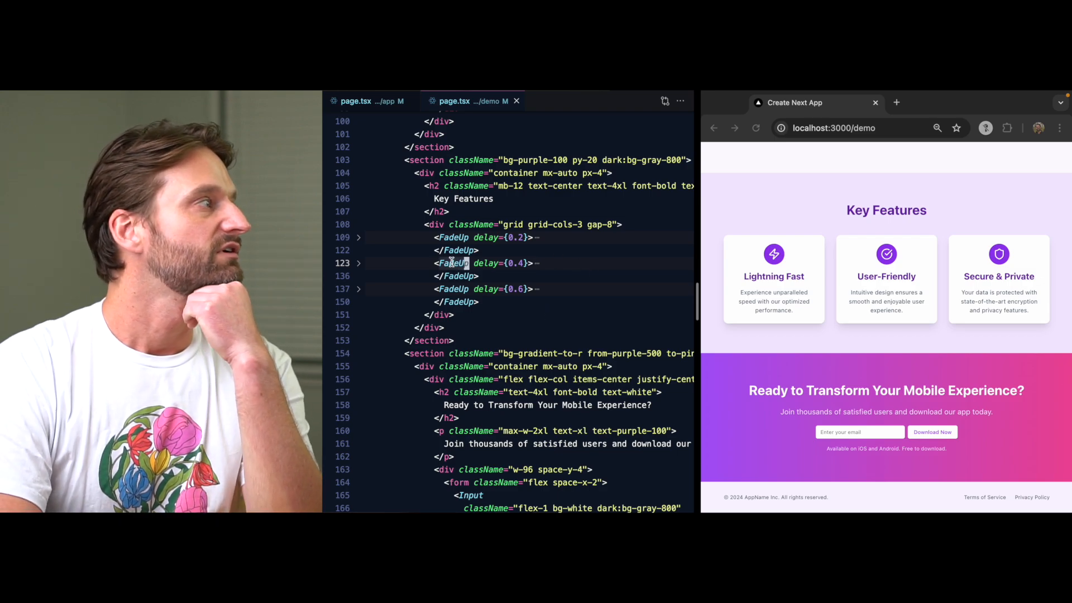
- Switch between the FadeUp definition and the demo page's first Key Features card
left_click(356, 102)
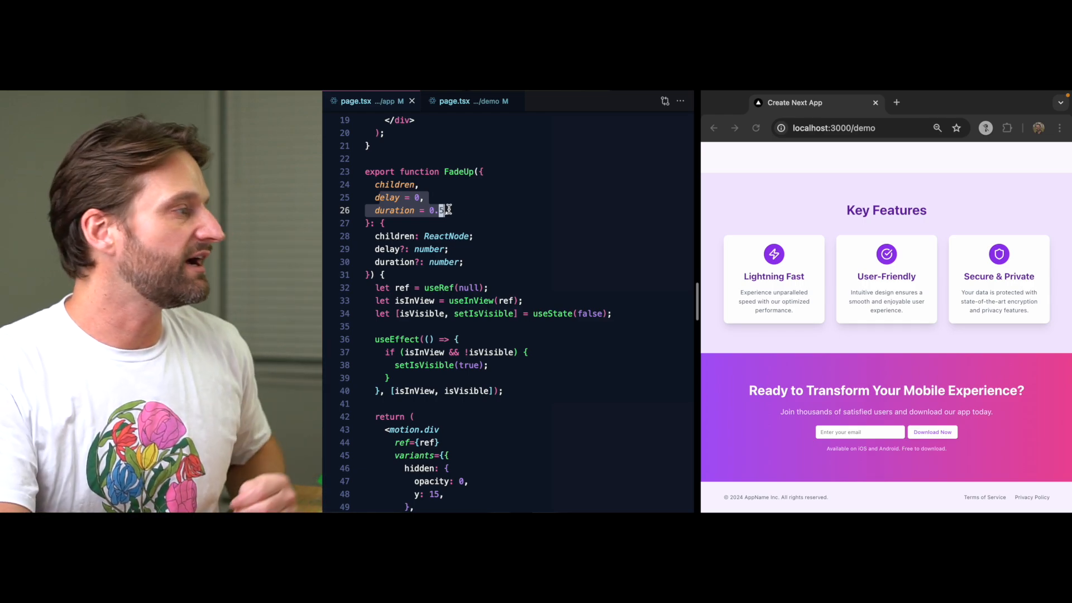
mouse_move(483, 313)
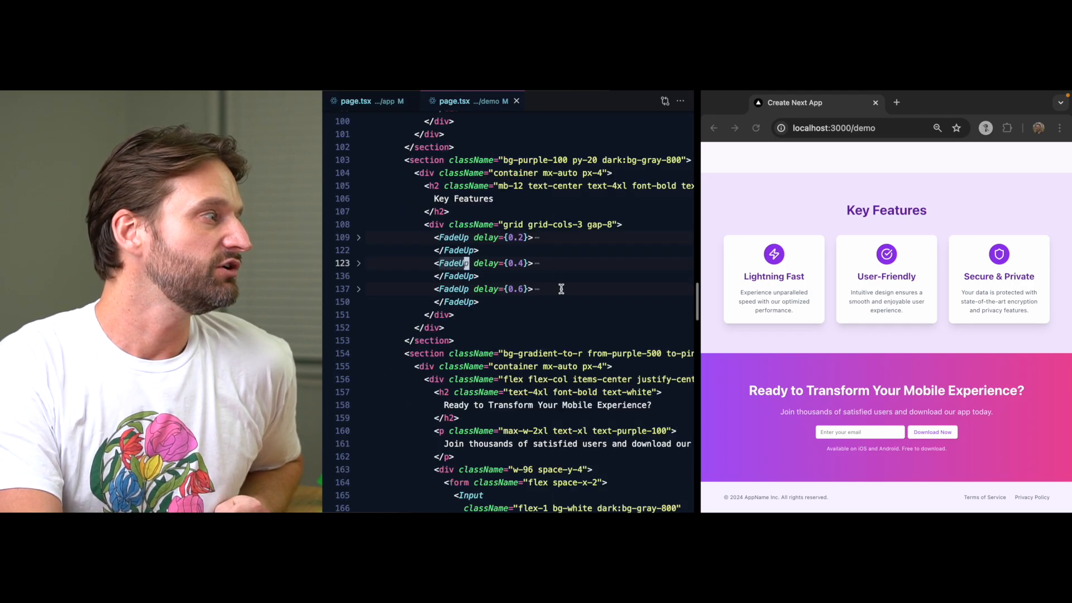
left_click(358, 236)
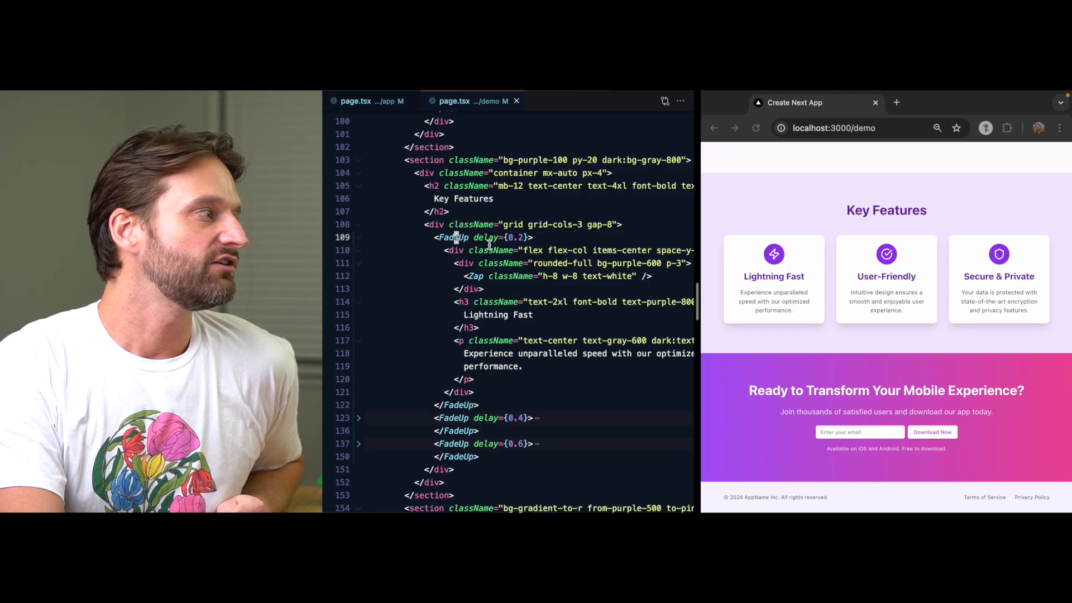
mouse_move(492, 250)
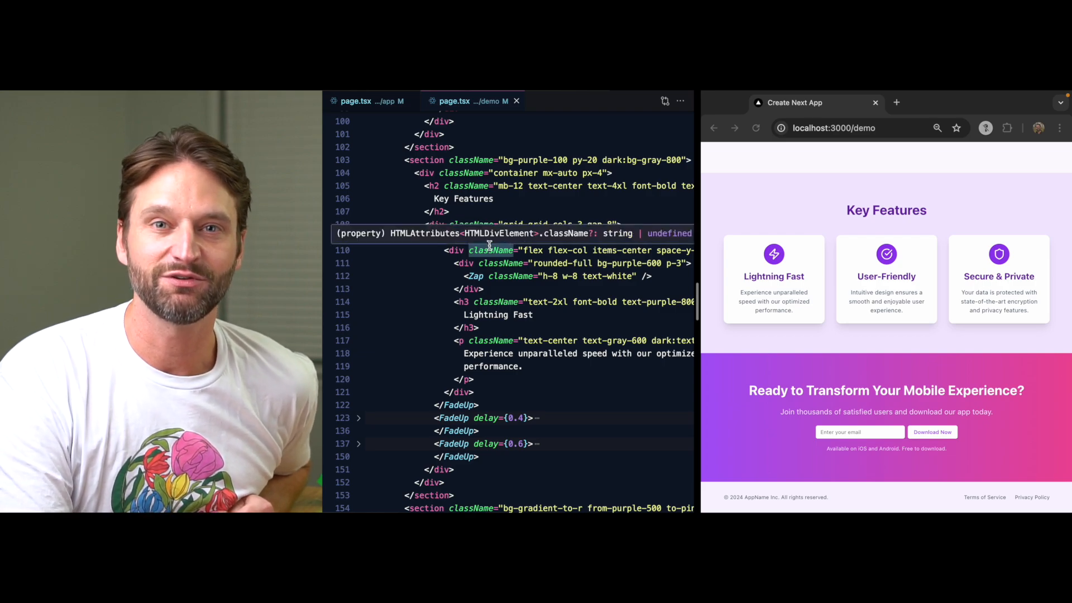
mouse_move(479, 276)
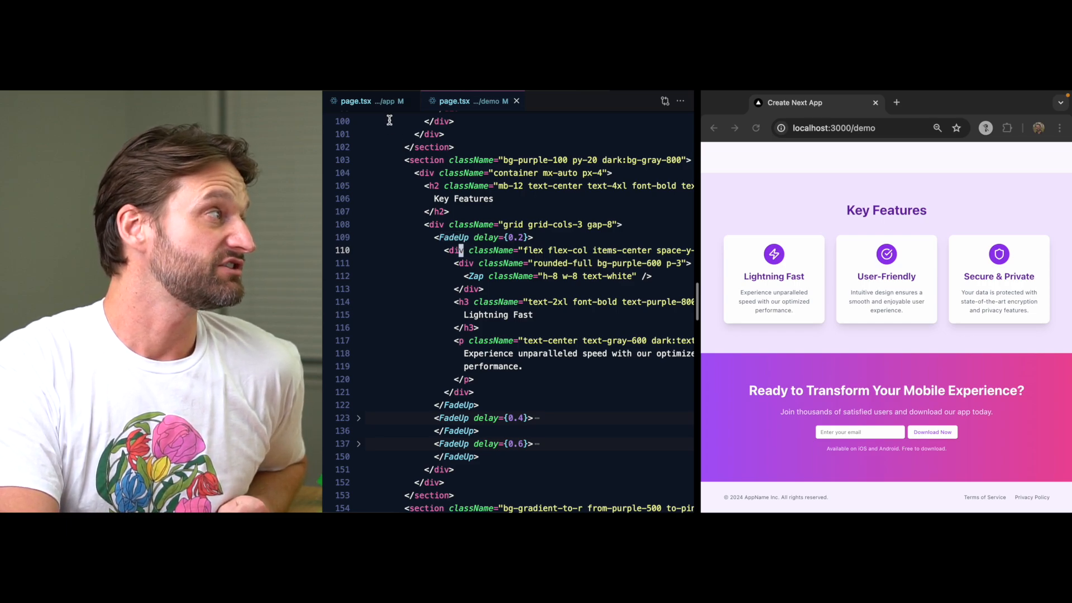
mouse_move(426, 159)
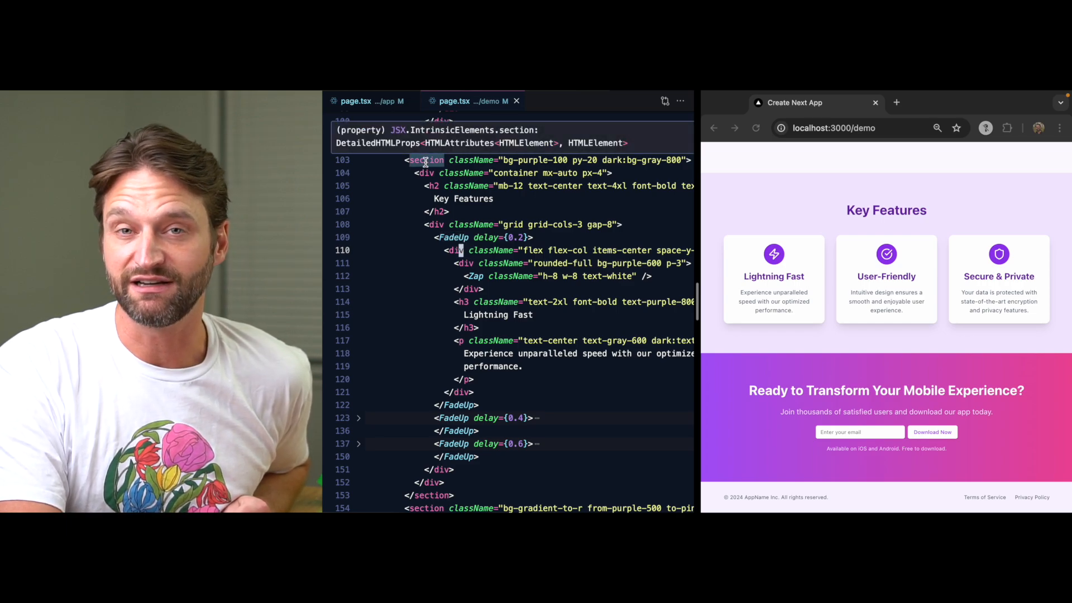
left_click(355, 102)
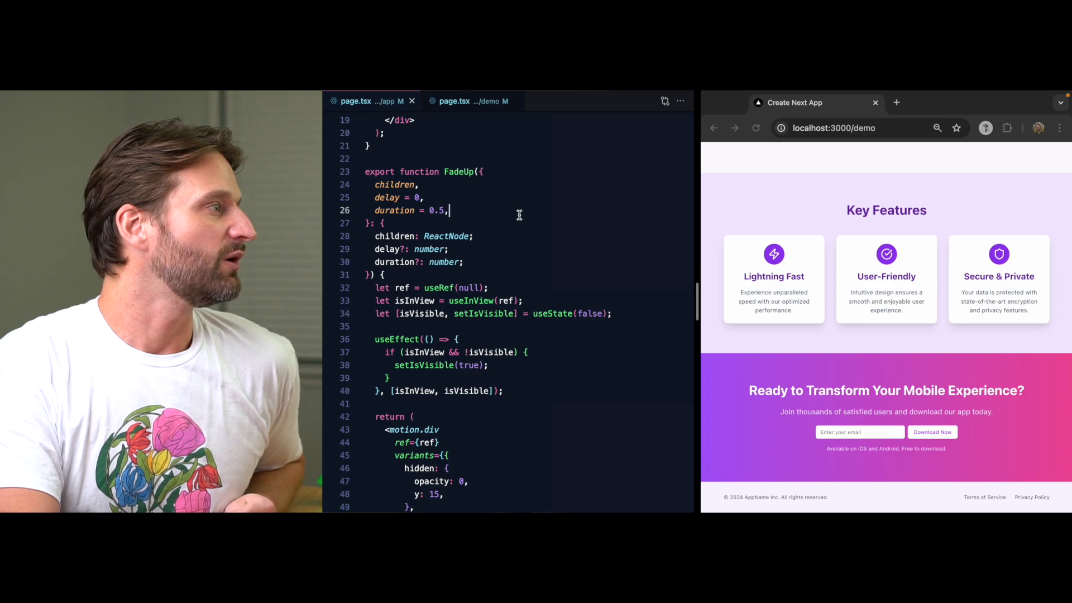
scroll("down", 3)
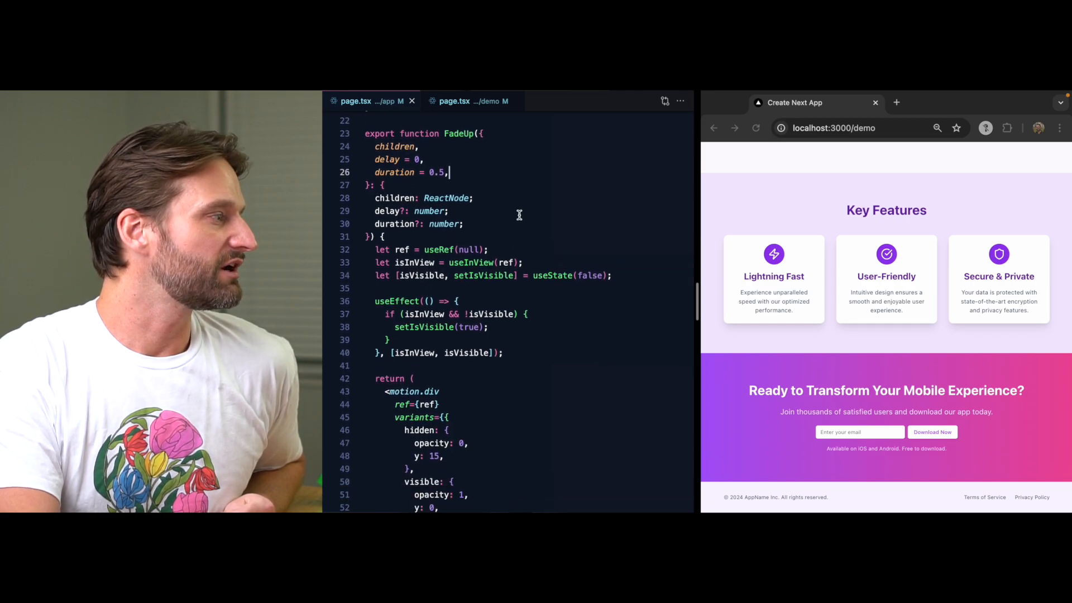
left_click(453, 102)
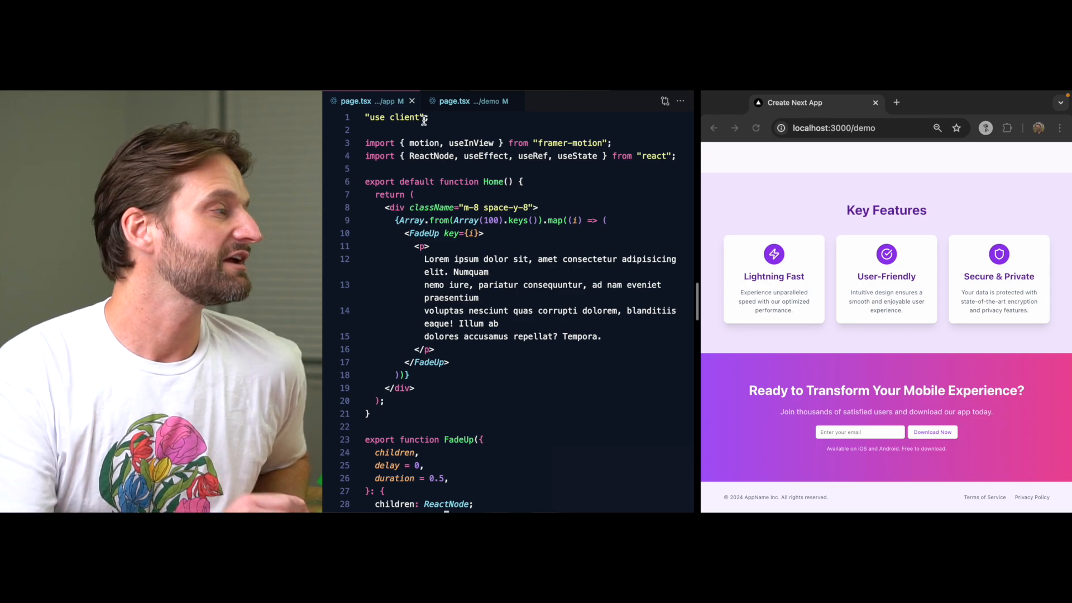
- Review the FadeUp function's delay = 0, duration = 0.5 defaults and spring transition
scroll("down", 3)
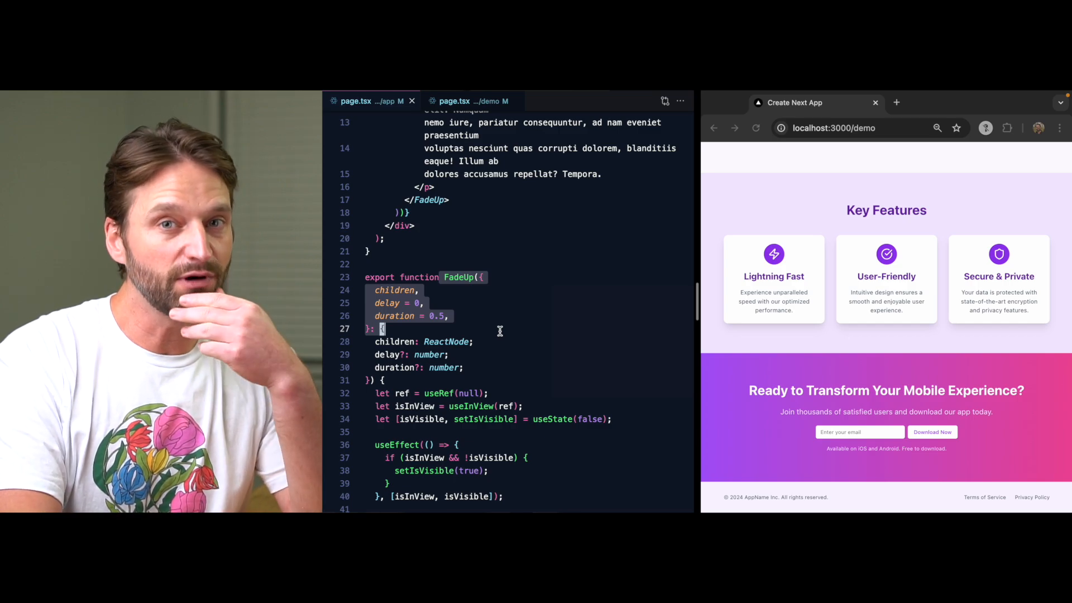
double_click(459, 277)
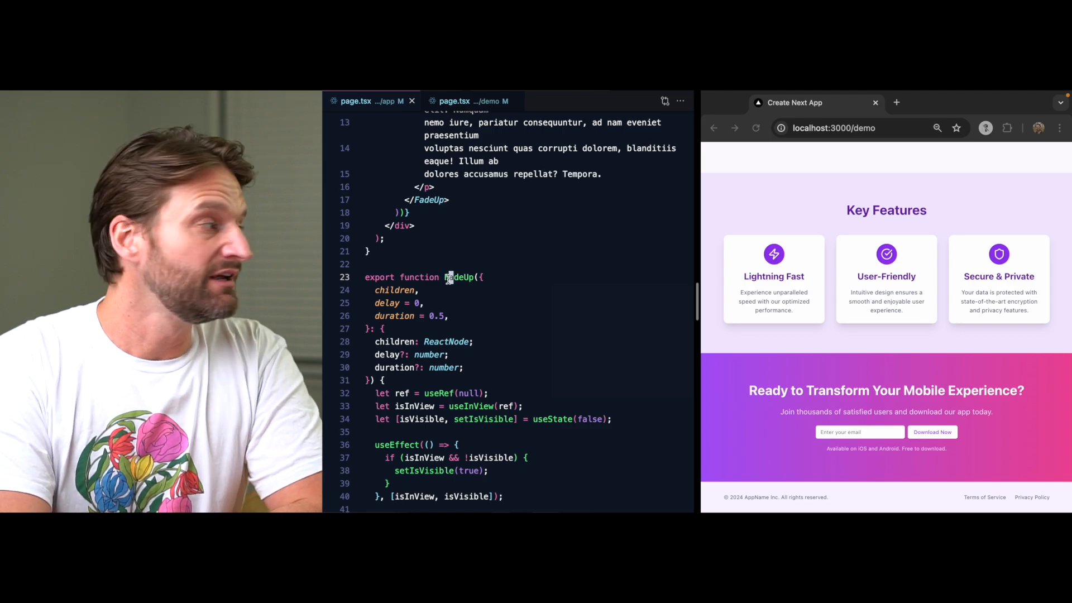
scroll("down", 3)
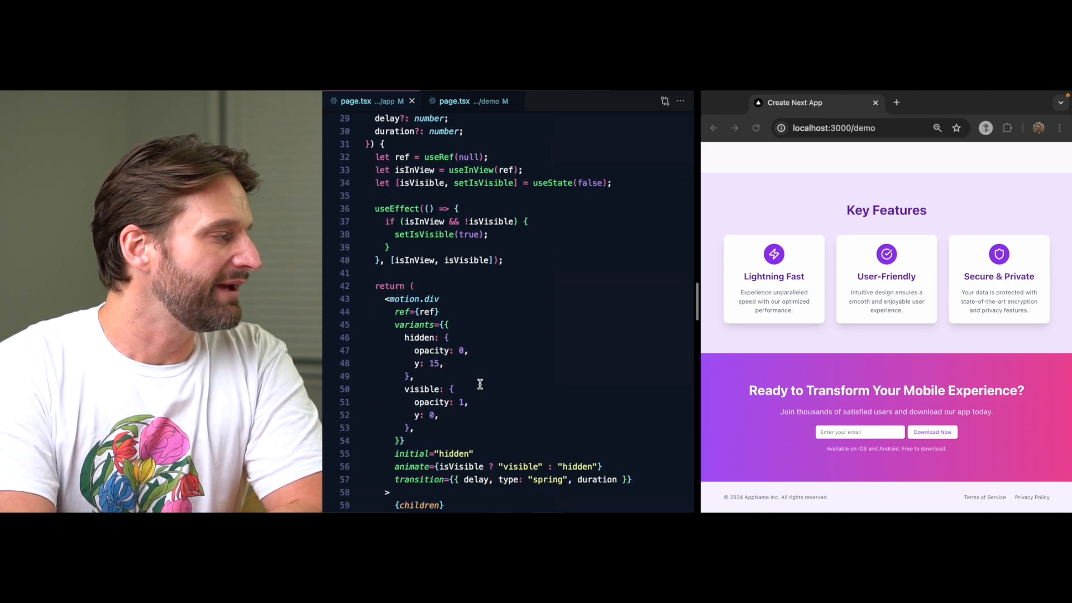
scroll("down", 3)
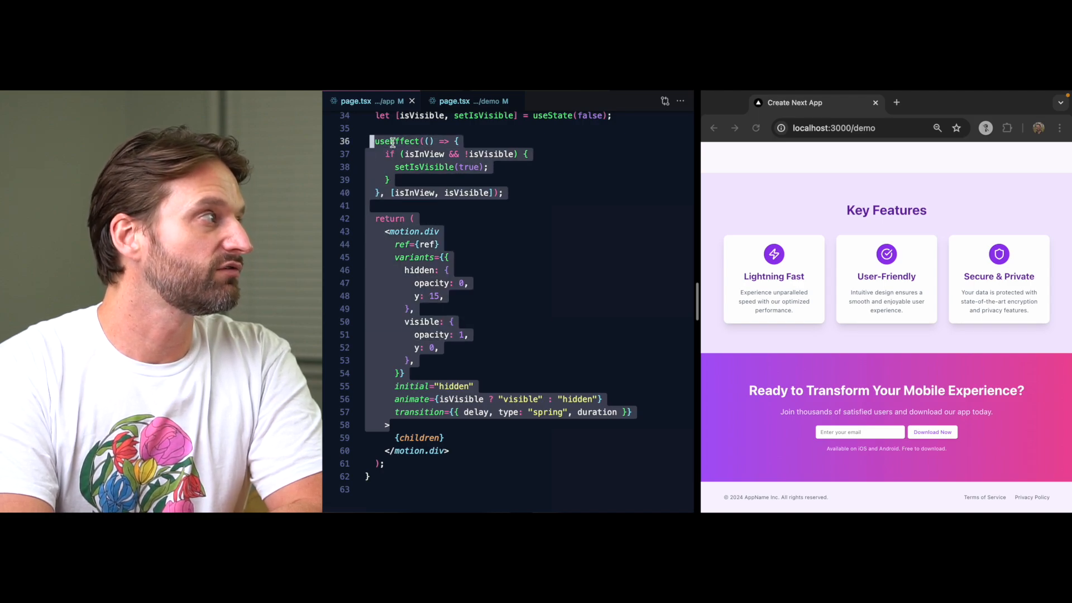
mouse_move(396, 141)
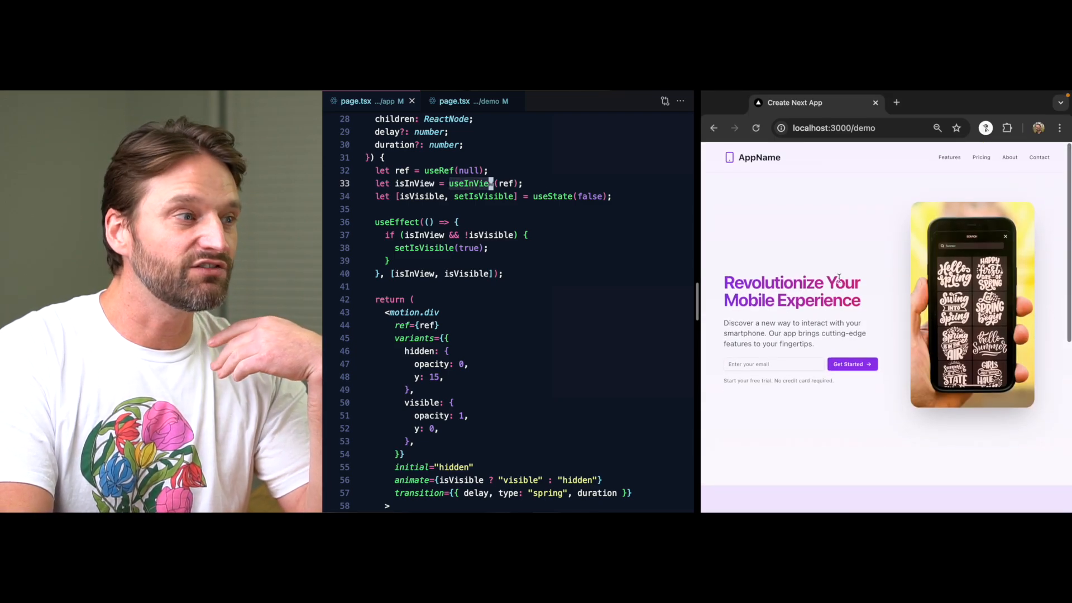
- Scroll the demo page to watch the staggered Key Features cards animate in
scroll("down", 3)
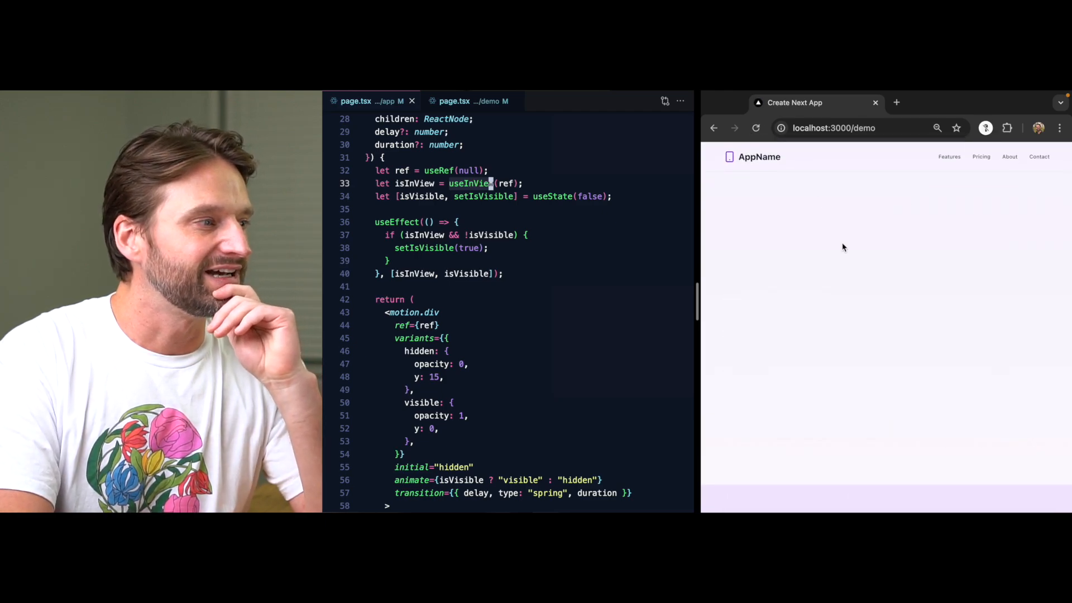
scroll("down", 3)
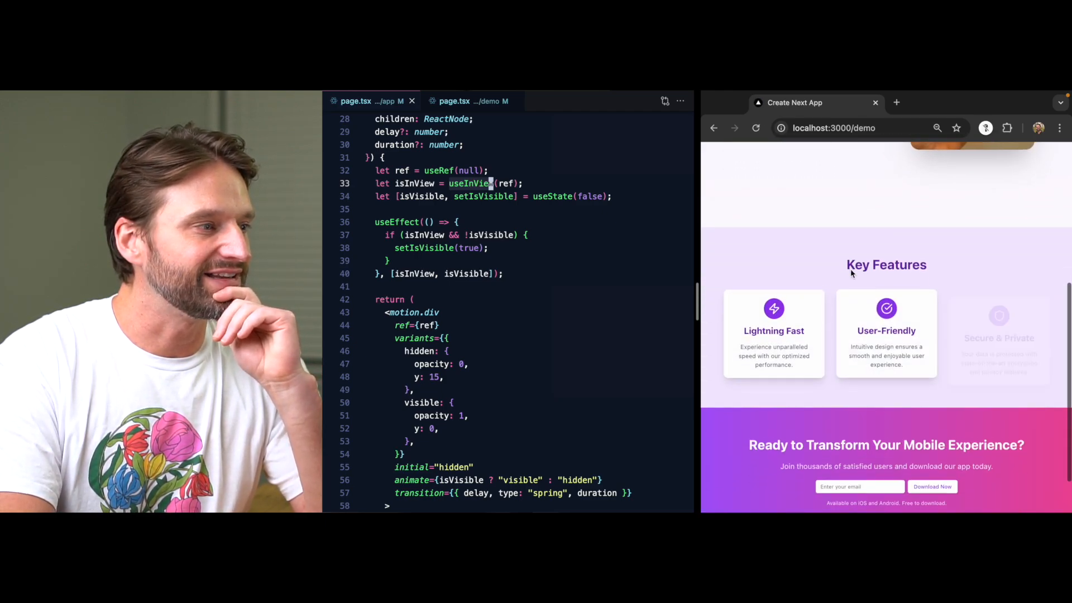
scroll("up", 3)
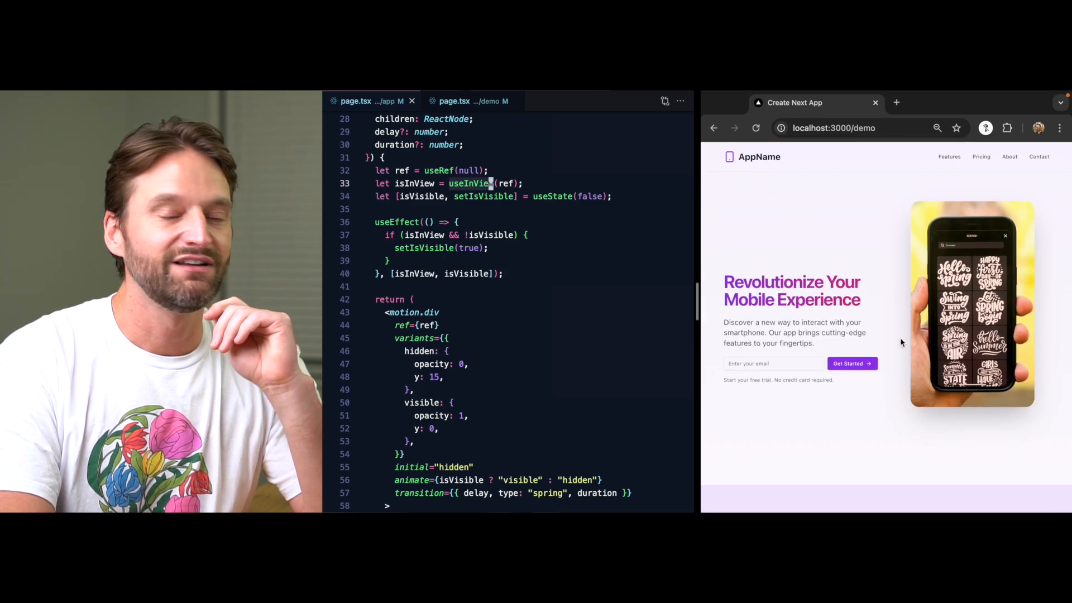
scroll("down", 3)
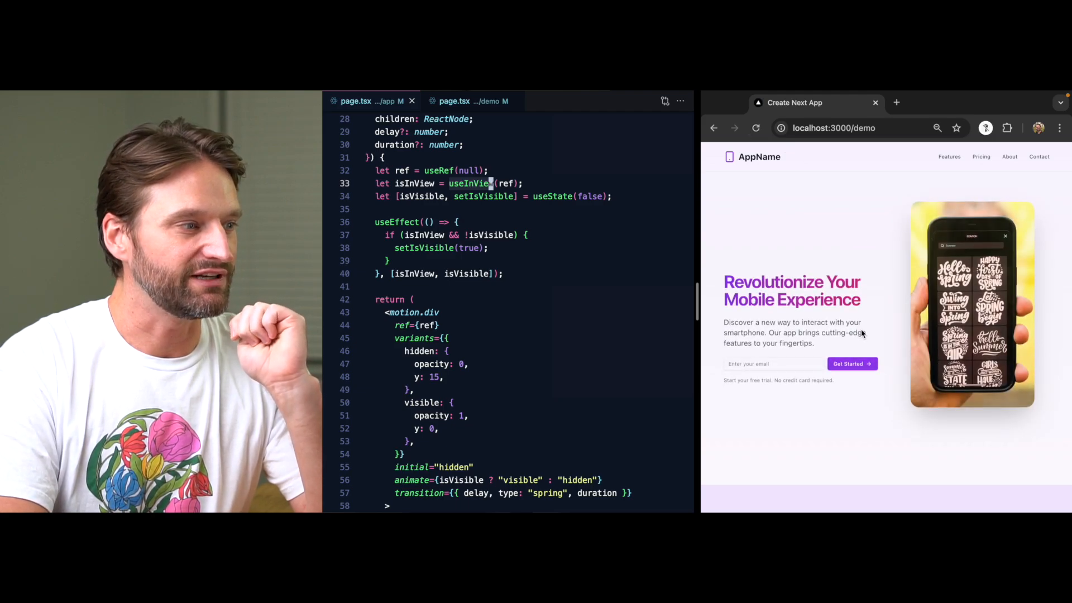
scroll("down", 3)
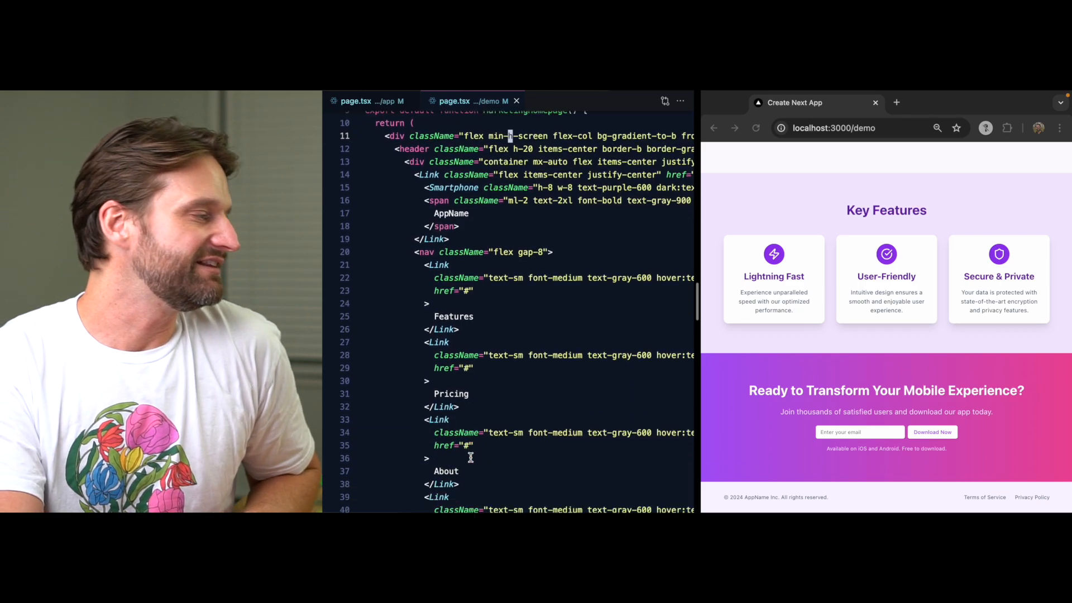
scroll("down", 3)
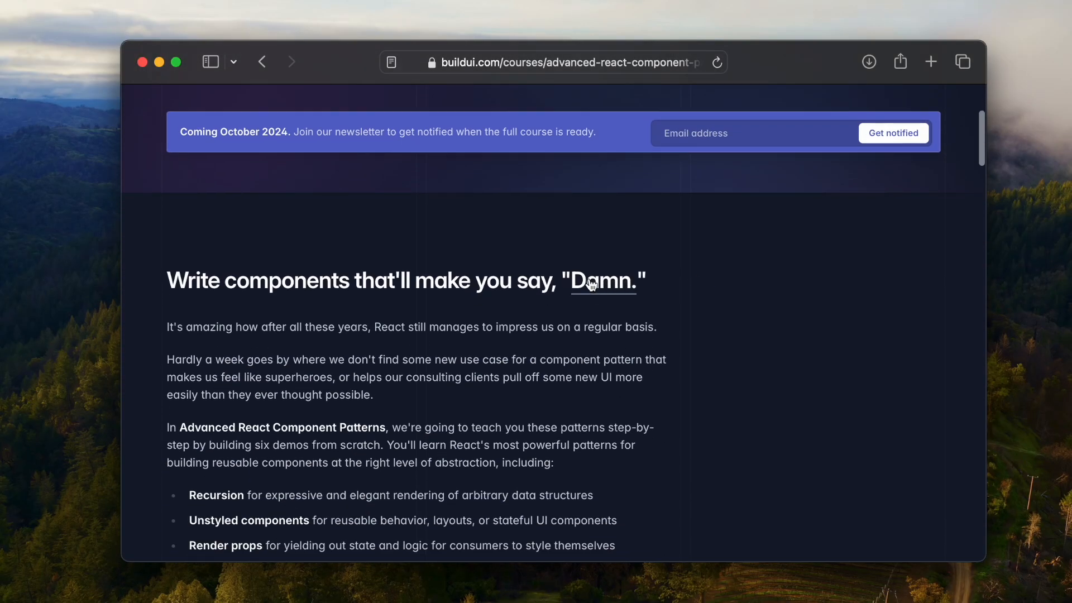
scroll("down", 3)
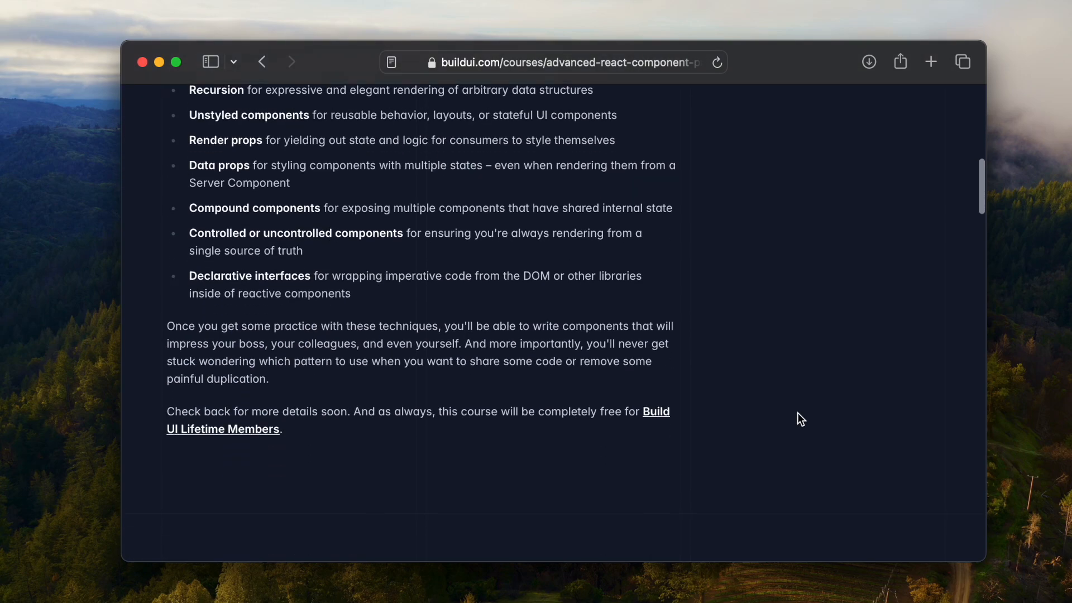
scroll("up", 3)
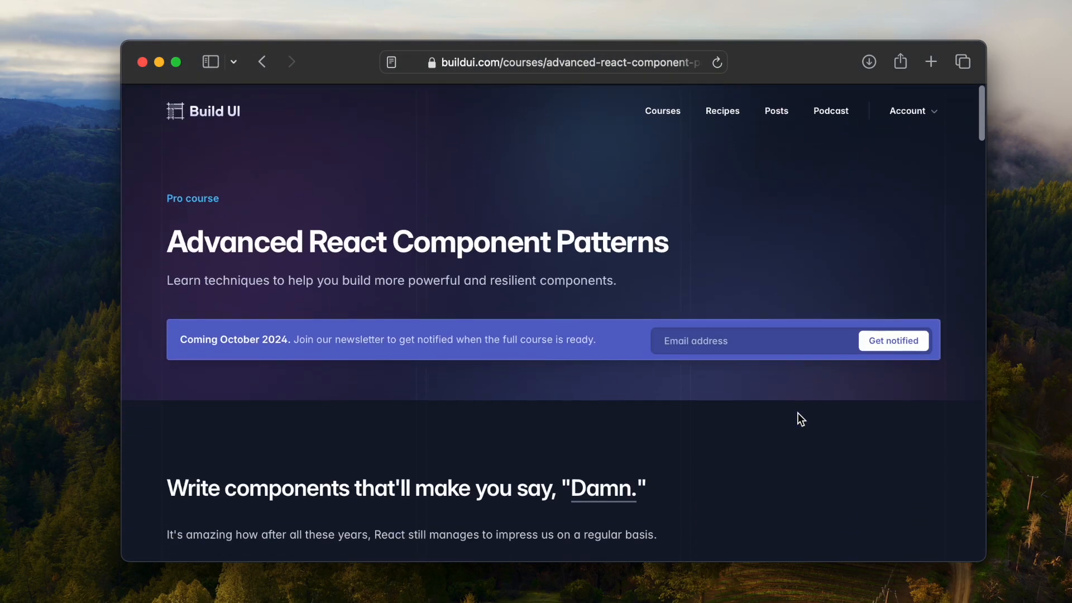